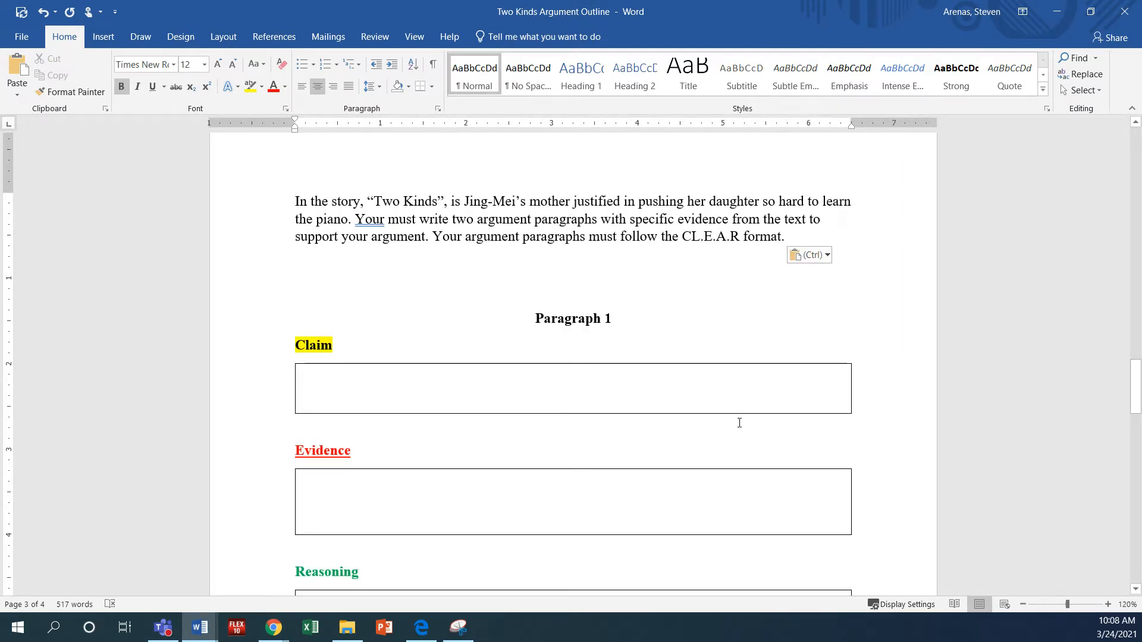
Colour the "Two Kinds" assignment prompt paragraph red and return to the top of the page
click(574, 263)
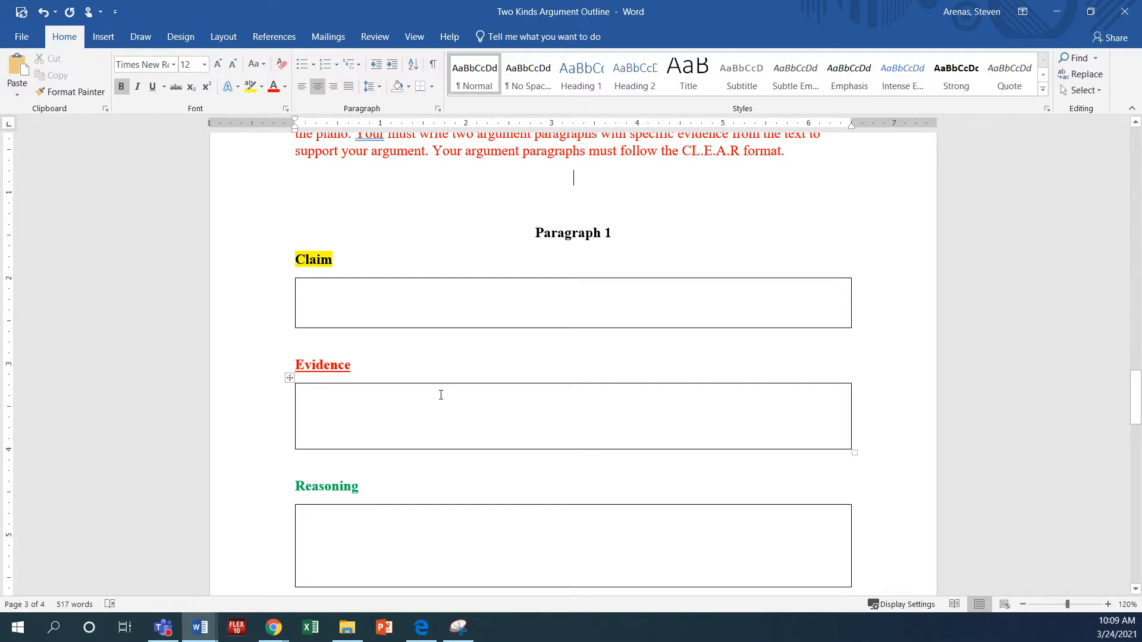
scroll(up, 3)
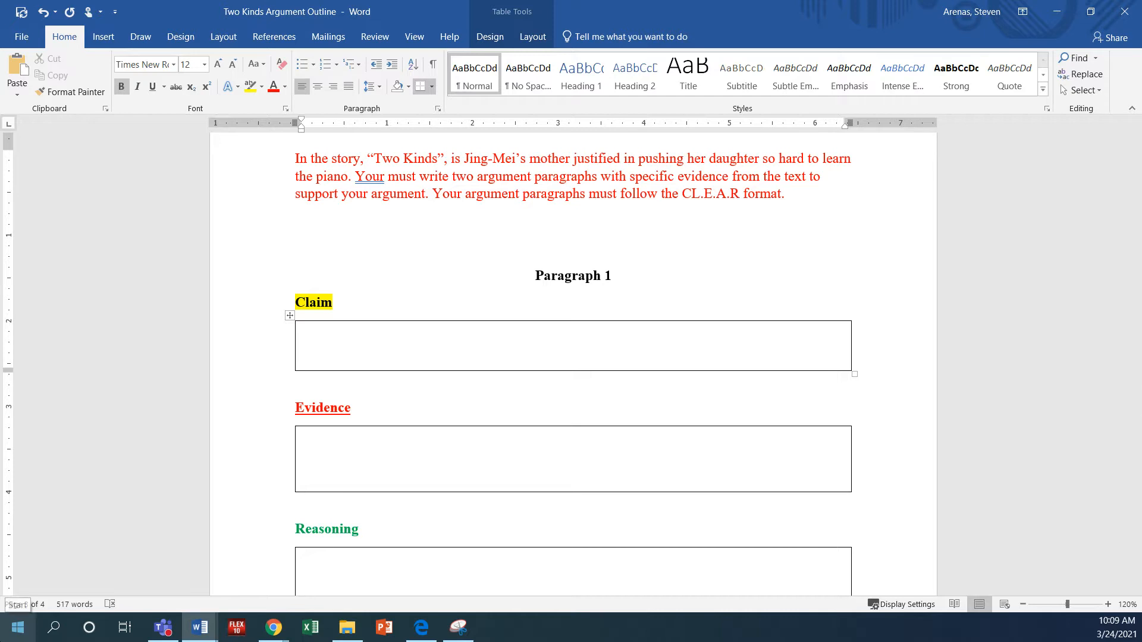
Write in the Claim box that Jing-Mei's mother is not justified in pushing her daughter to learn piano
click(302, 344)
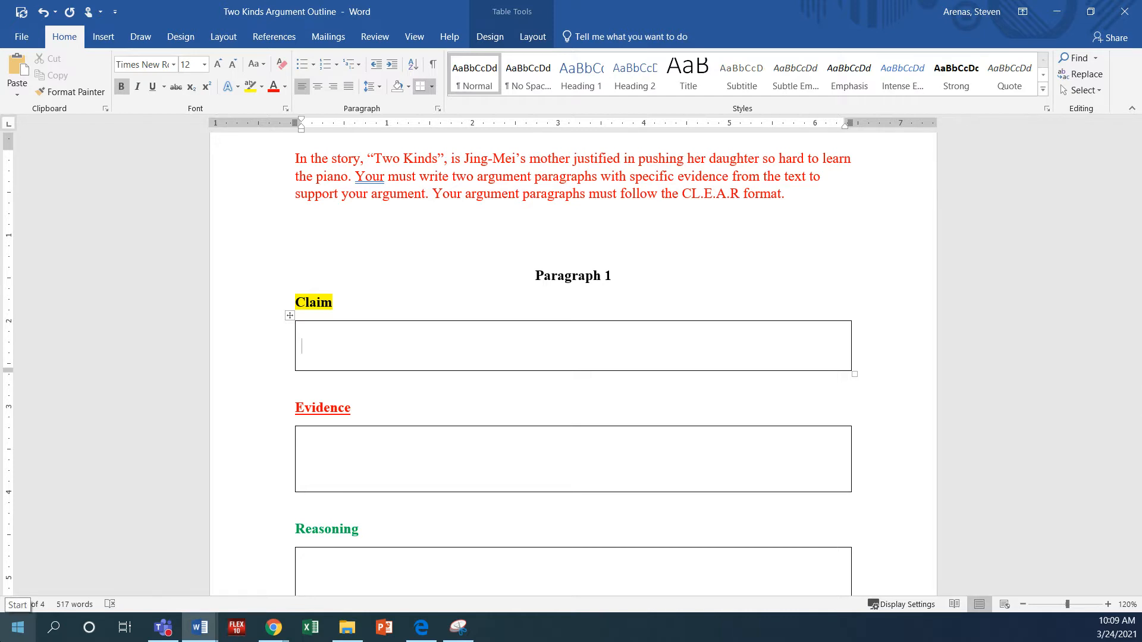
text(I)
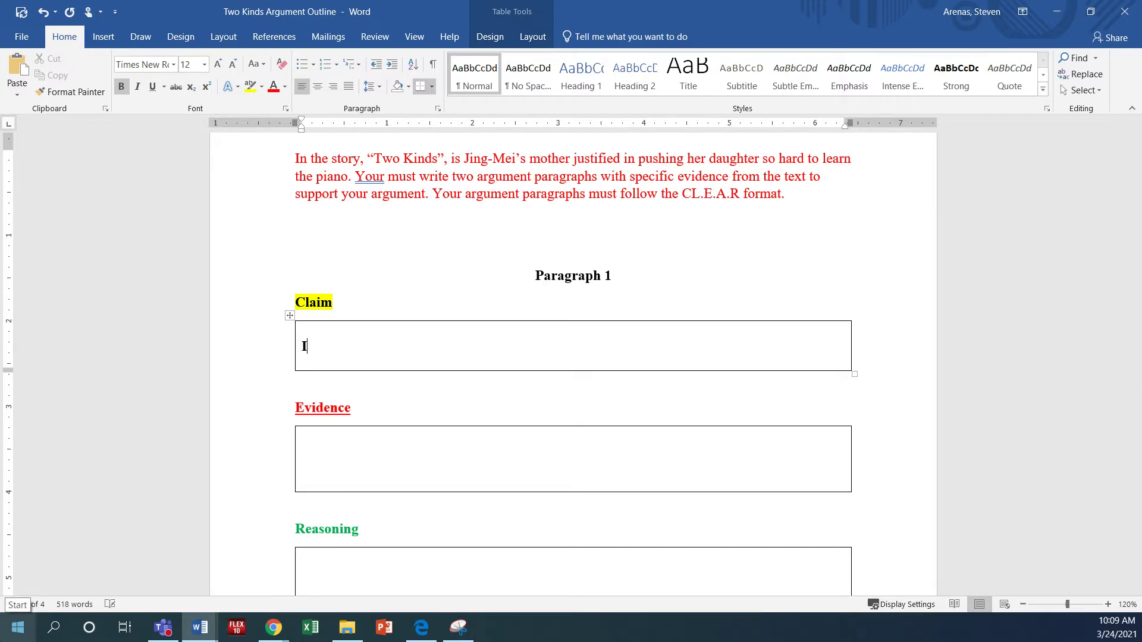
key(Backspace)
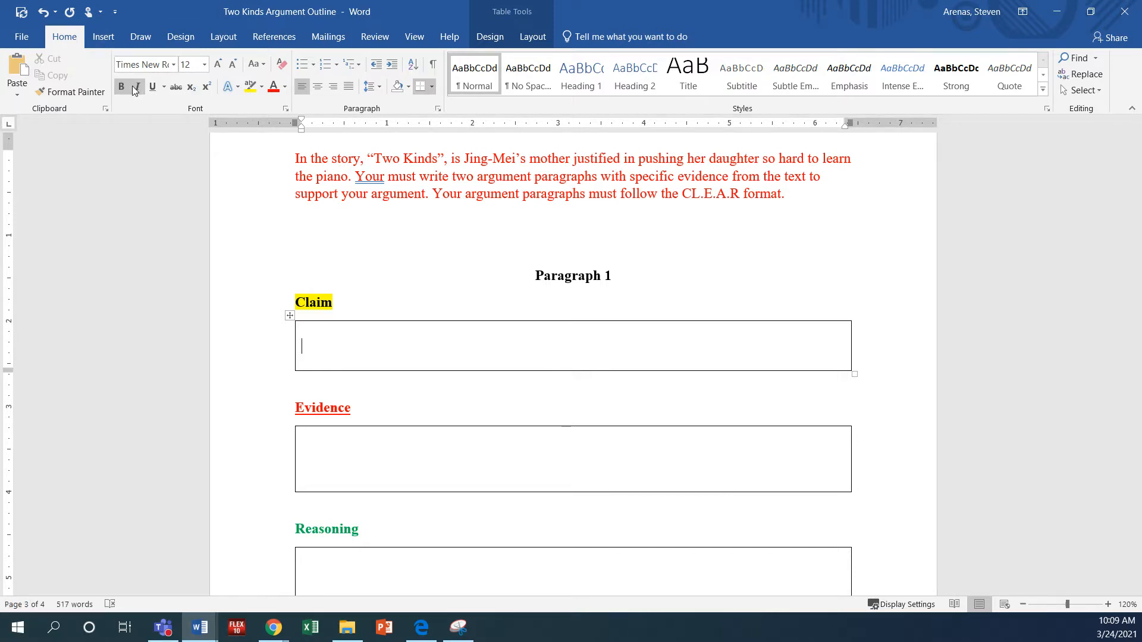
text(In the)
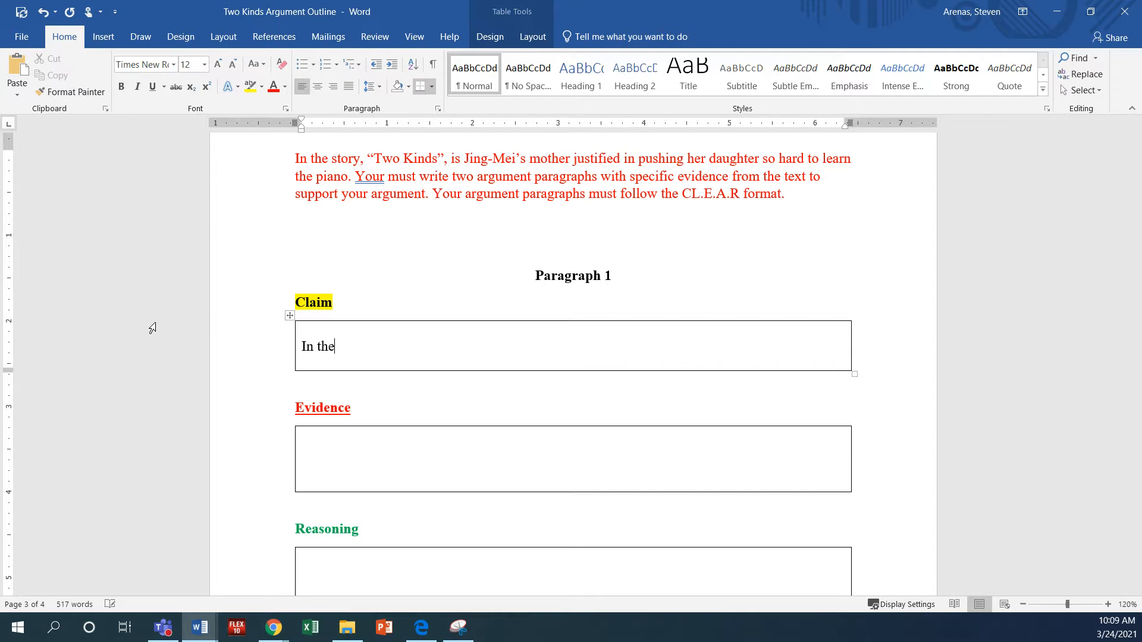
text(story, “Two)
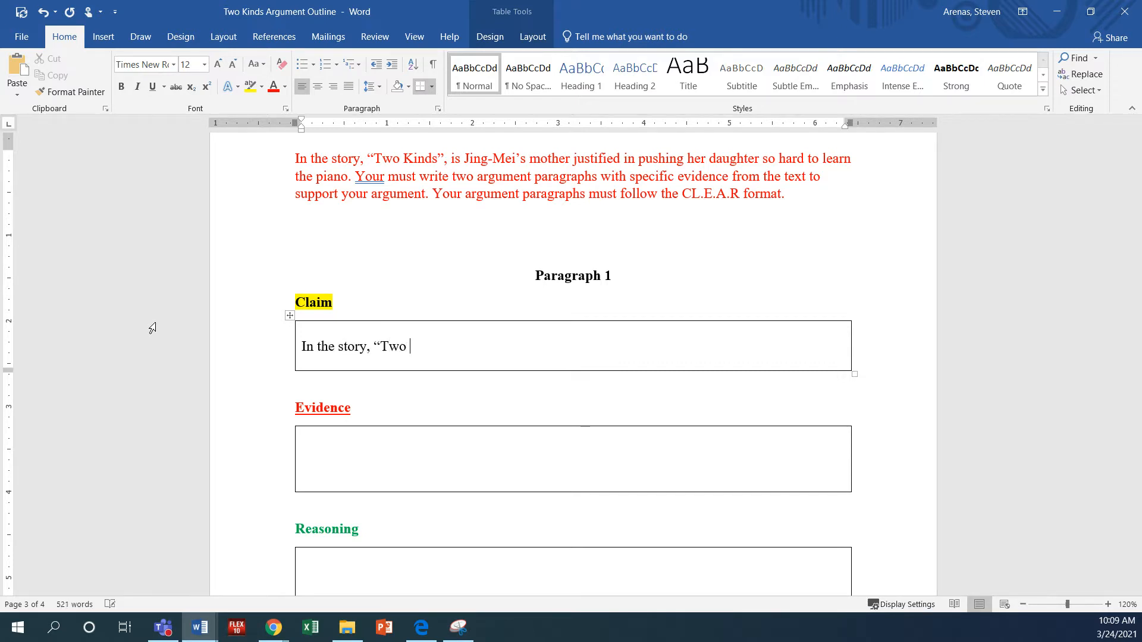
text(Kinds")
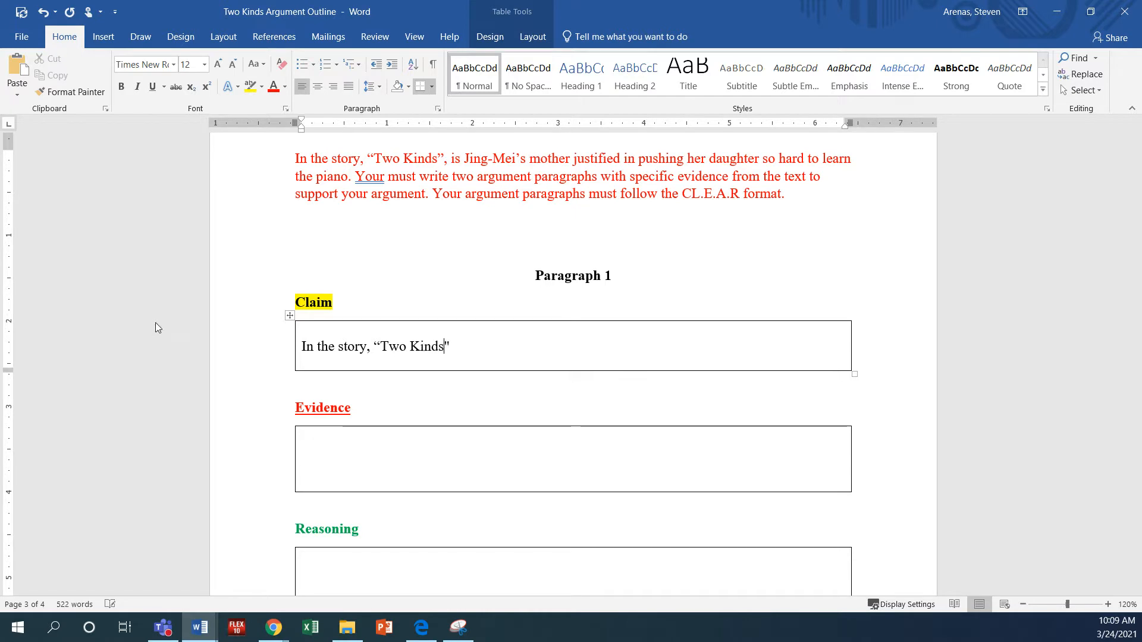
text(",)
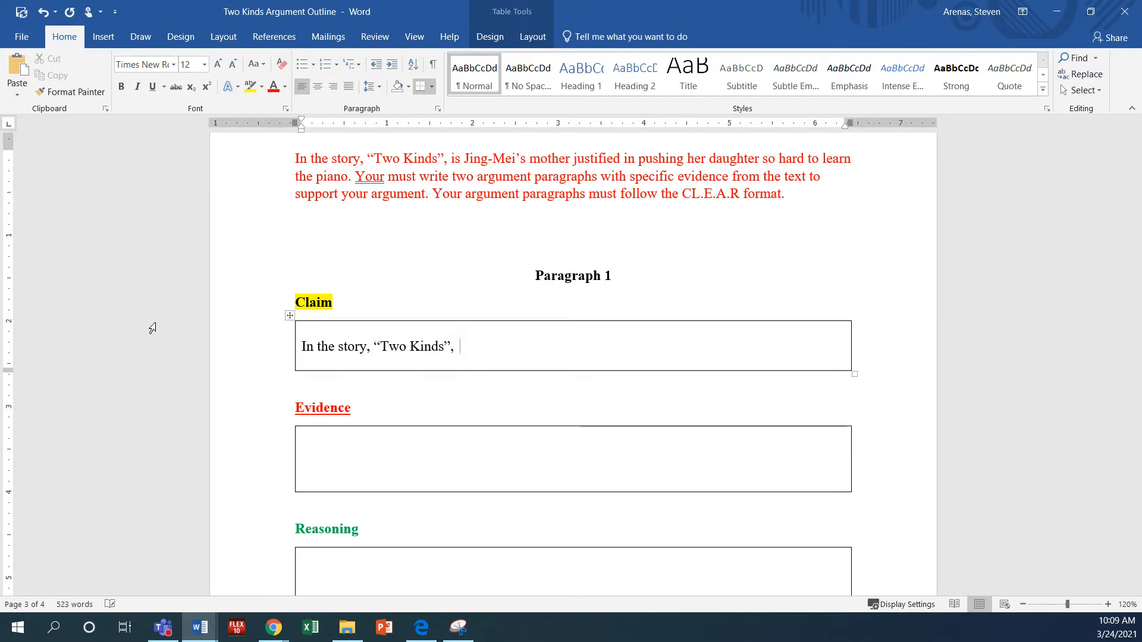
text(Jing-)
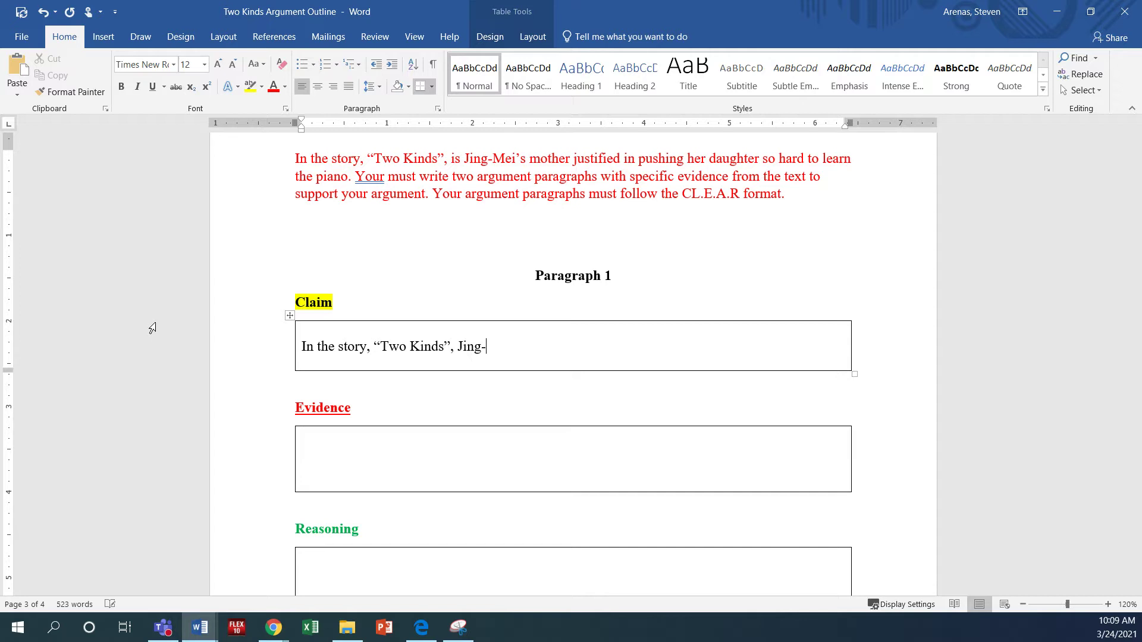
text(Mei's mother is not)
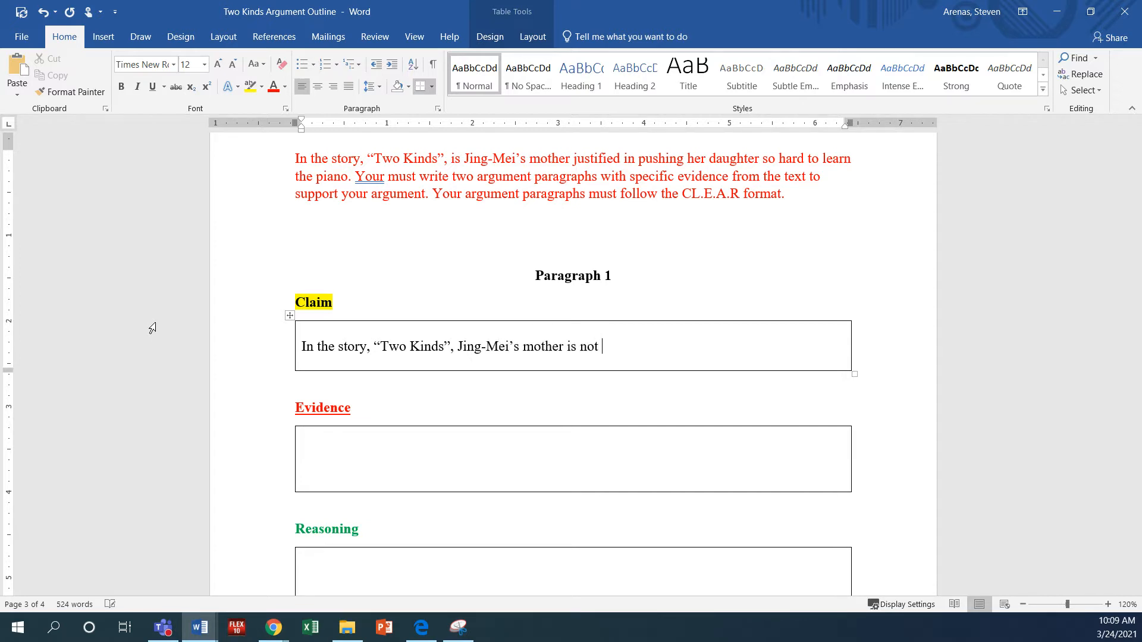
text(justified)
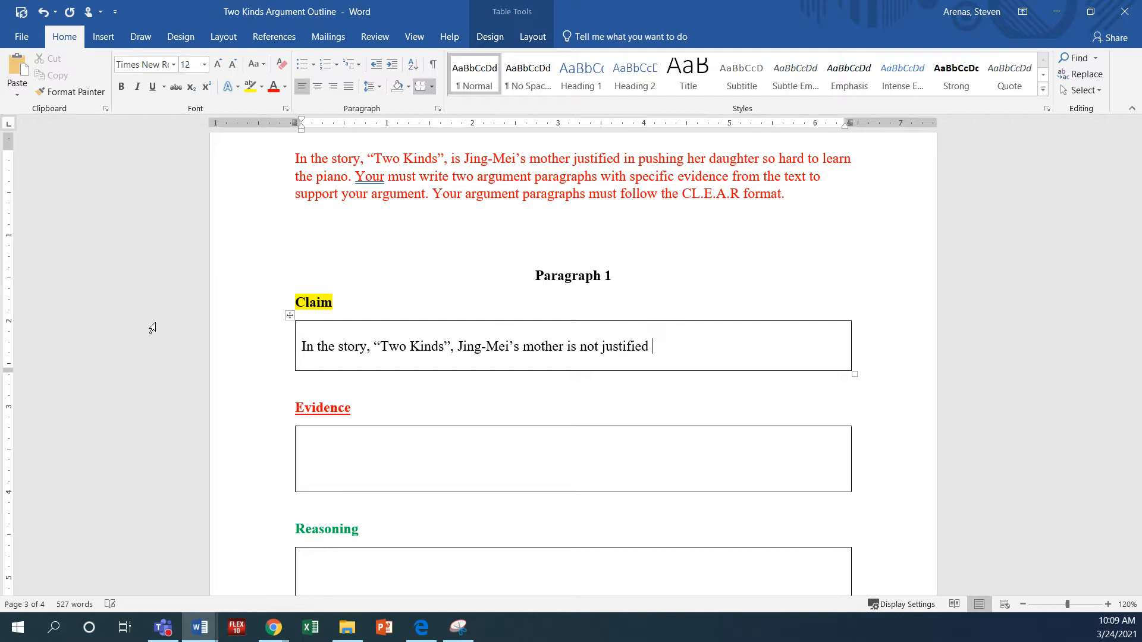
text(in pu)
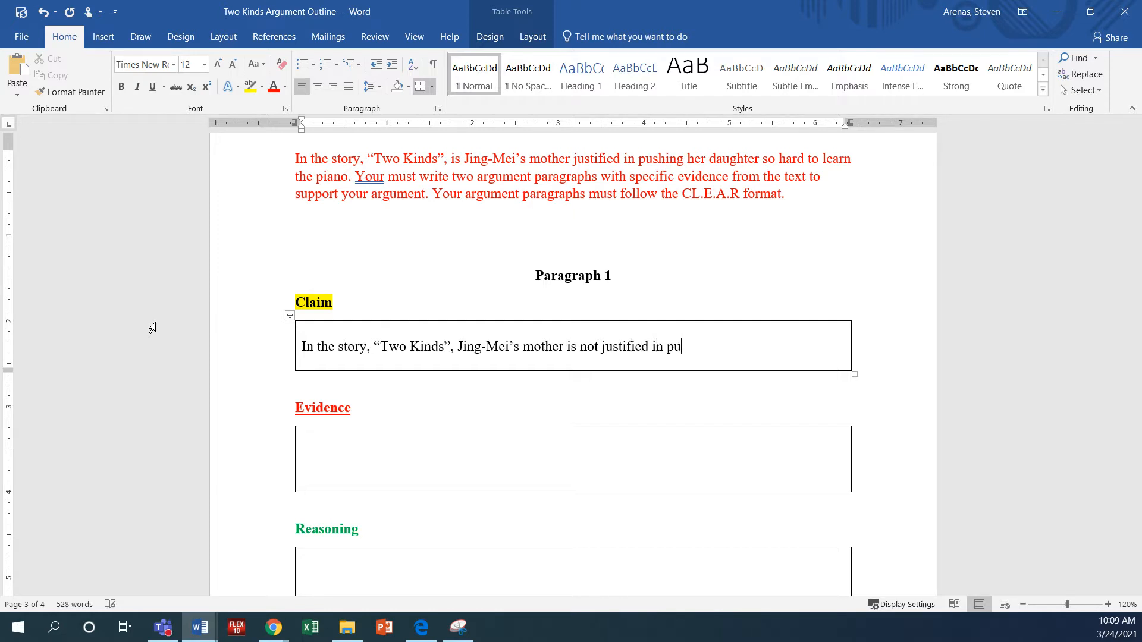
text(shing her daughter so hard)
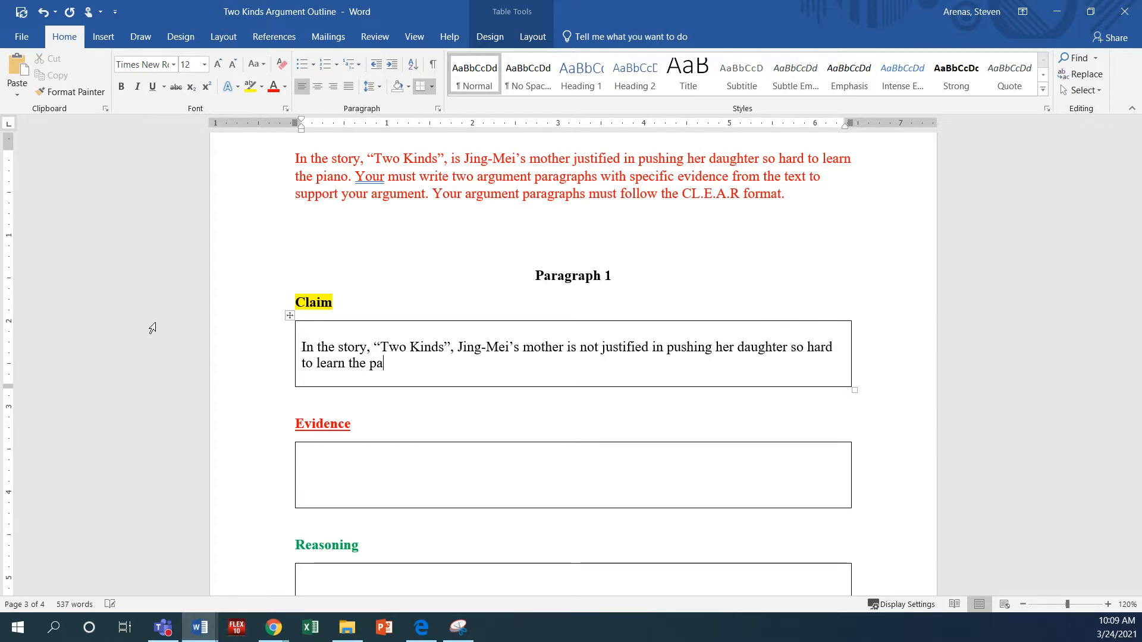
text(ino.)
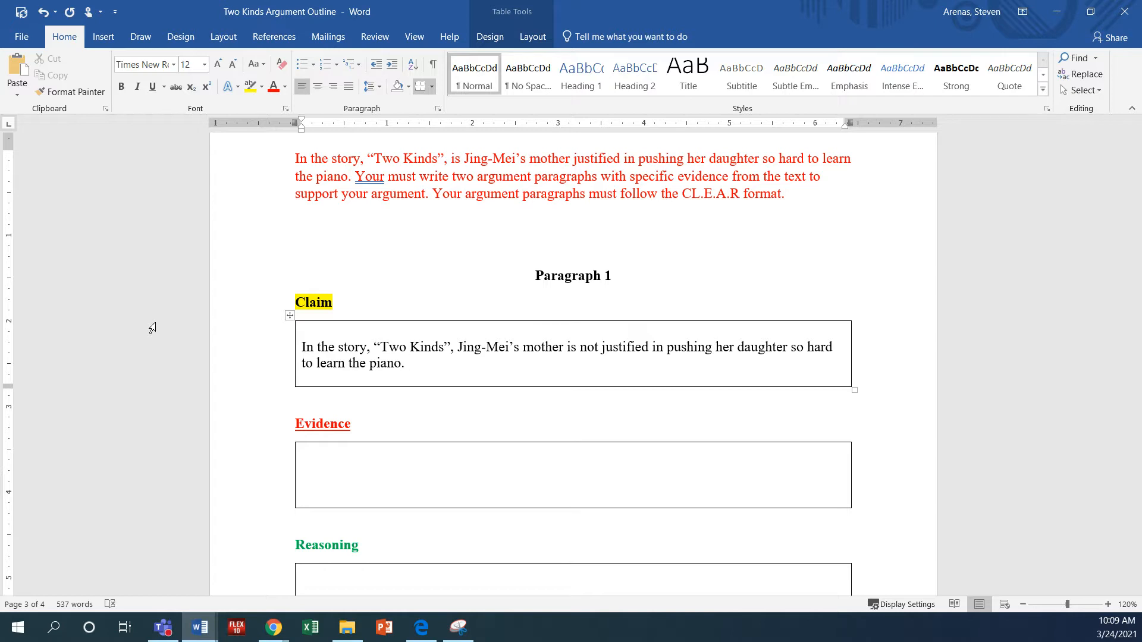
Select the claim sentence and mark it with yellow highlighting
drag(301, 346, 411, 362)
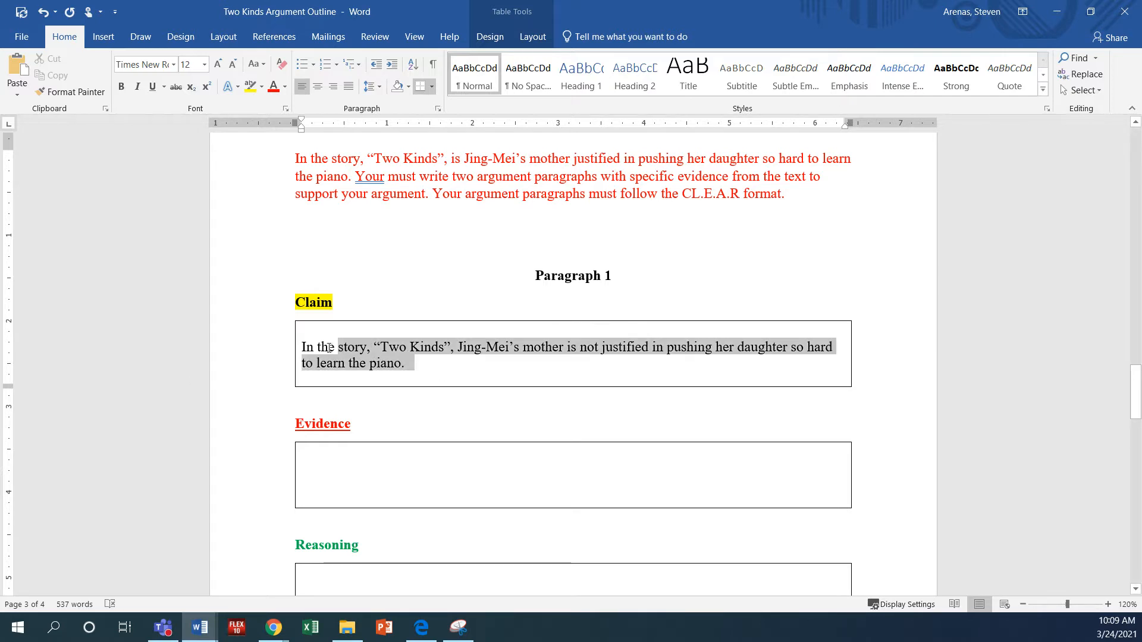
click(248, 86)
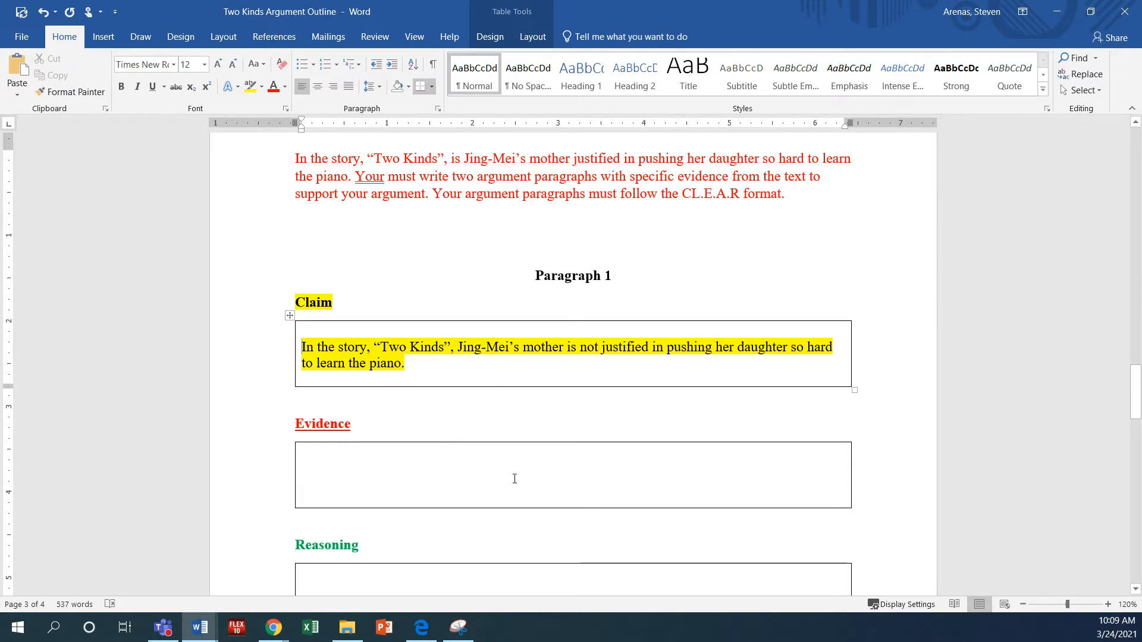
mouse_move(499, 465)
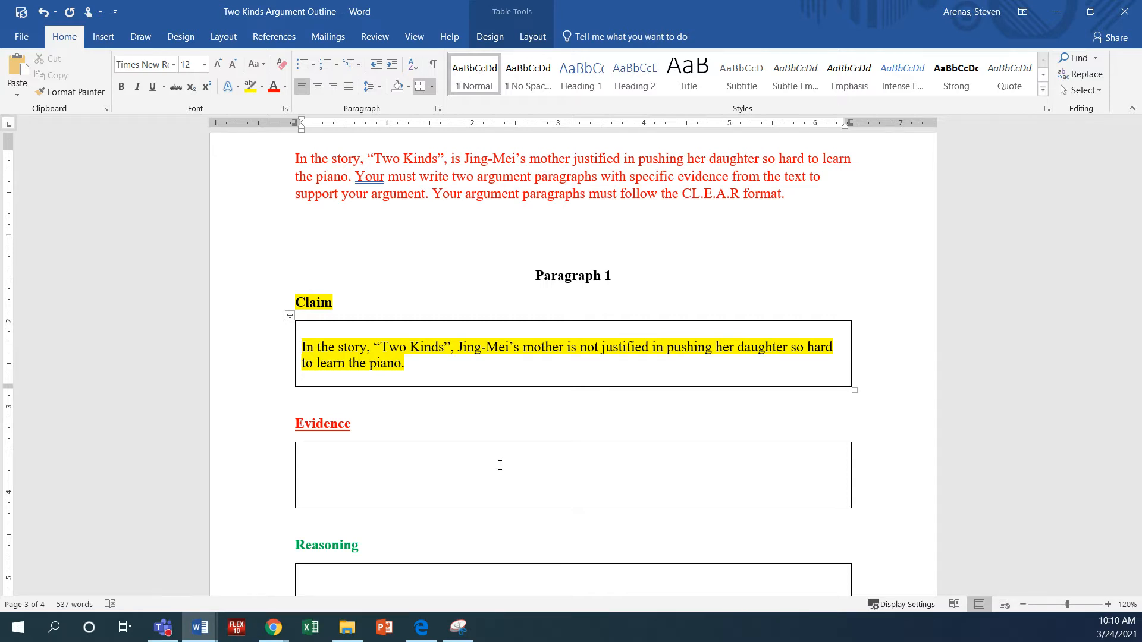
click(500, 465)
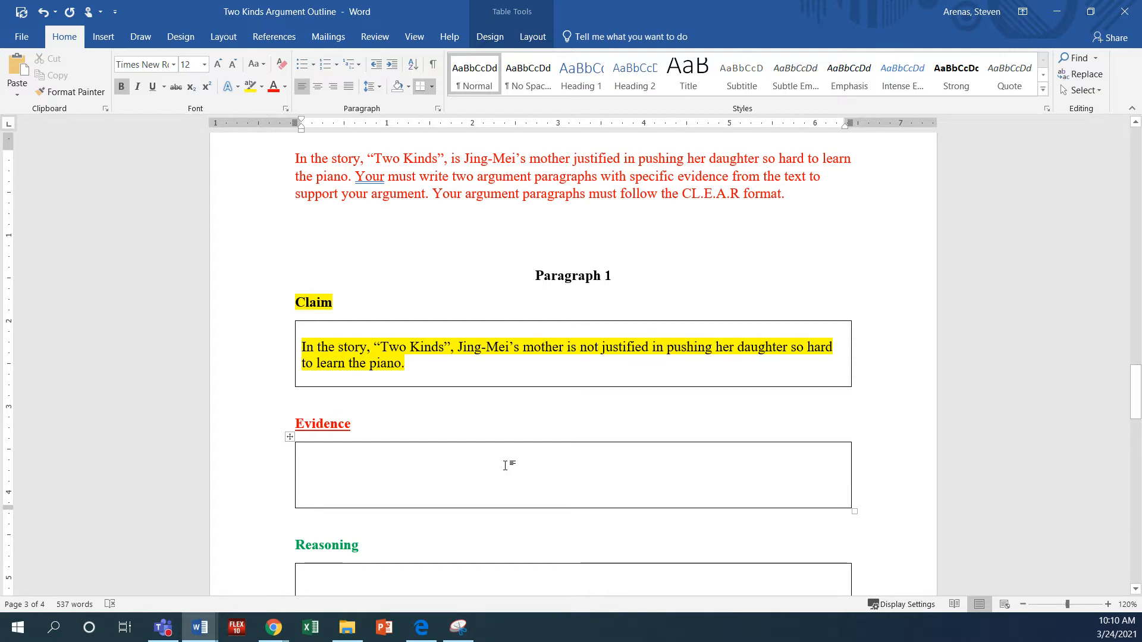
Place the "disappointed face" quote in the Evidence box as red quoted text and begin the "(Tan" citation
click(303, 468)
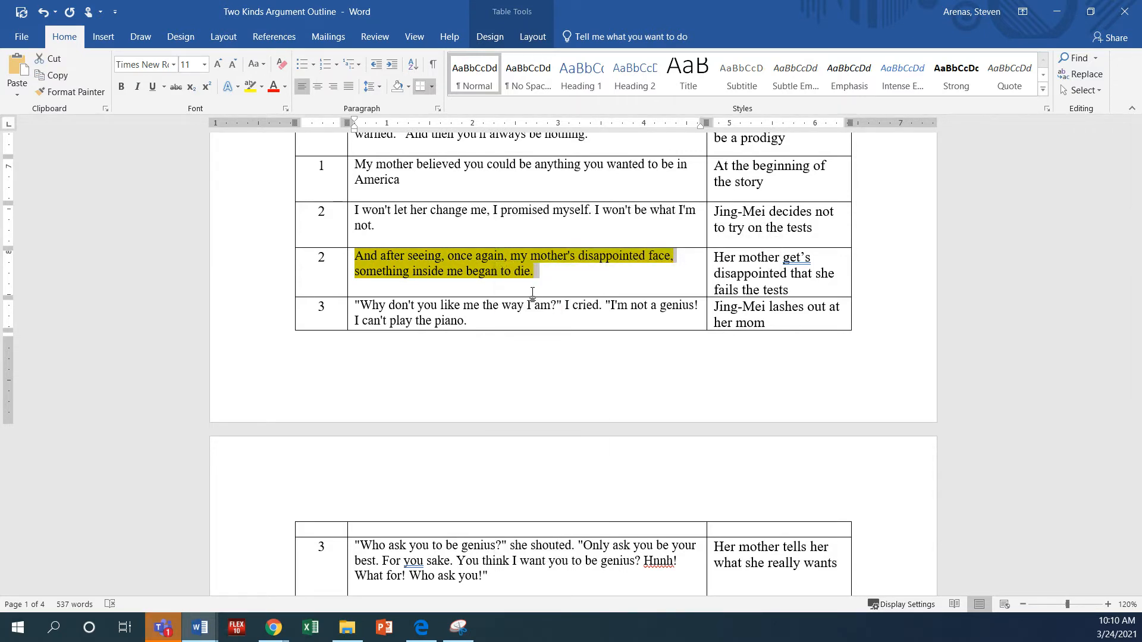
scroll(down, 3)
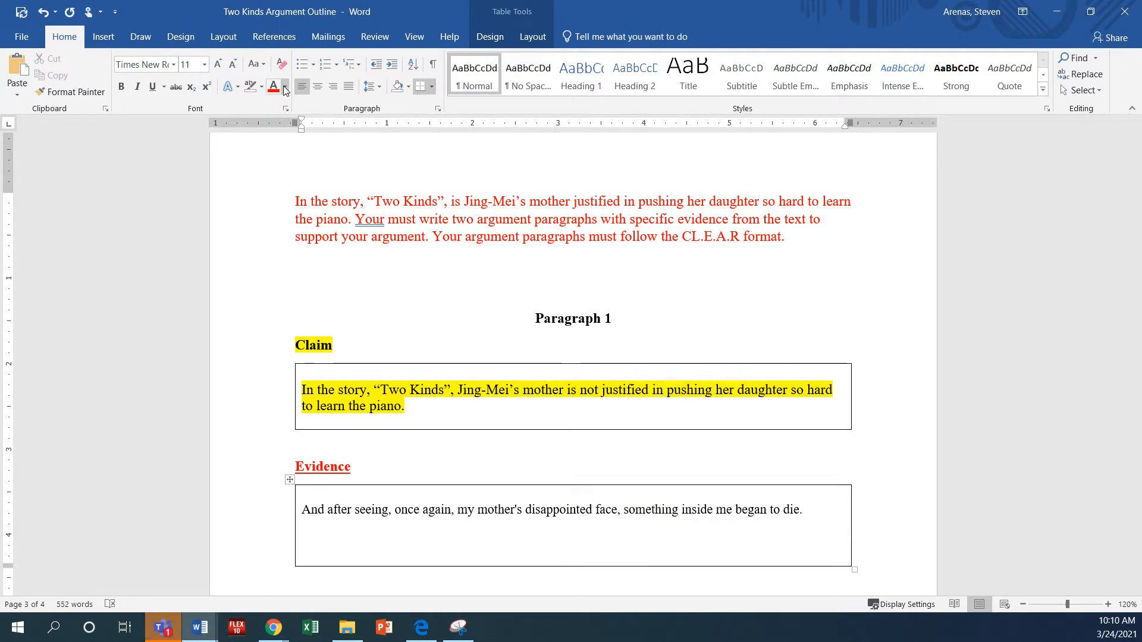
drag(301, 510, 384, 511)
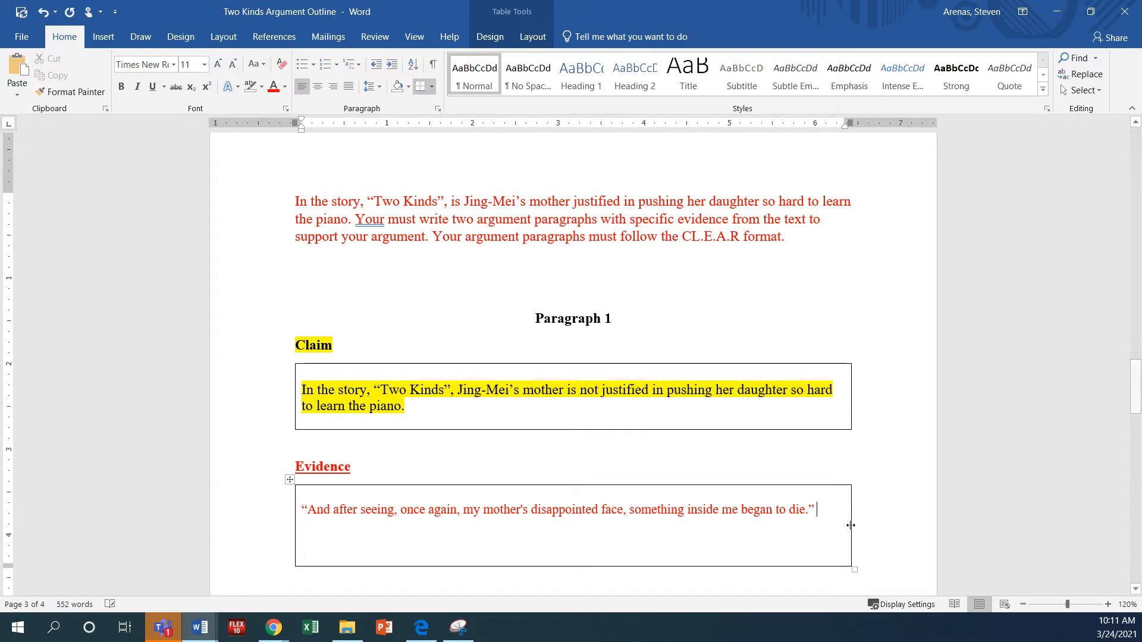
text((Tan)
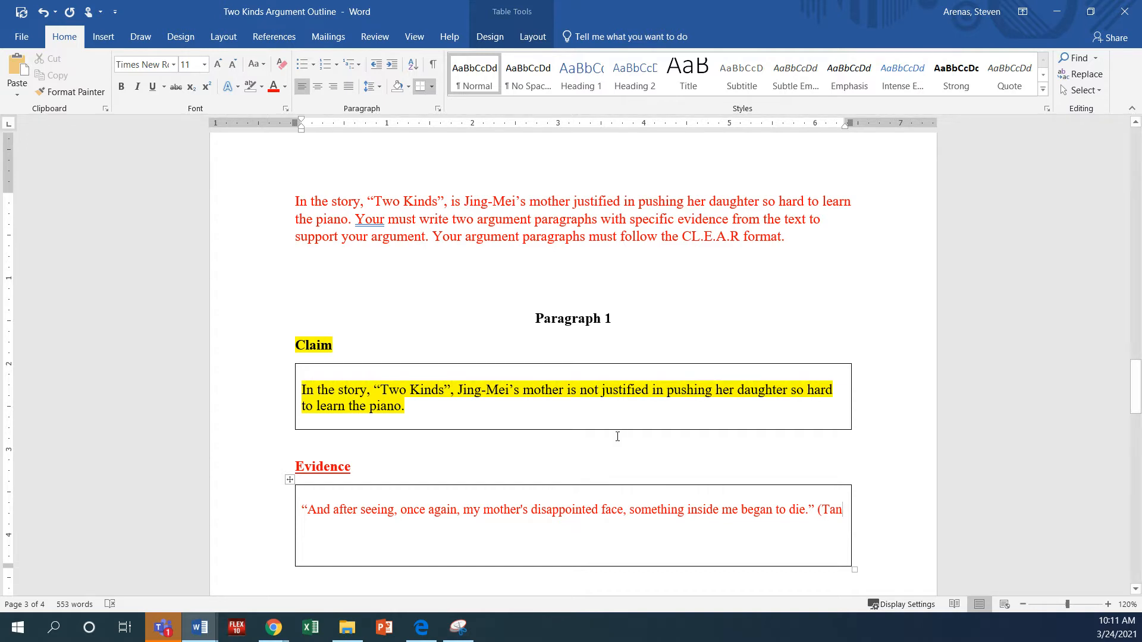
mouse_move(595, 449)
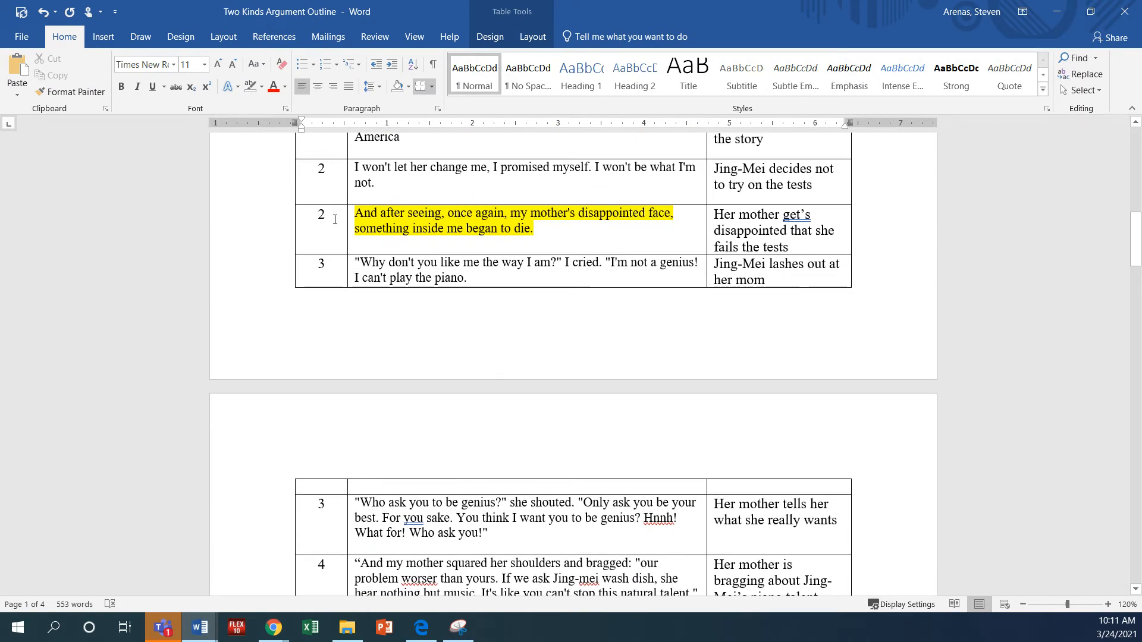
scroll(down, 3)
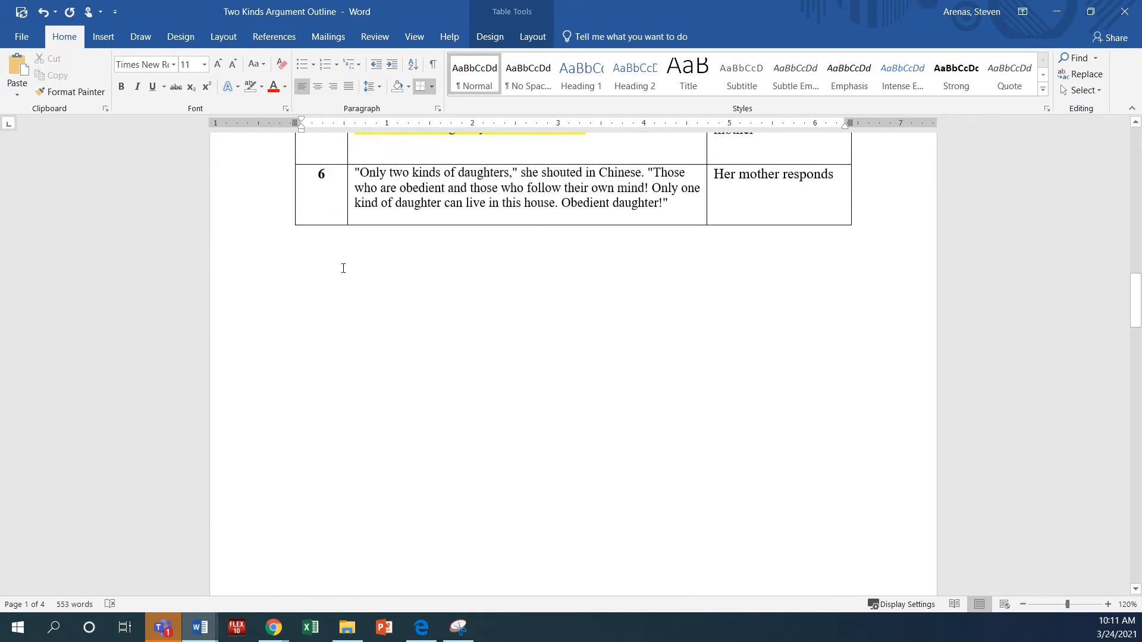
scroll(down, 3)
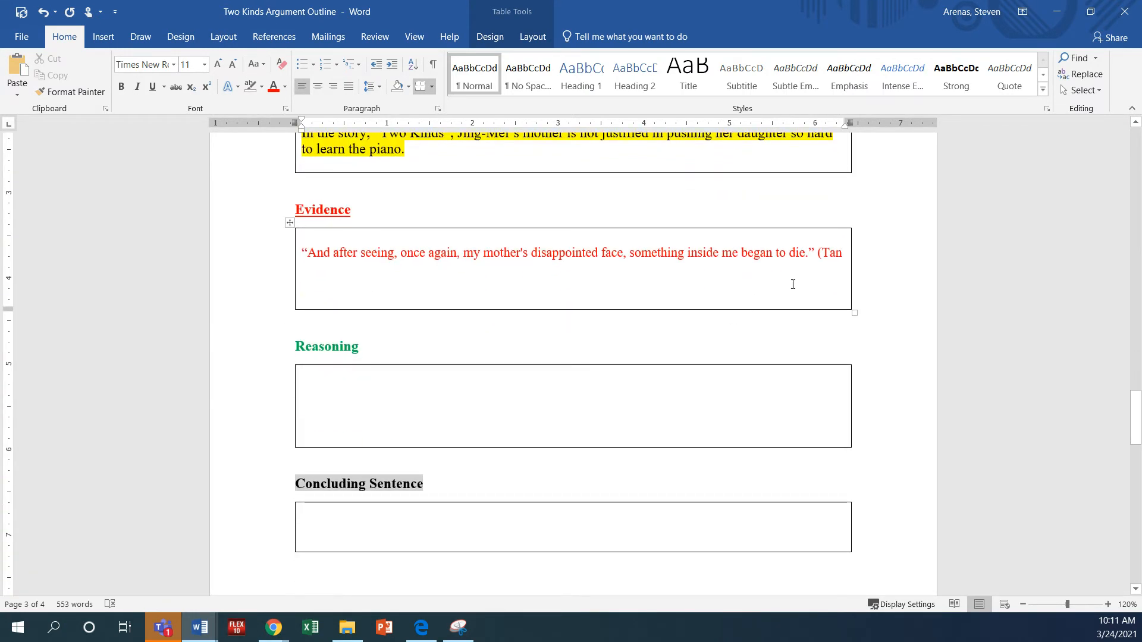
text(2)
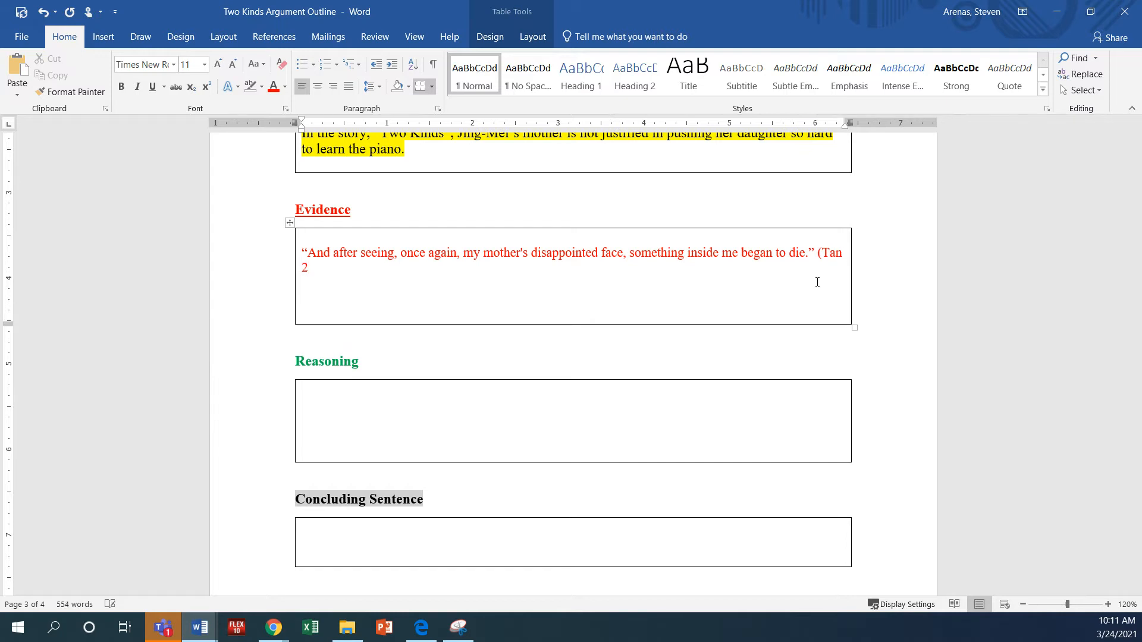
text().)
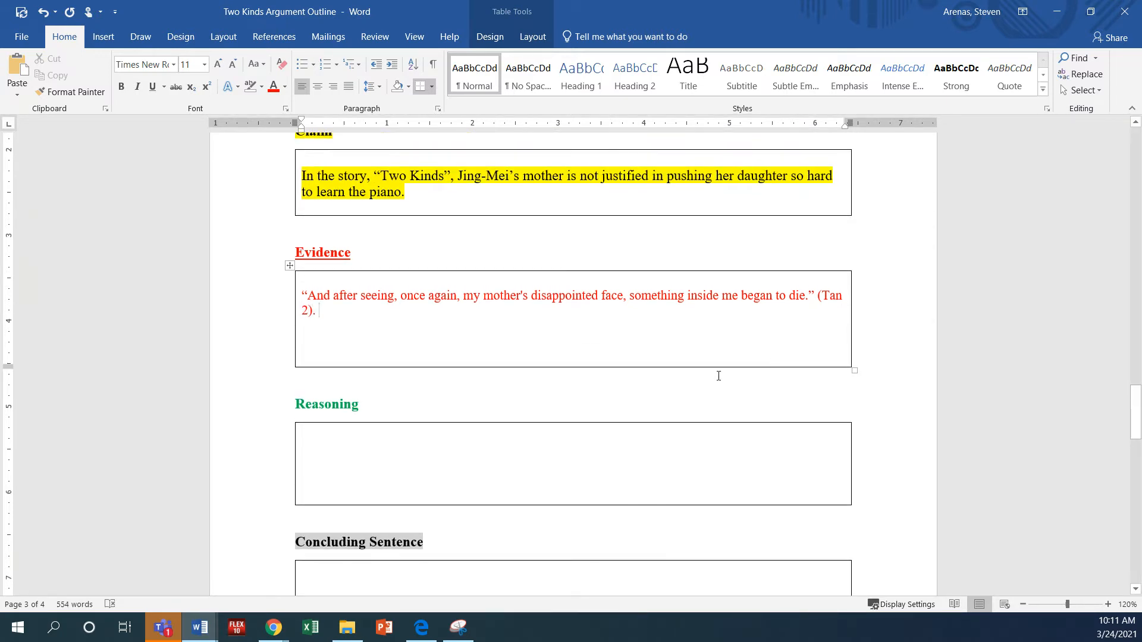
mouse_move(374, 315)
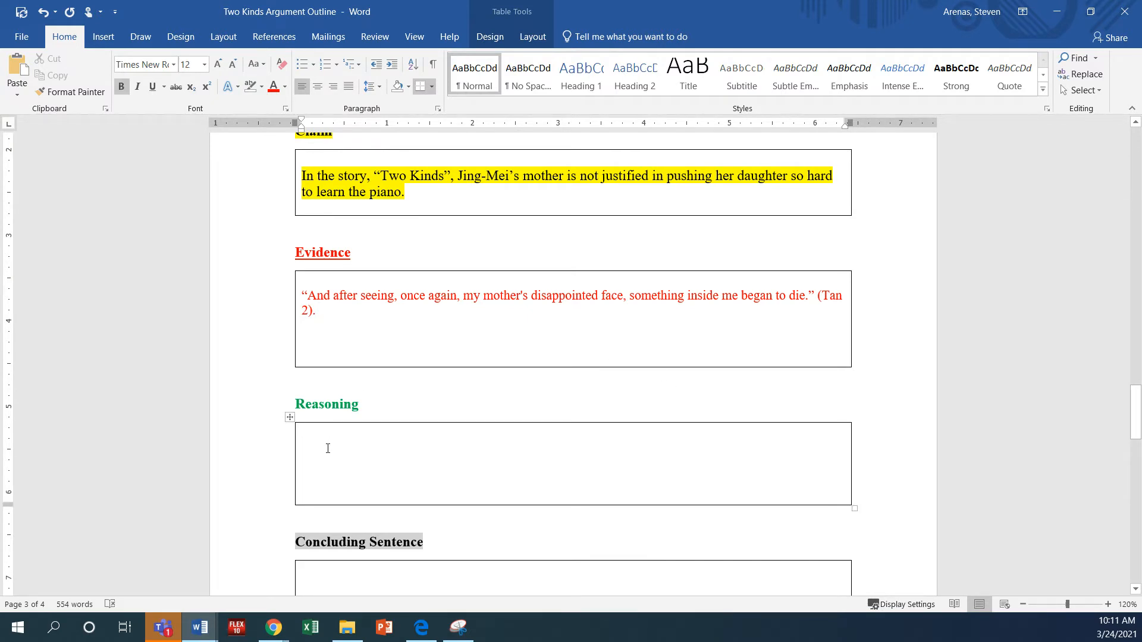
In green, write that the line shows how Jing-Mei felt bad about herself failing her mother's tests
click(320, 448)
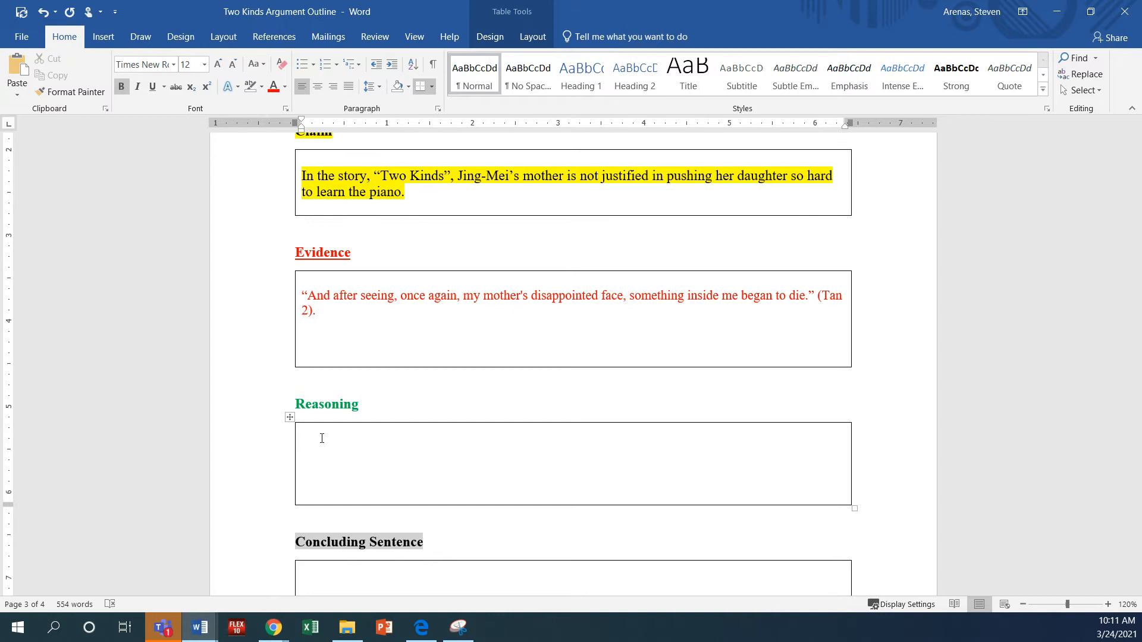
click(321, 437)
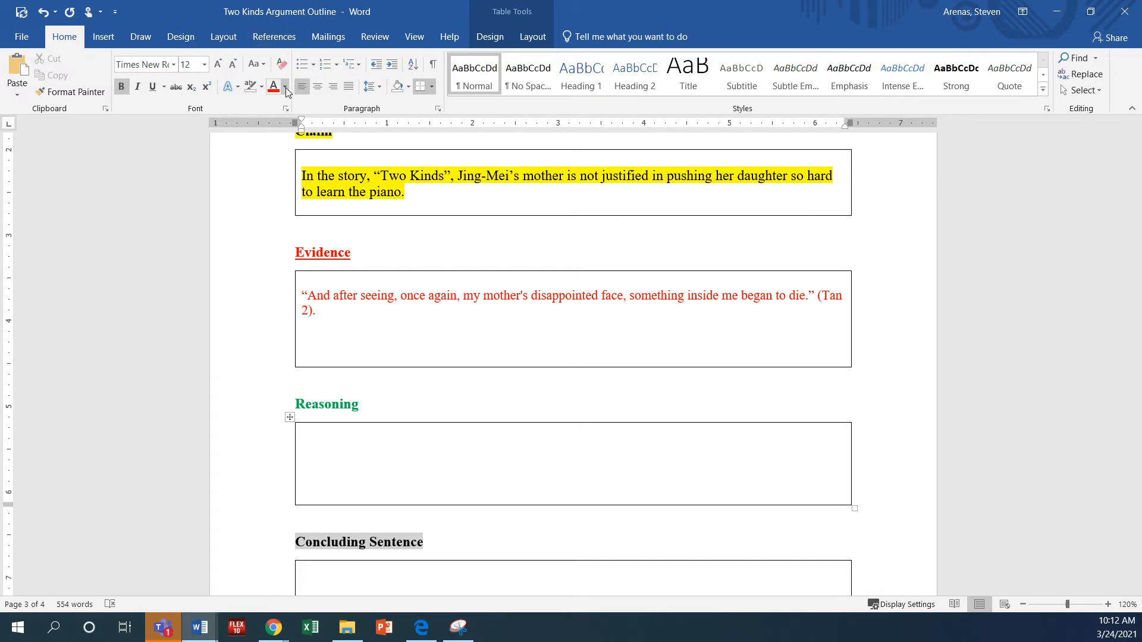
click(345, 444)
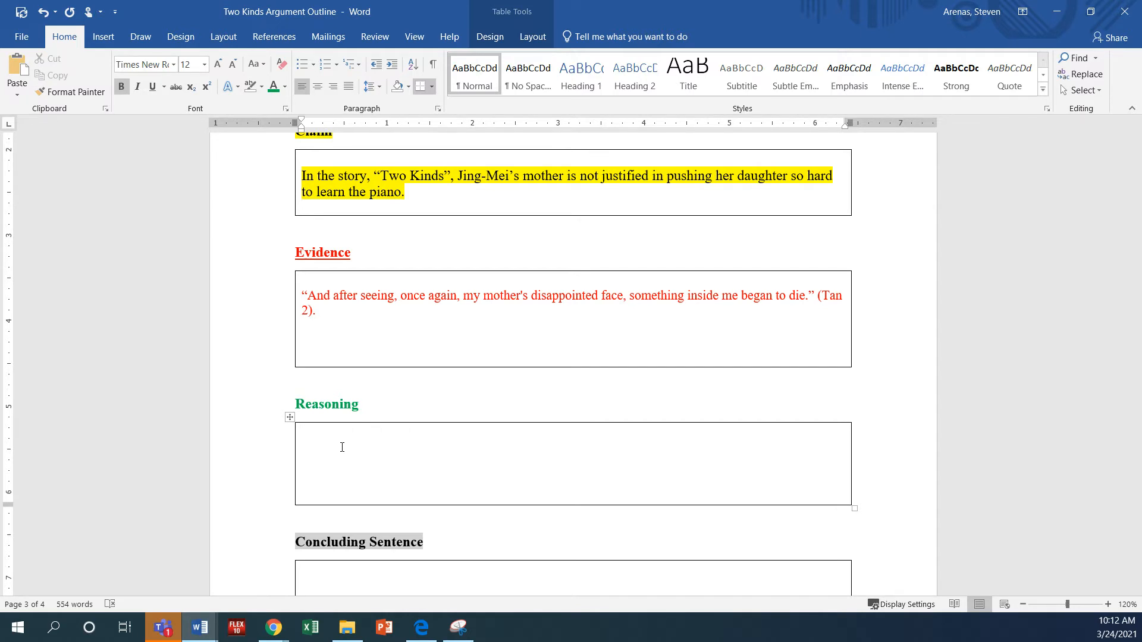
text(This)
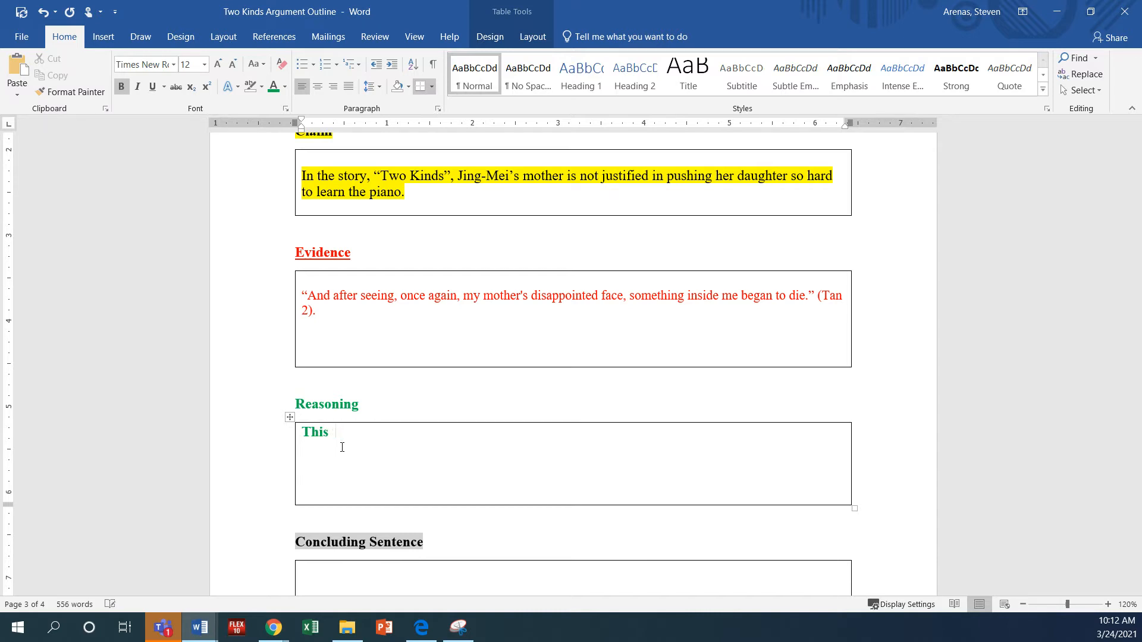
text(line from the t)
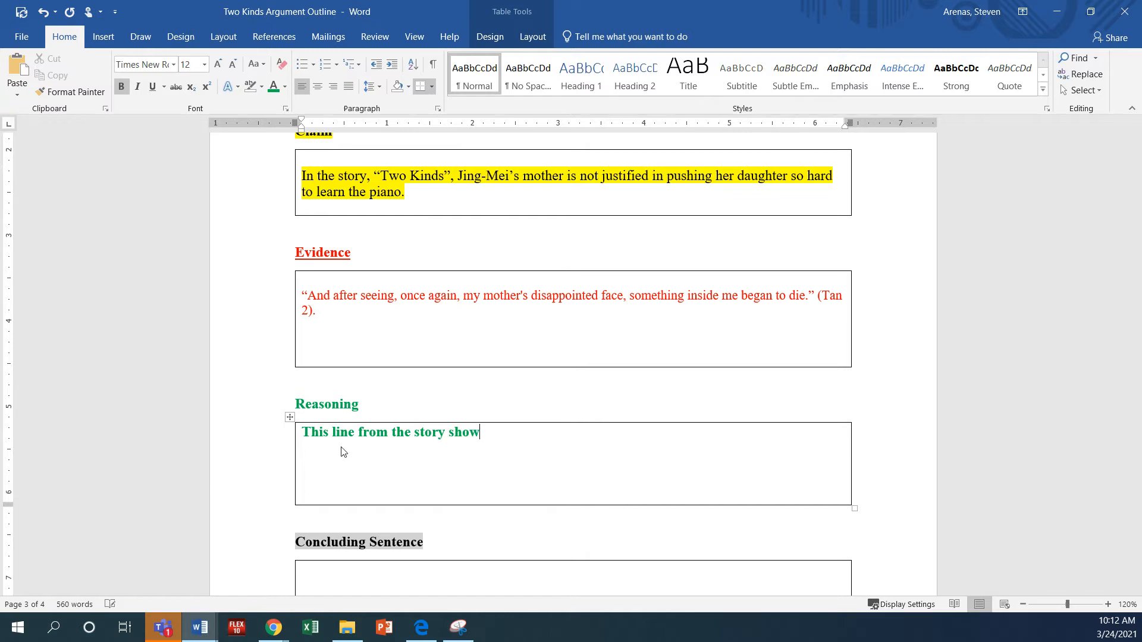
text(s how Ji)
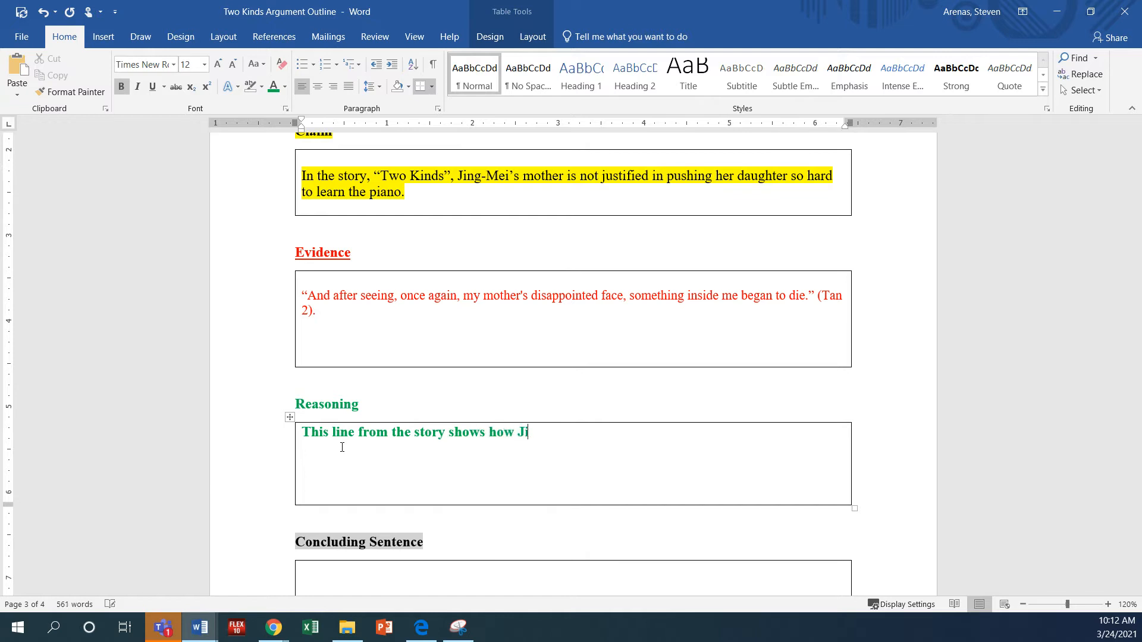
text(ng-Mi)
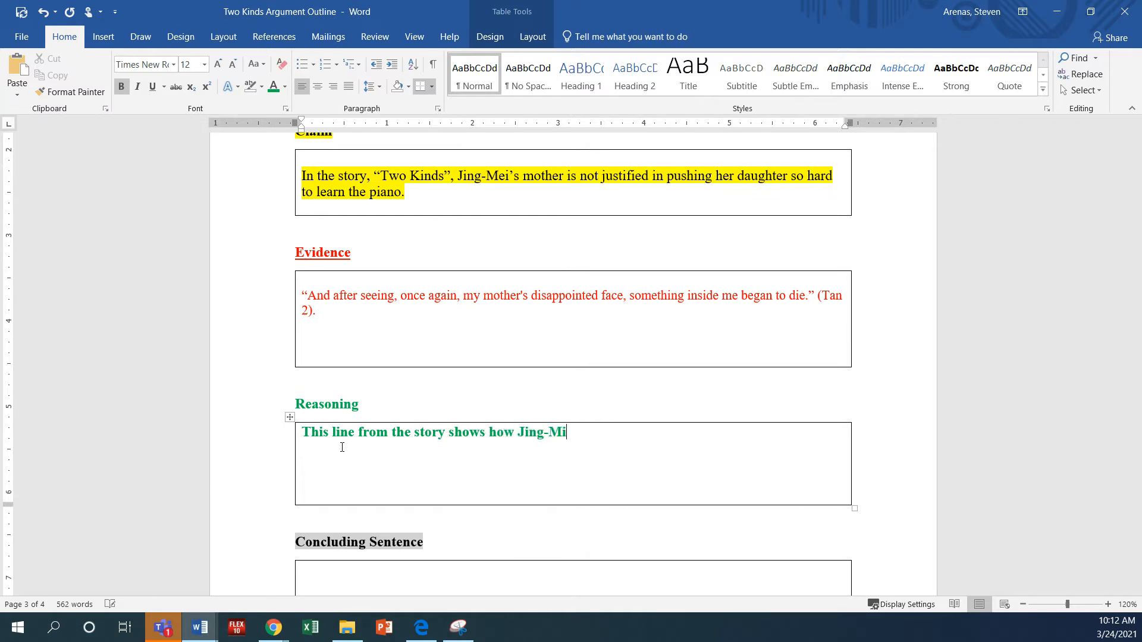
text(ei)
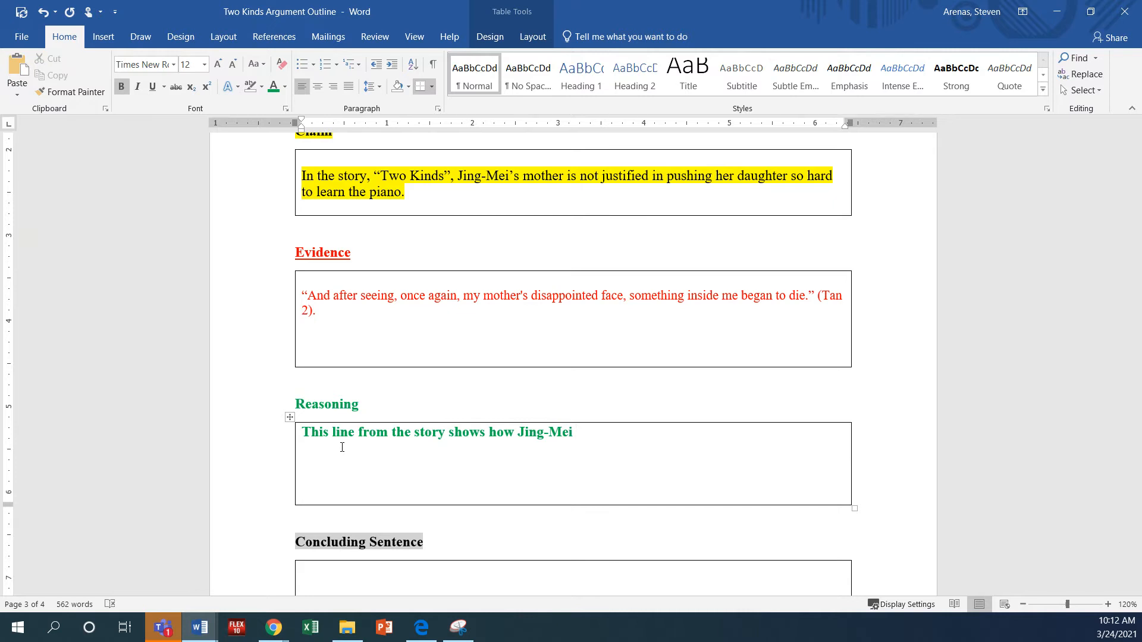
text(felt b)
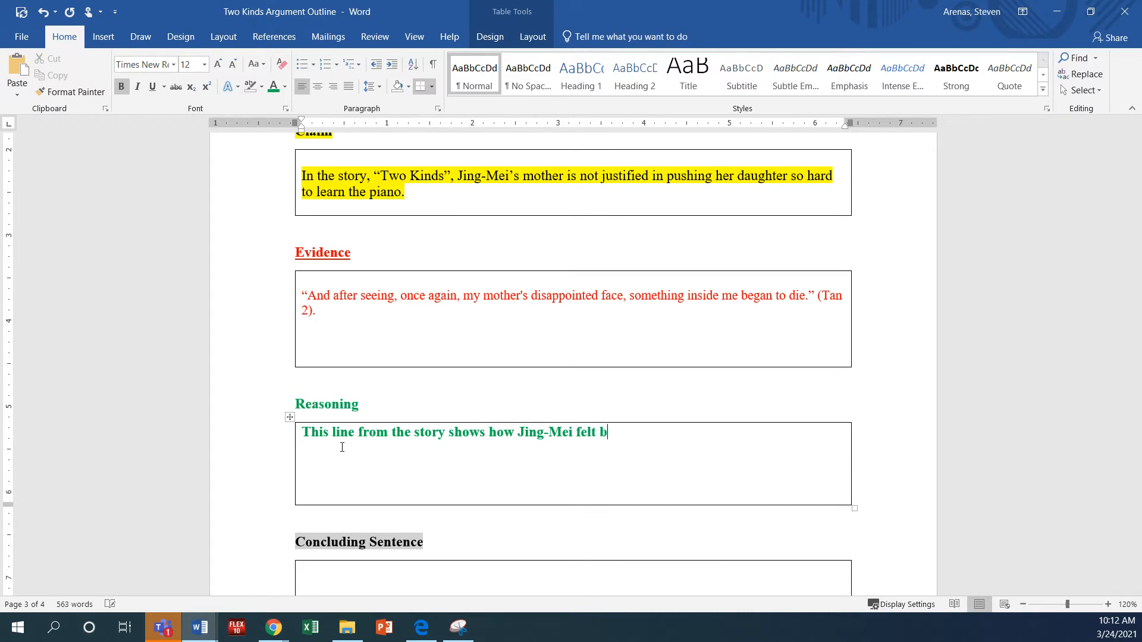
text(ad ab)
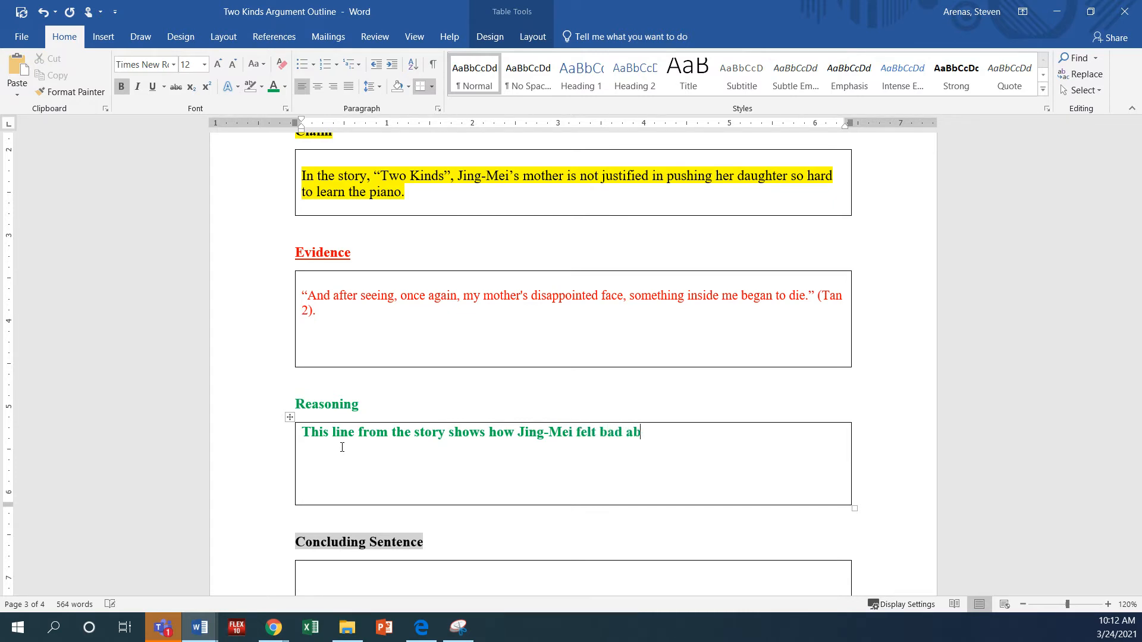
text(out herself when she failed tests)
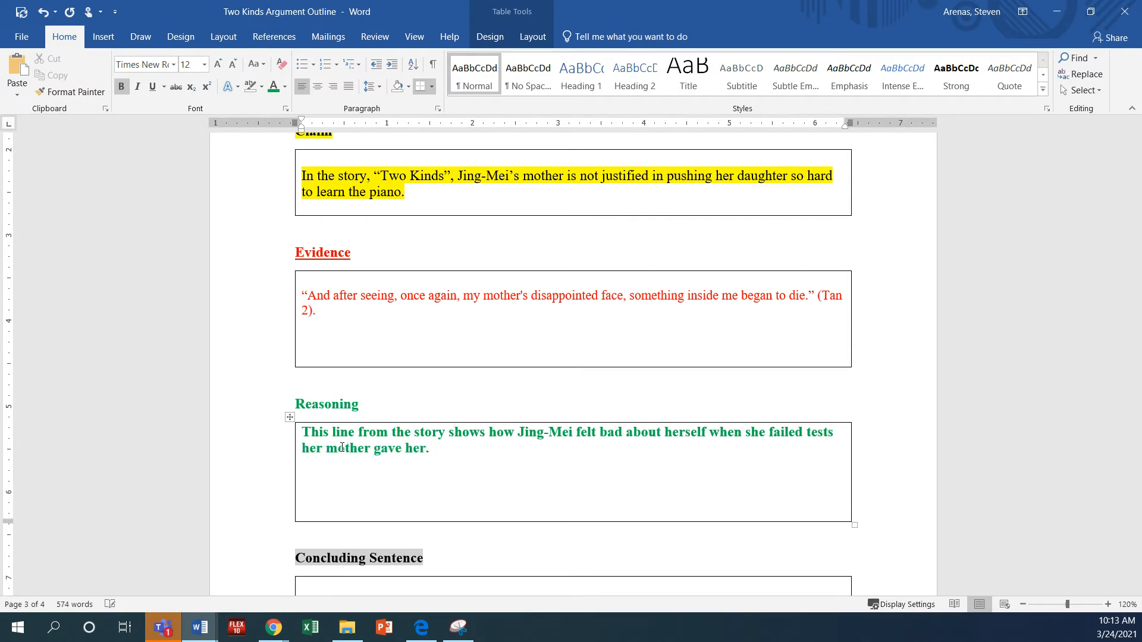
text(TS)
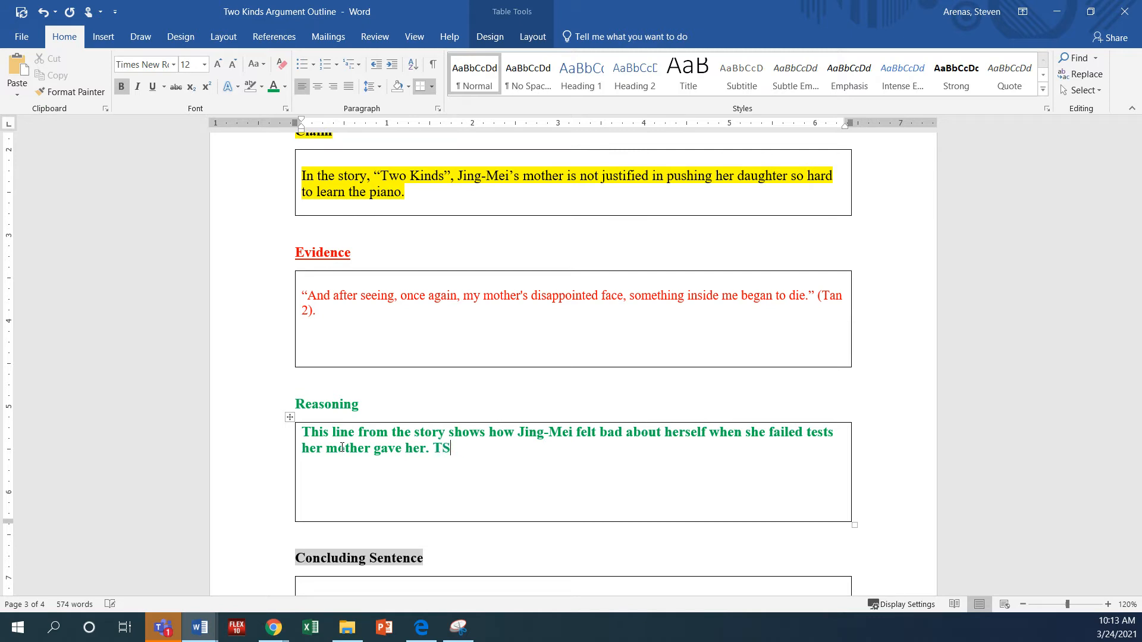
Add that she felt bad because she thought she was disappointing her mother
text(She felt ba)
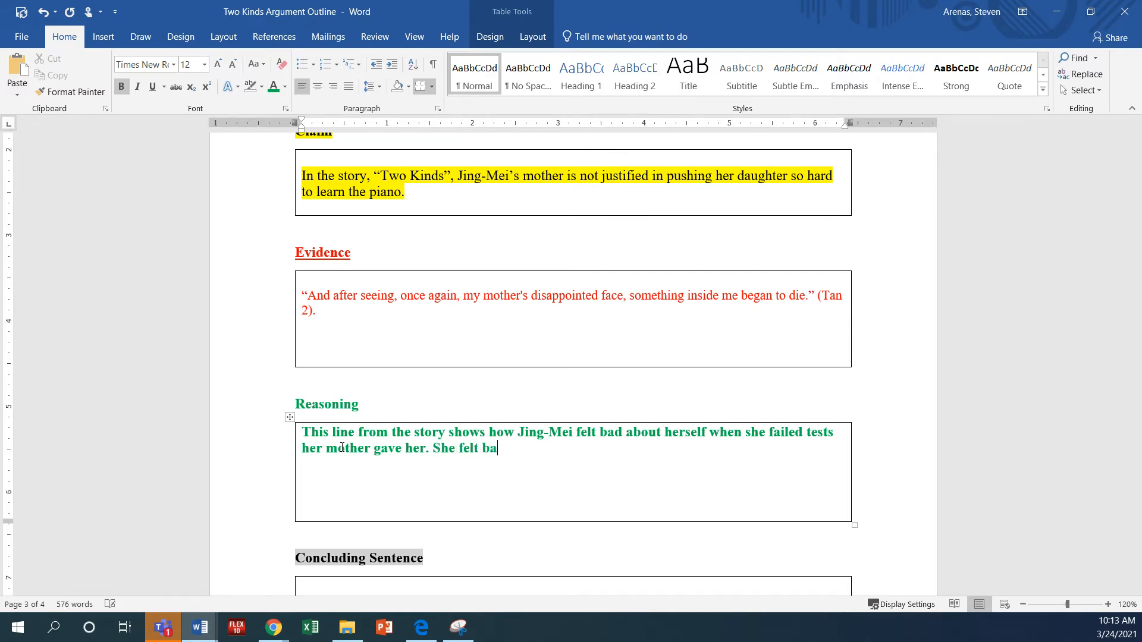
text(d because she though)
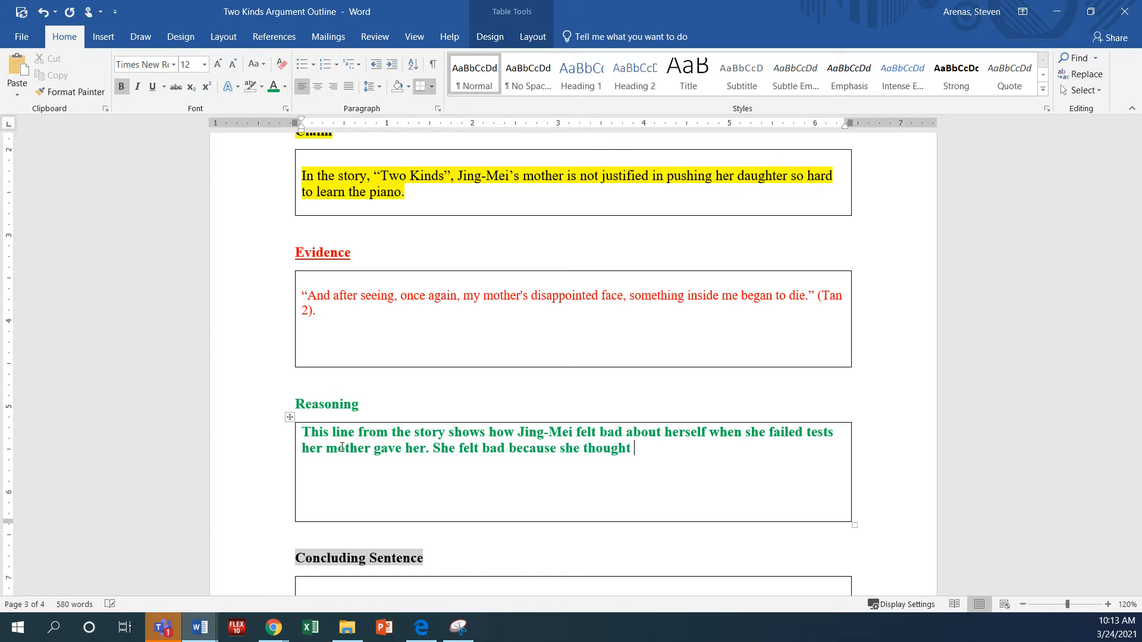
text(that she was di)
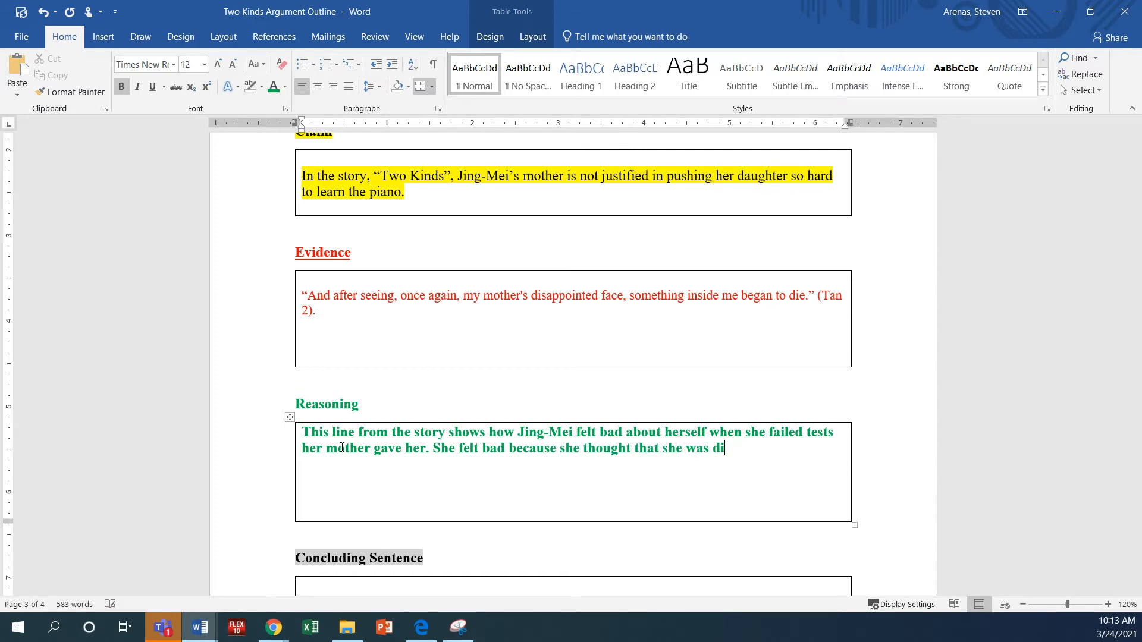
text(s)
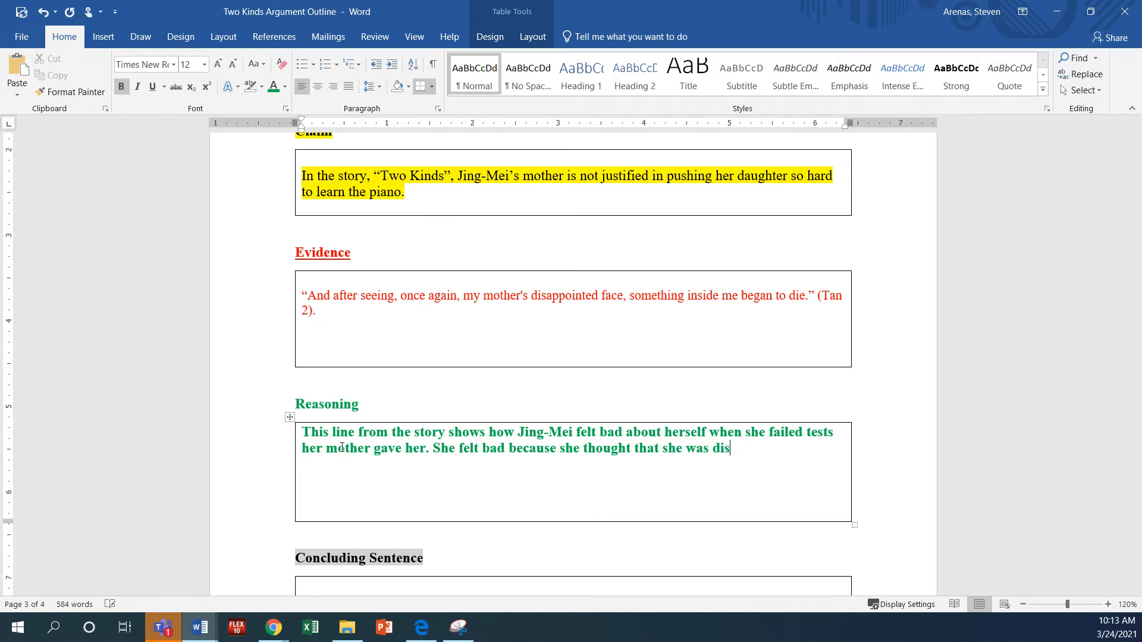
text(appointi)
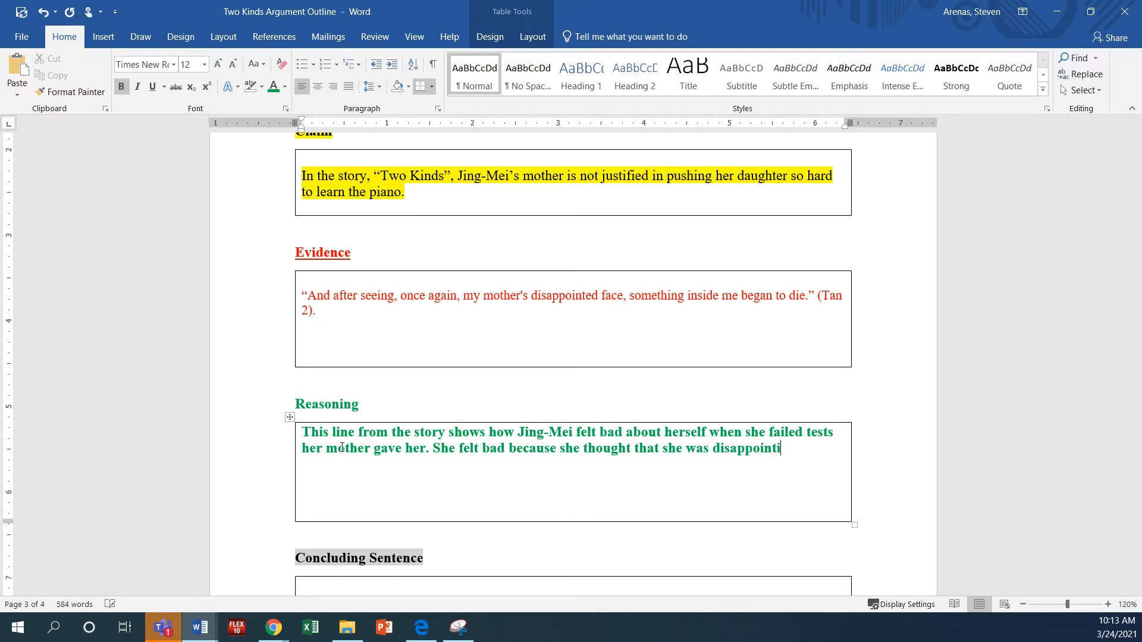
text(ng her)
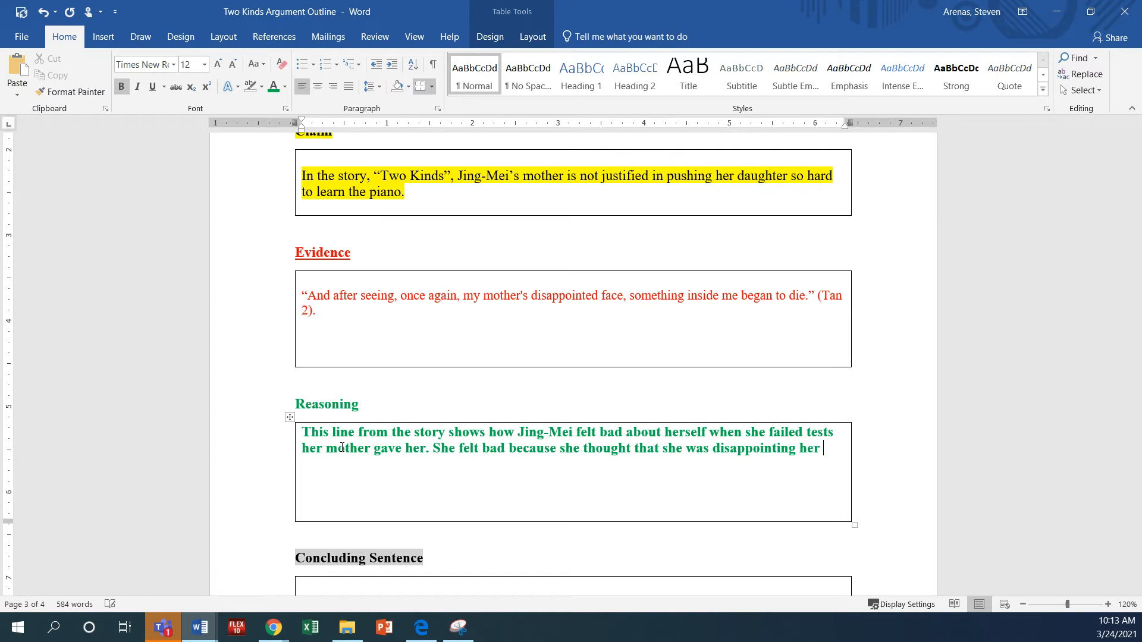
text(mother.)
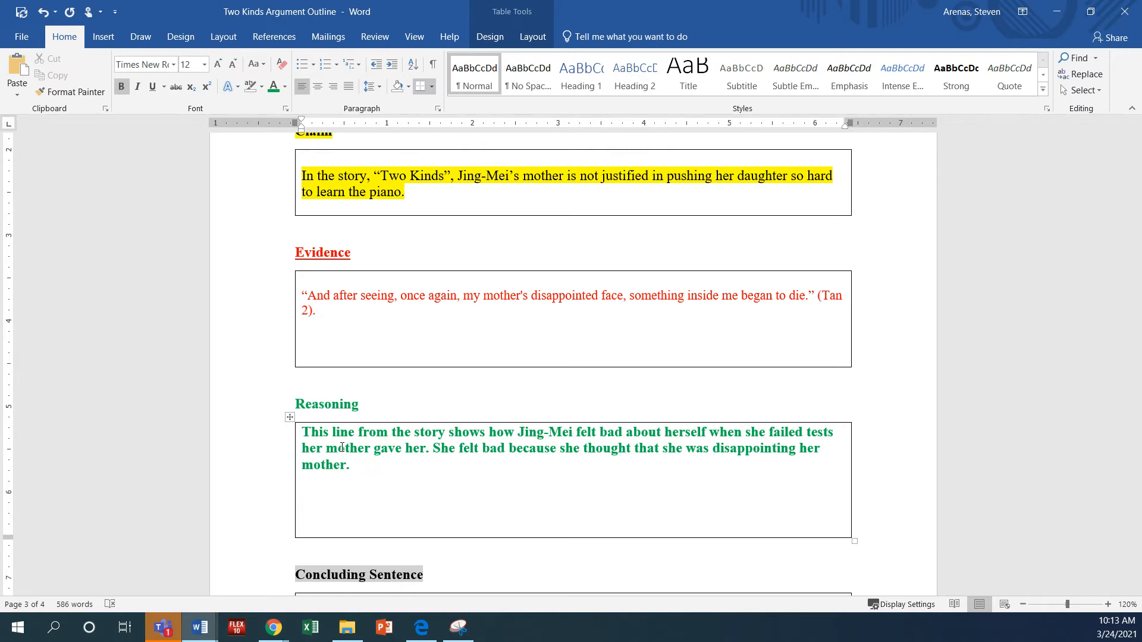
Place the cursor after "disappointing her mother." to continue the Reasoning text
click(354, 464)
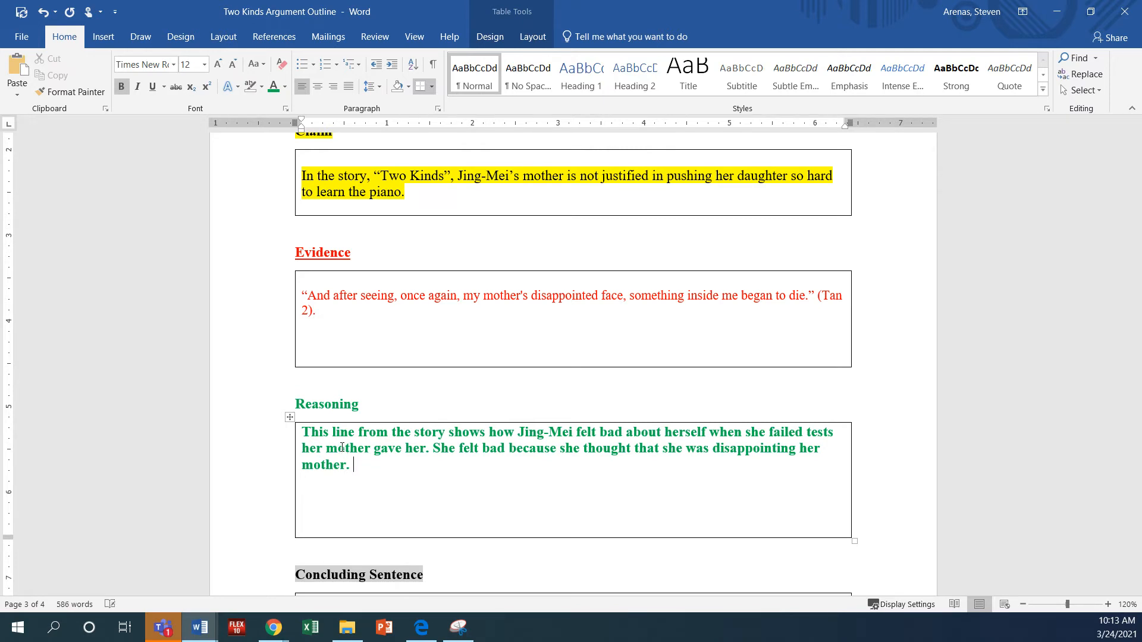
Write that many times children want to make their parents proud
text(Many i)
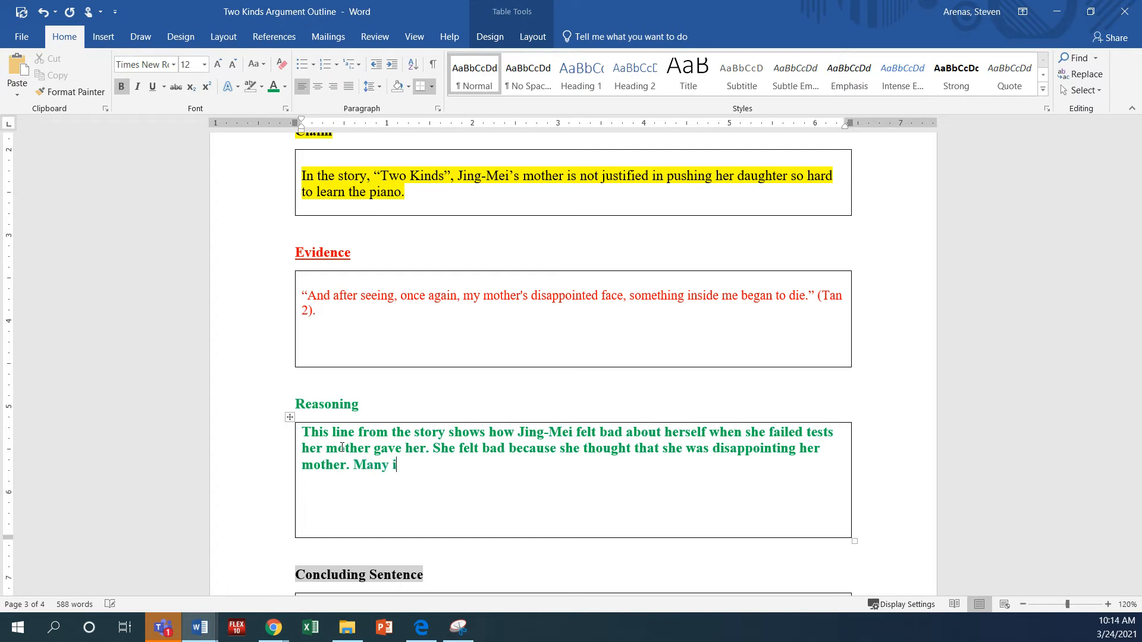
text(times cho)
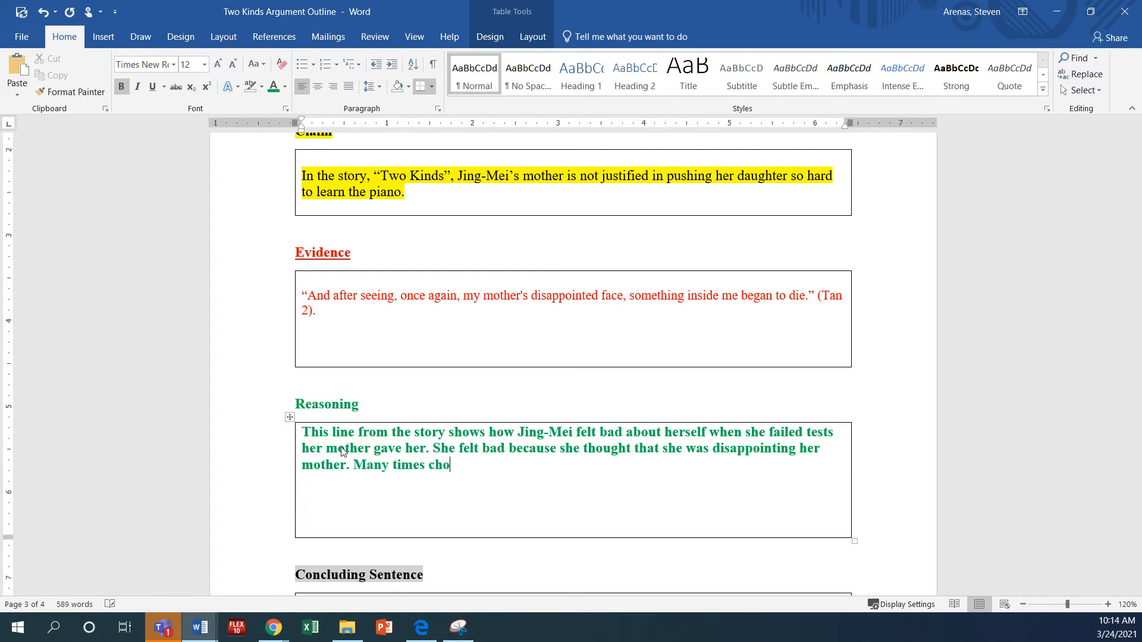
text(ildren w)
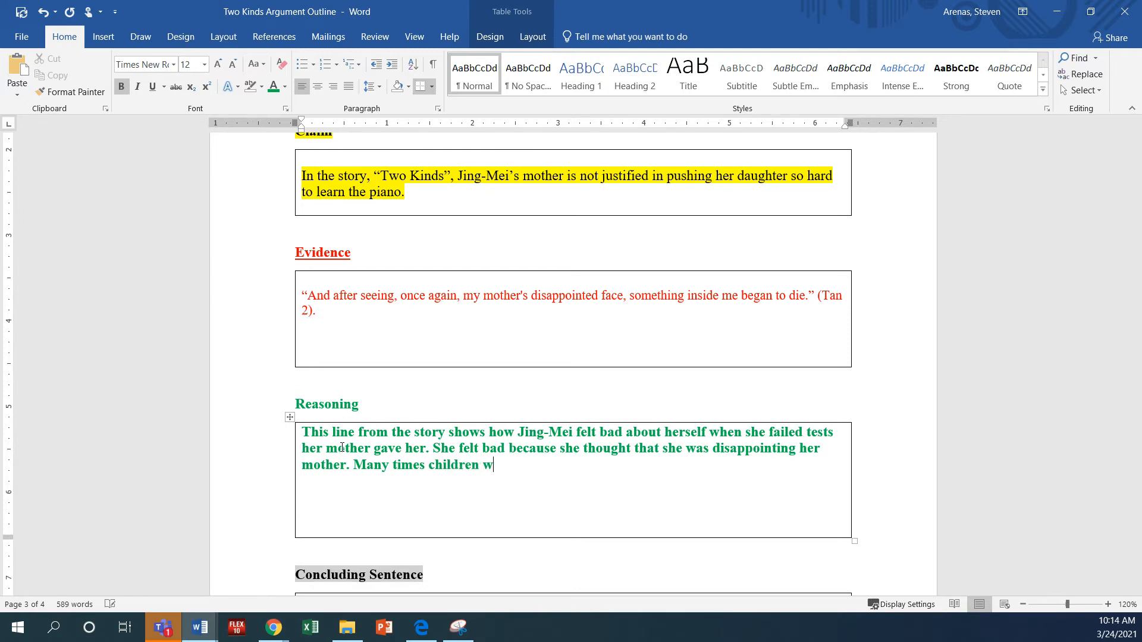
text(ant to make thei)
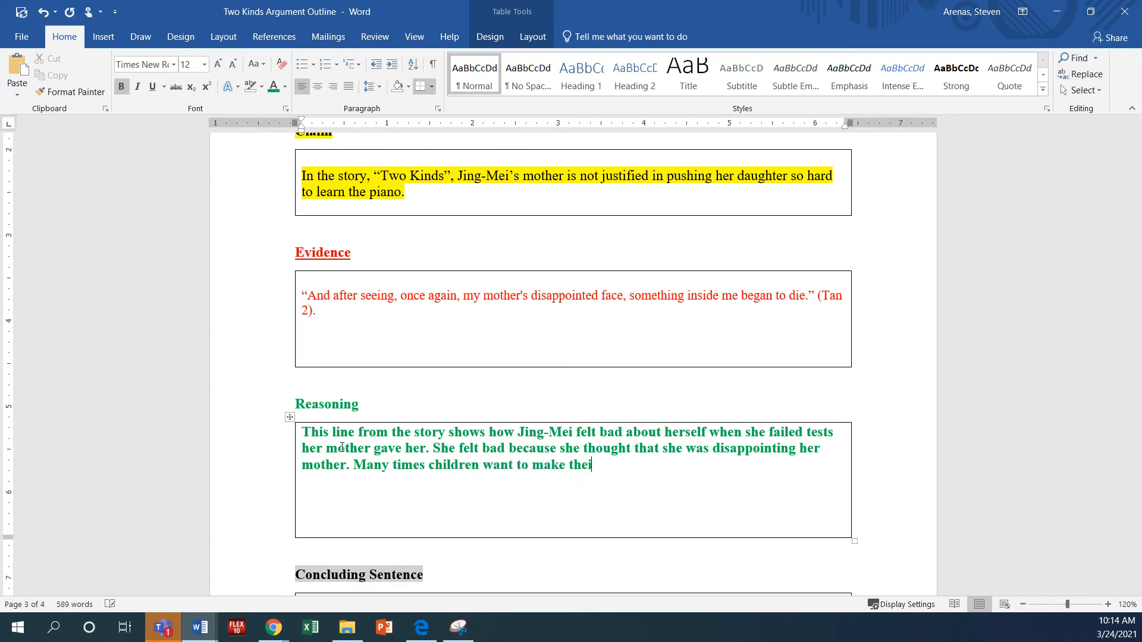
text(r paret)
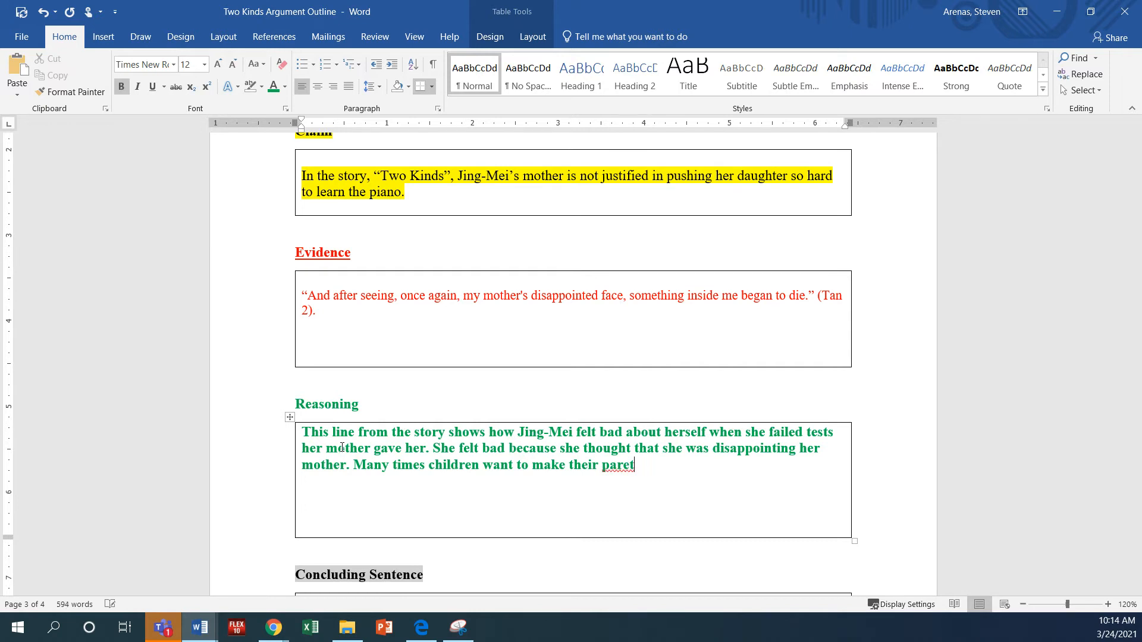
text(nts proud. However,)
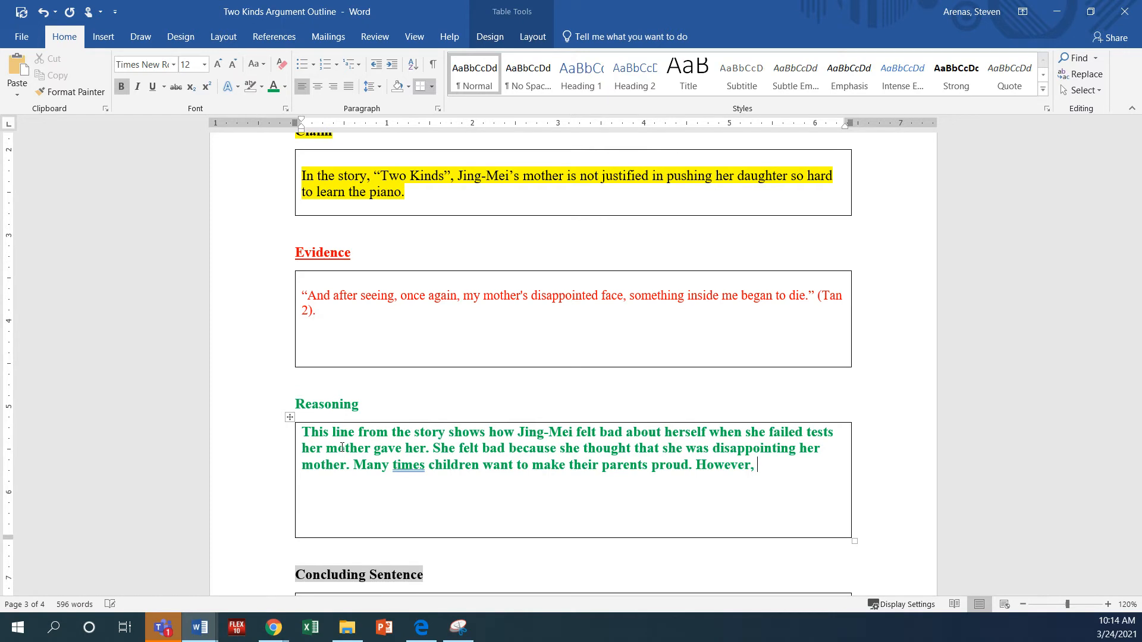
Add that the test Jing-Mei's mother is giving her is having the opposite impact
text(the test that)
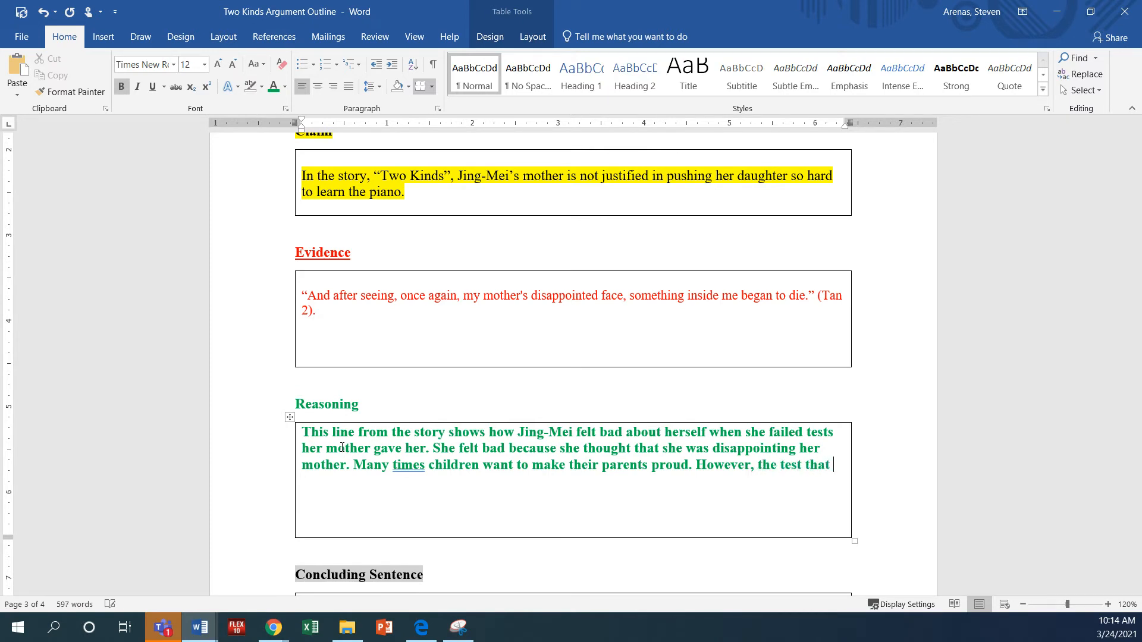
text(Jing-M)
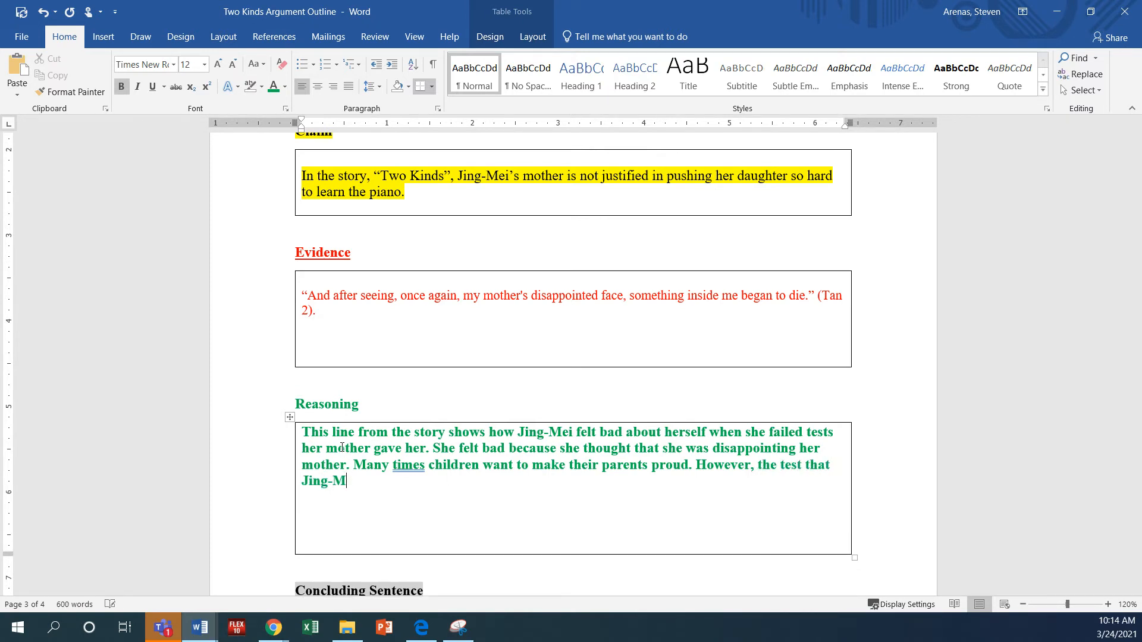
text(ei's mother is)
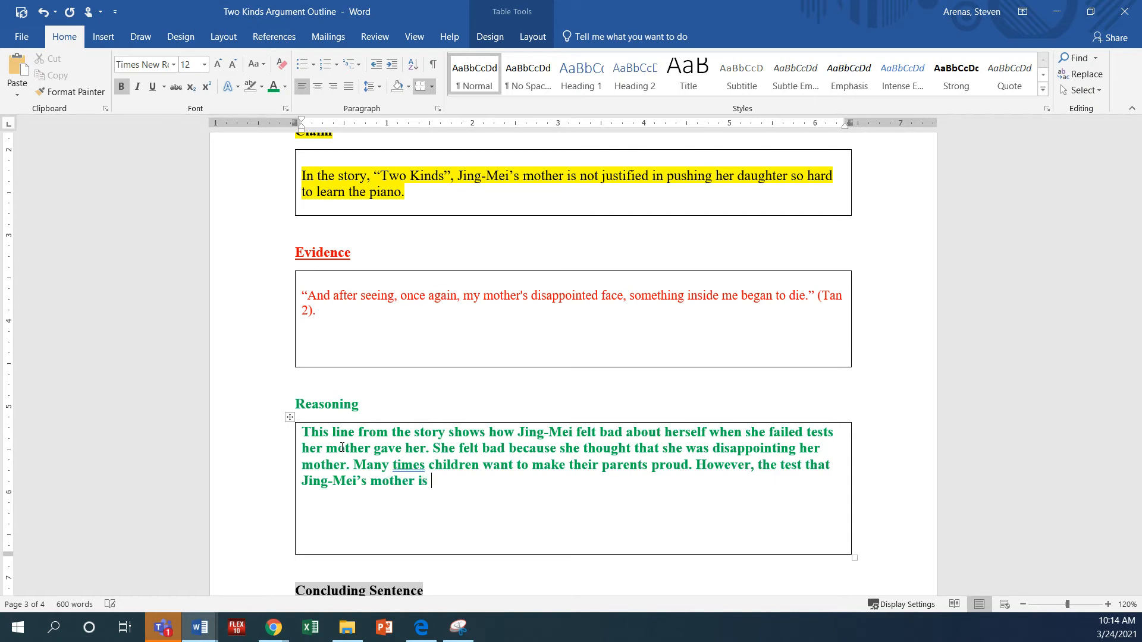
text(a)
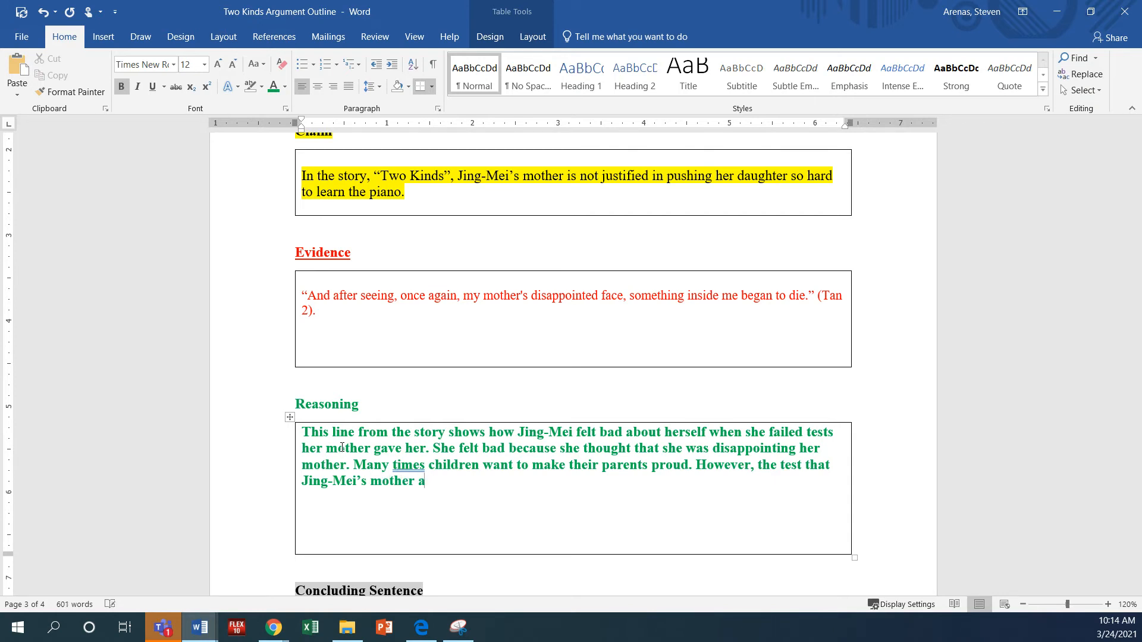
text(is giv)
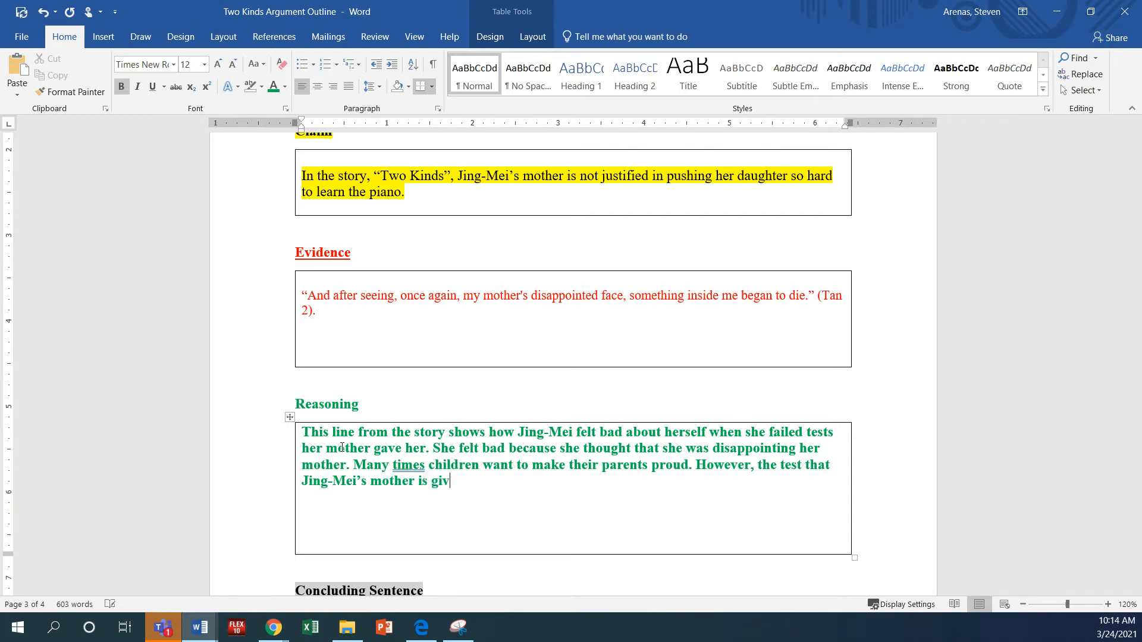
text(ing her is having the opposti)
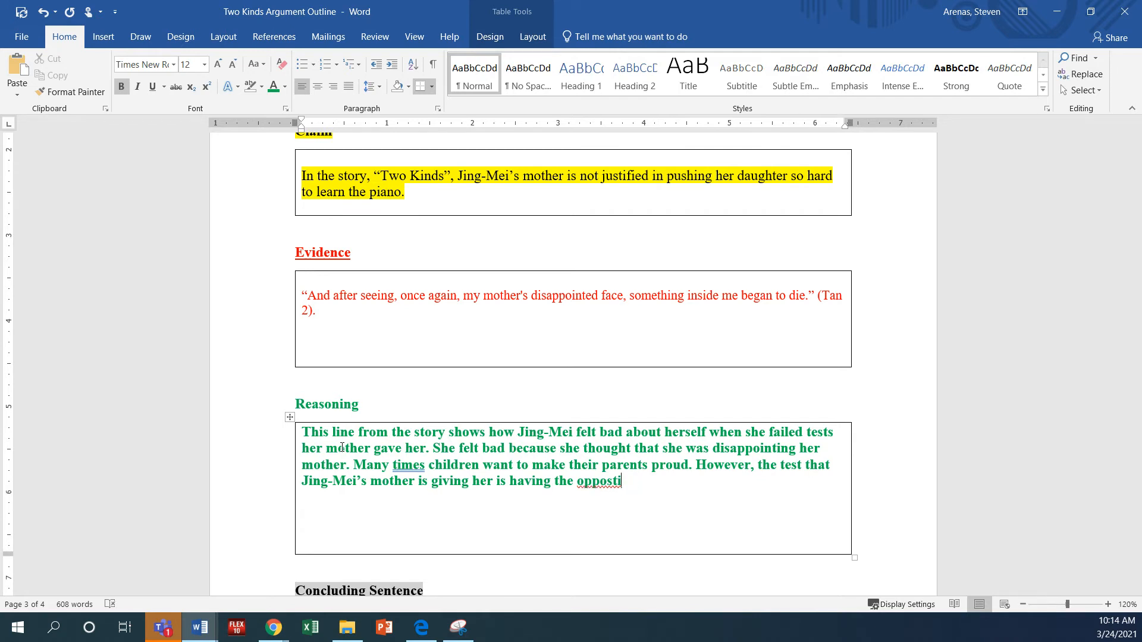
text(e)
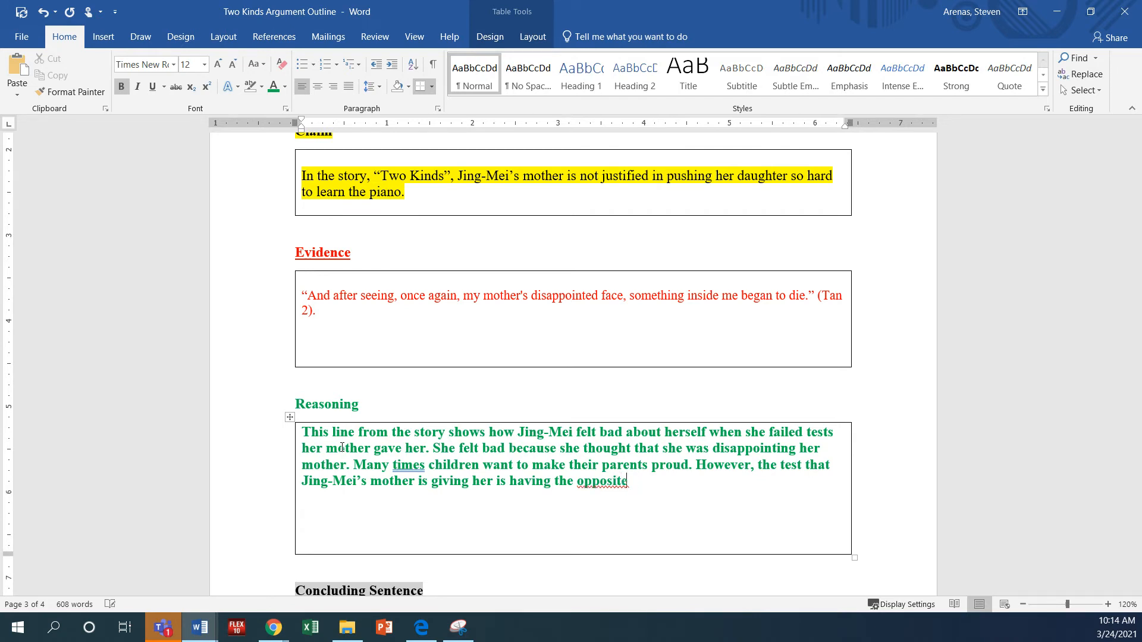
text(impa)
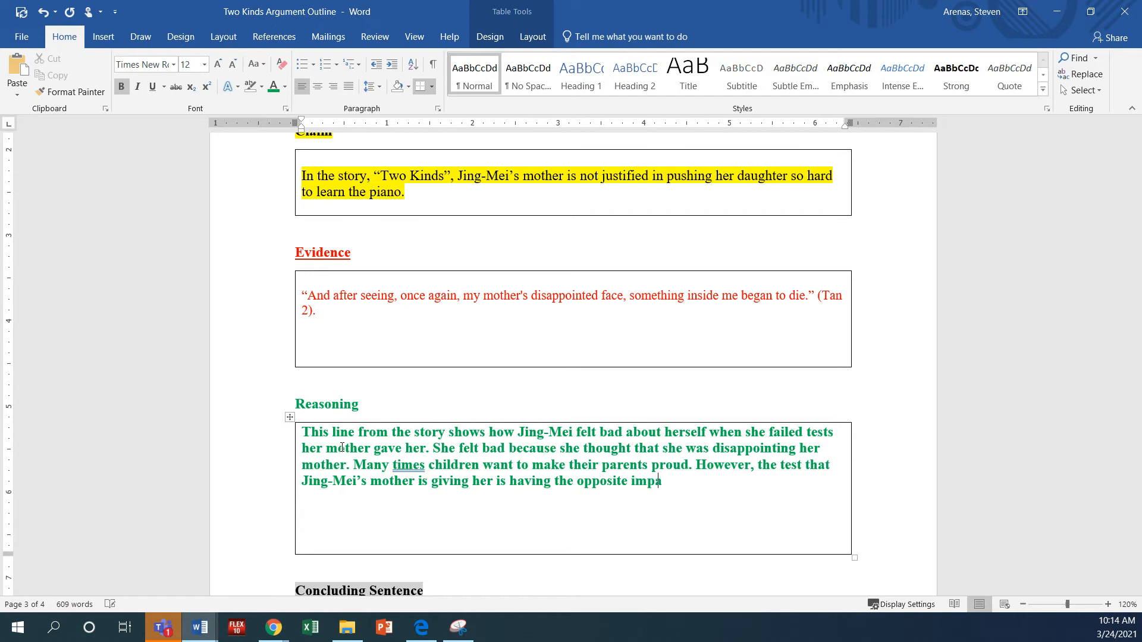
text(ct.)
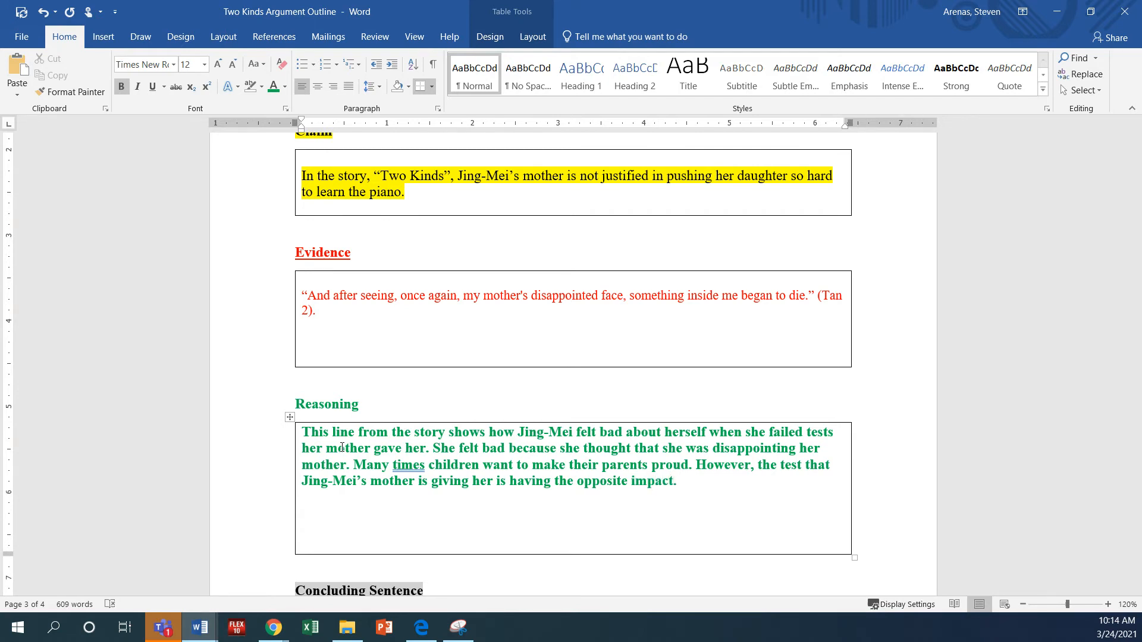
Write that a parent should realize when they are doing something not helpful to their child
text(A parent sh)
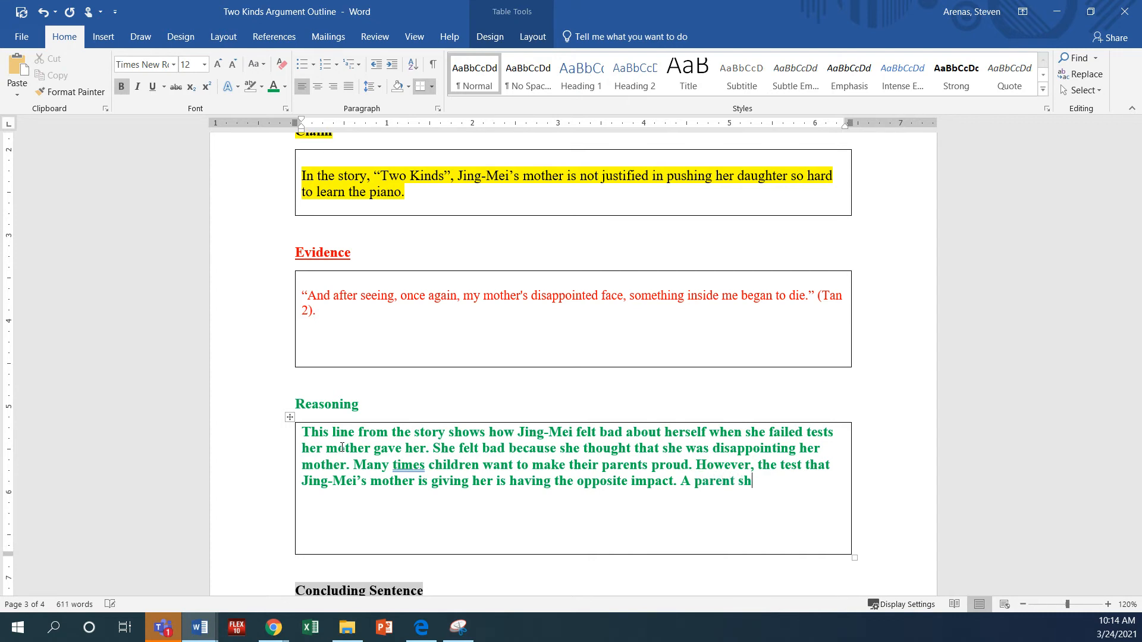
text(ould realized)
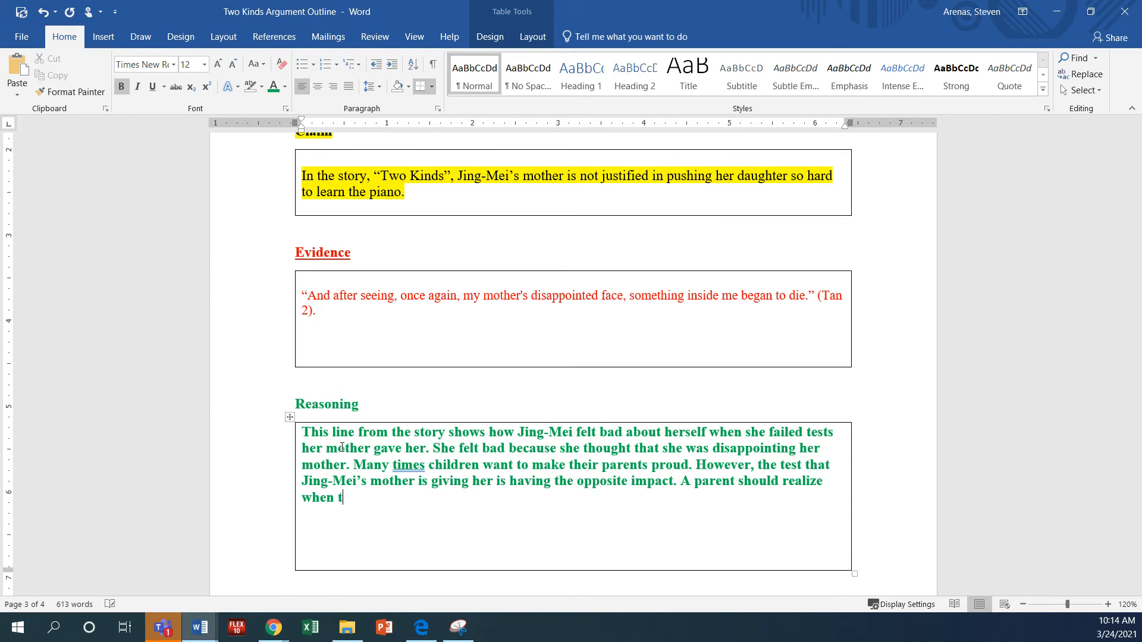
text(hey are doing s)
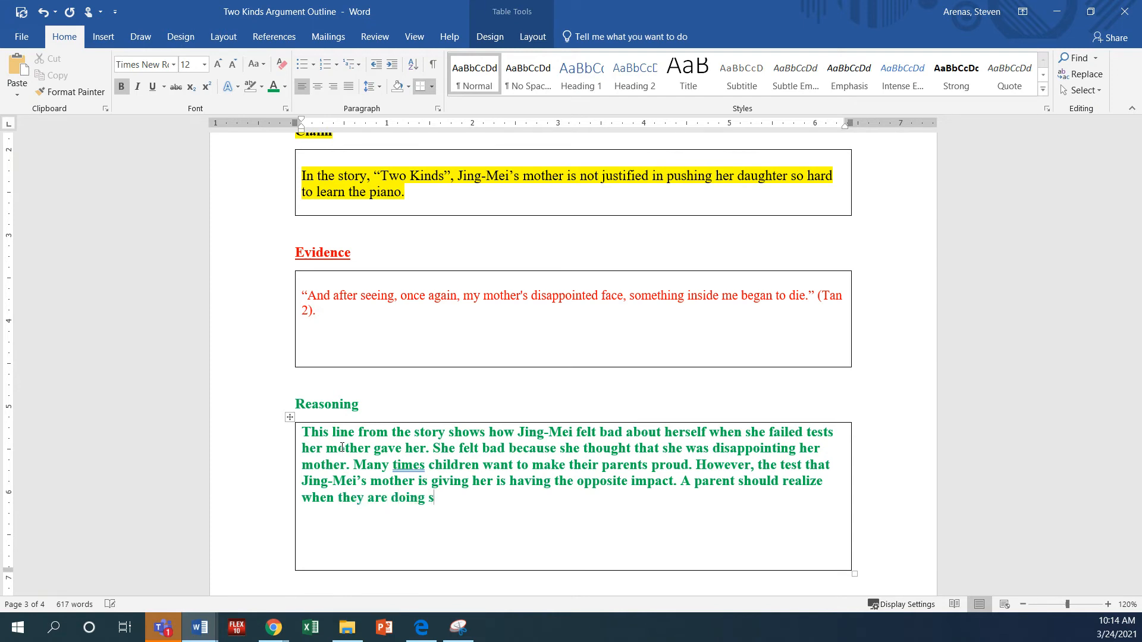
text(omet)
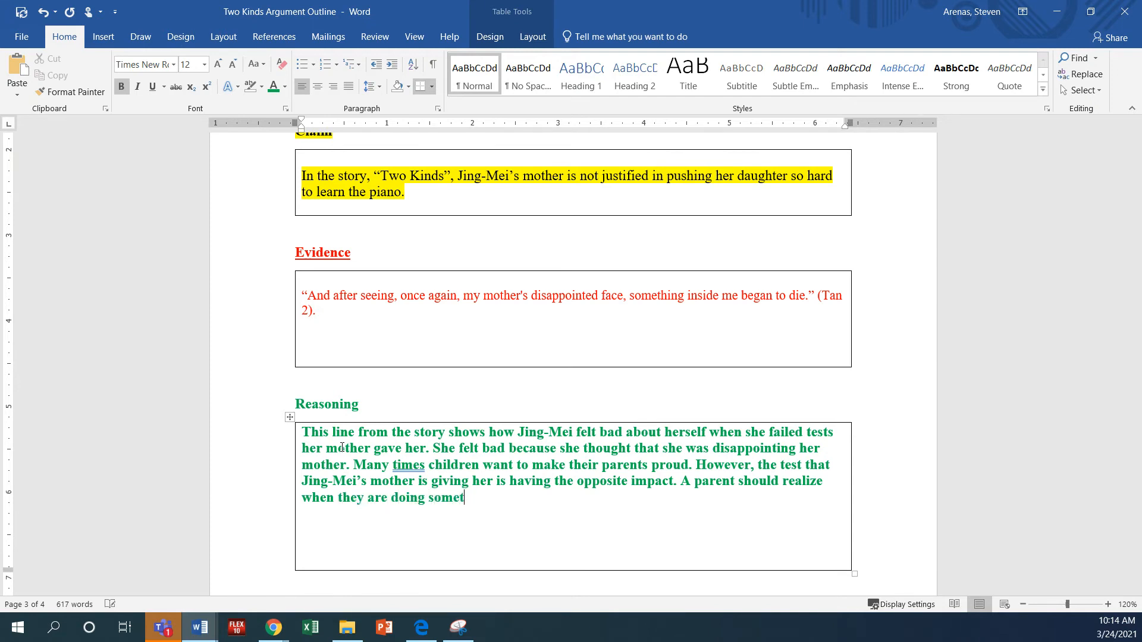
text(hing that is not)
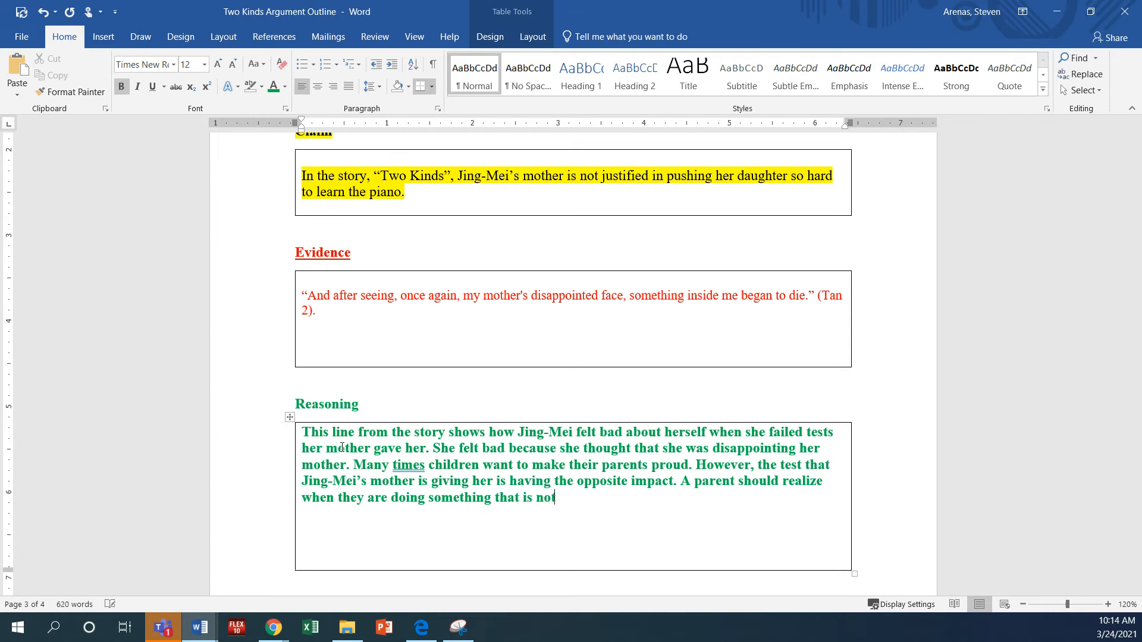
text(hel)
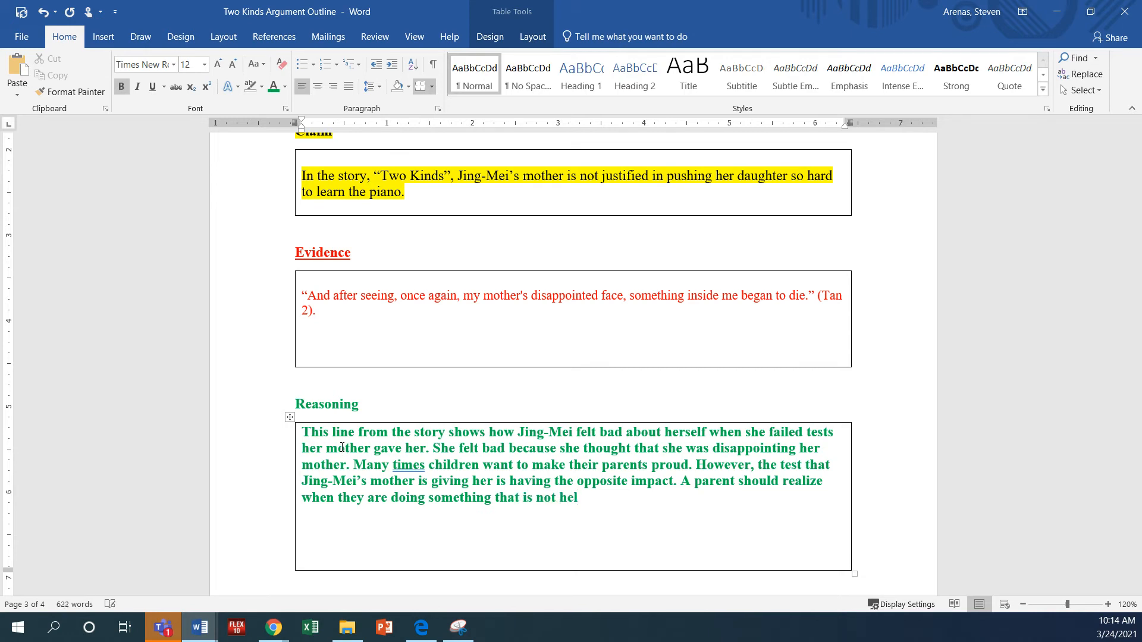
text(pful to their chi)
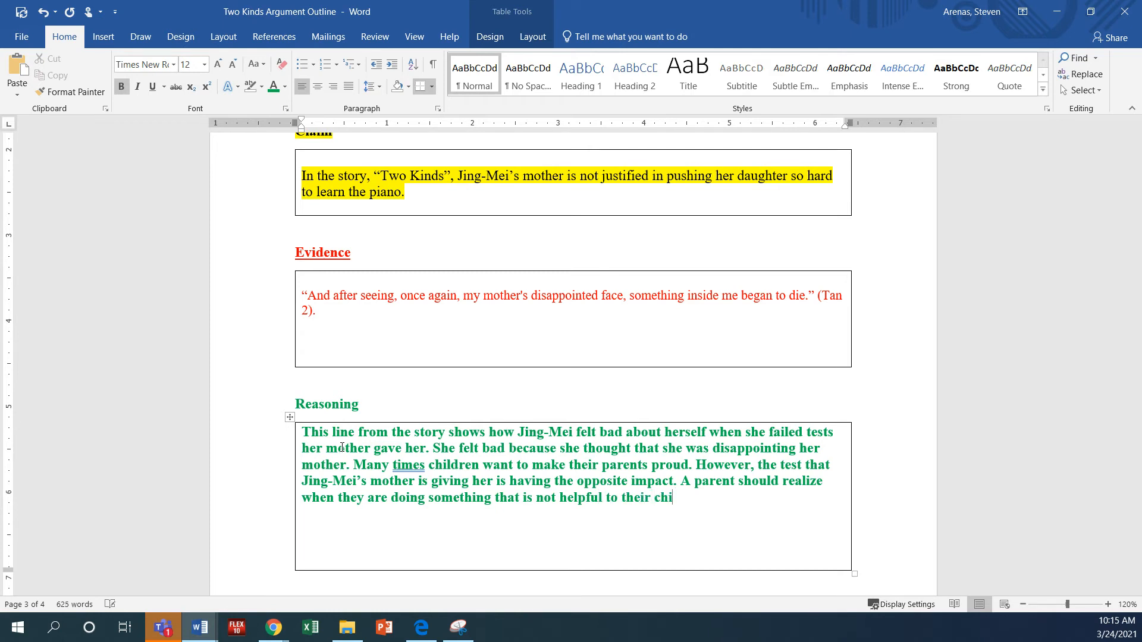
text(ld,)
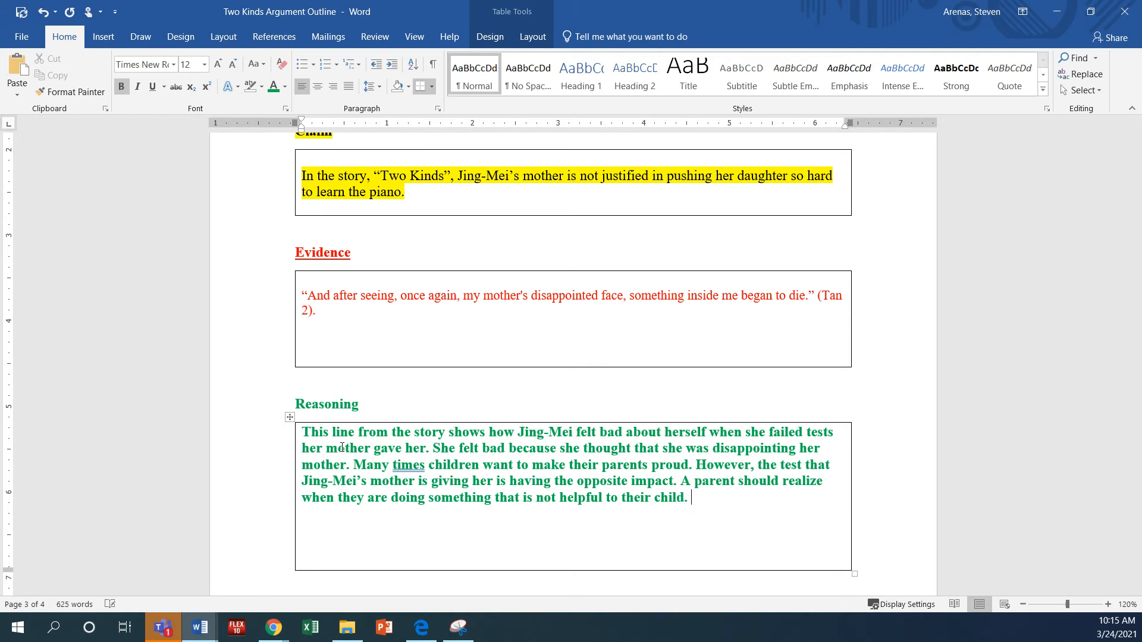
Finish with "In this quote, Jing-Mei shows how she feels really bad about herself."
text(In)
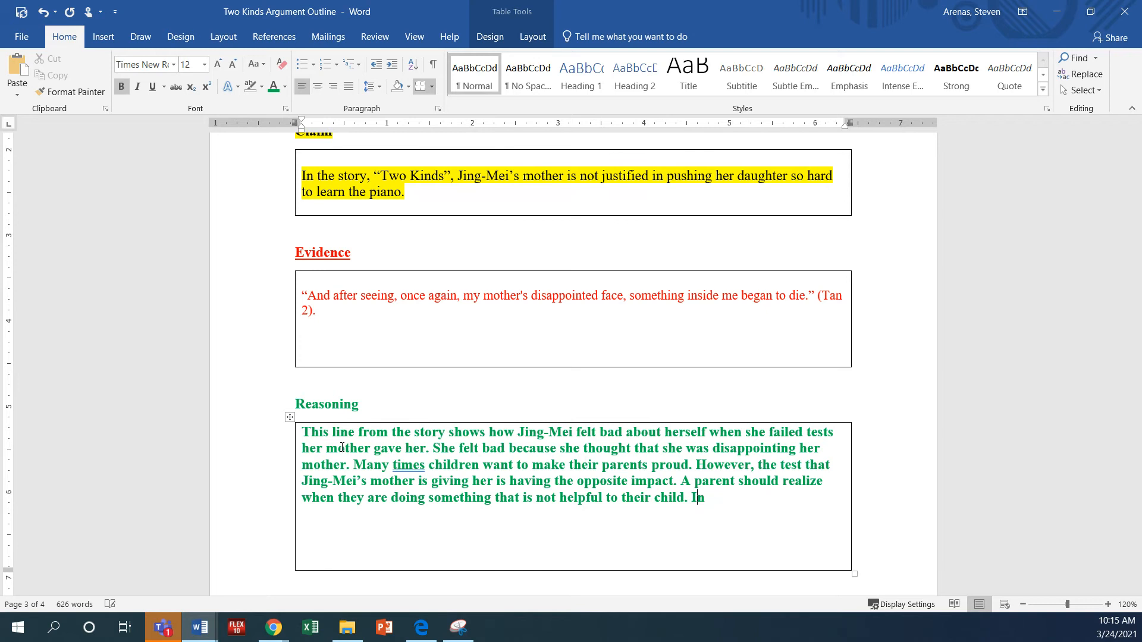
text(this quote, Jin)
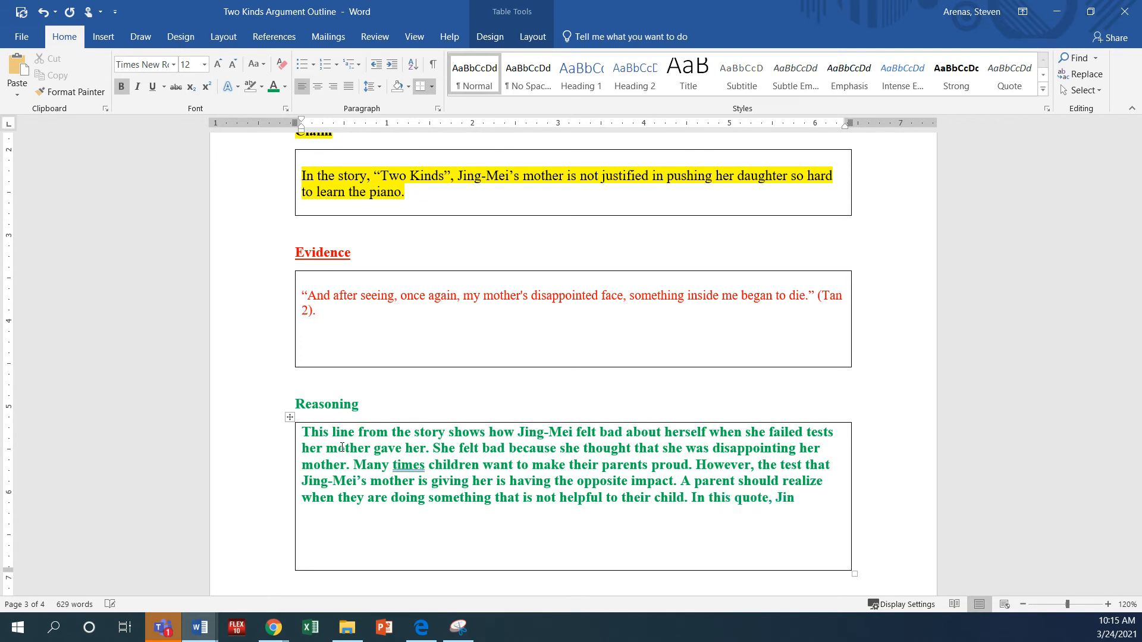
text(g-M)
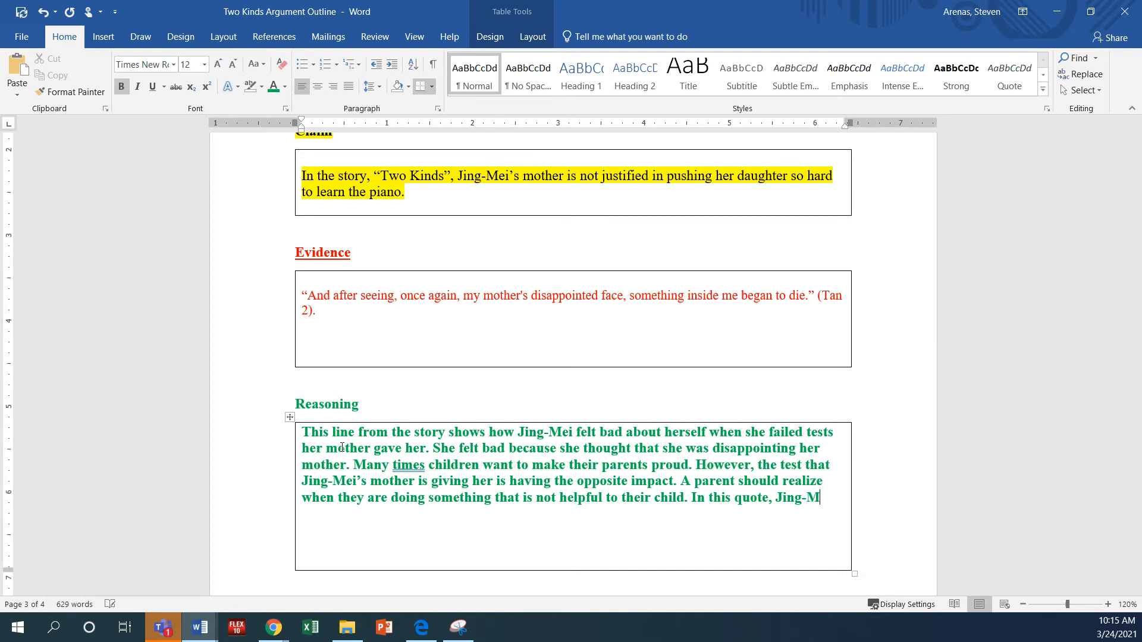
text(ei)
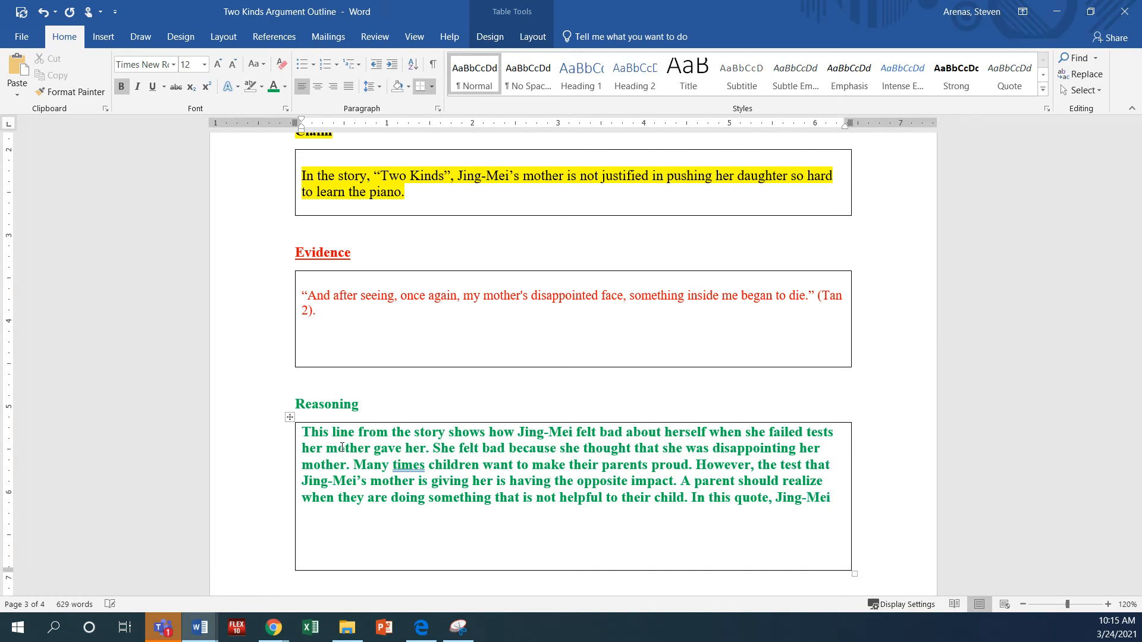
text(shows how she rea)
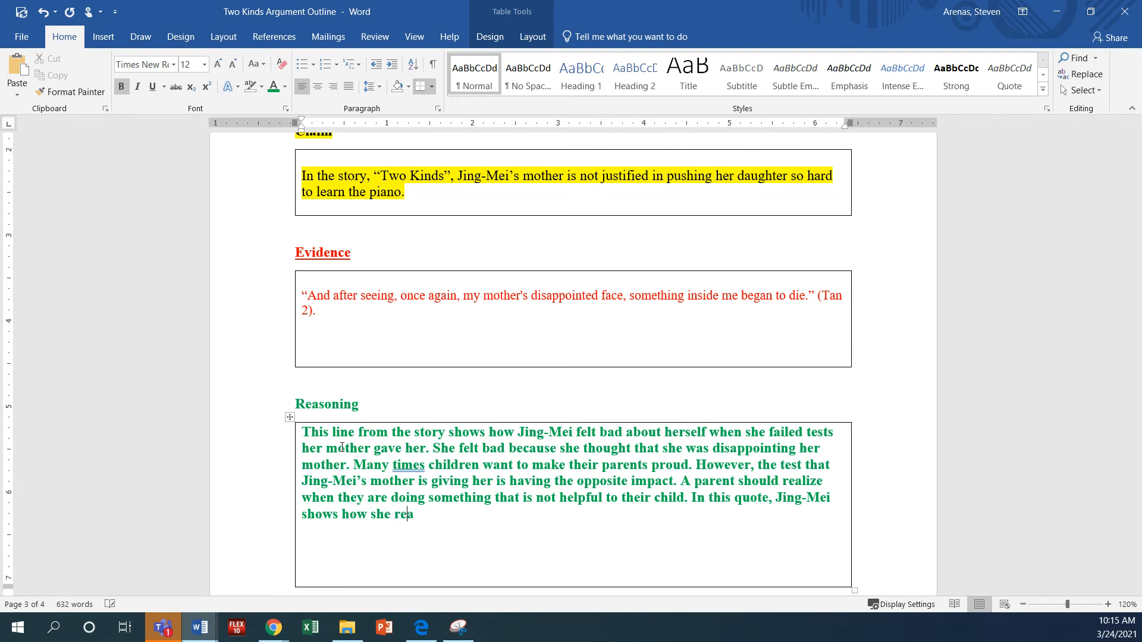
text(feell)
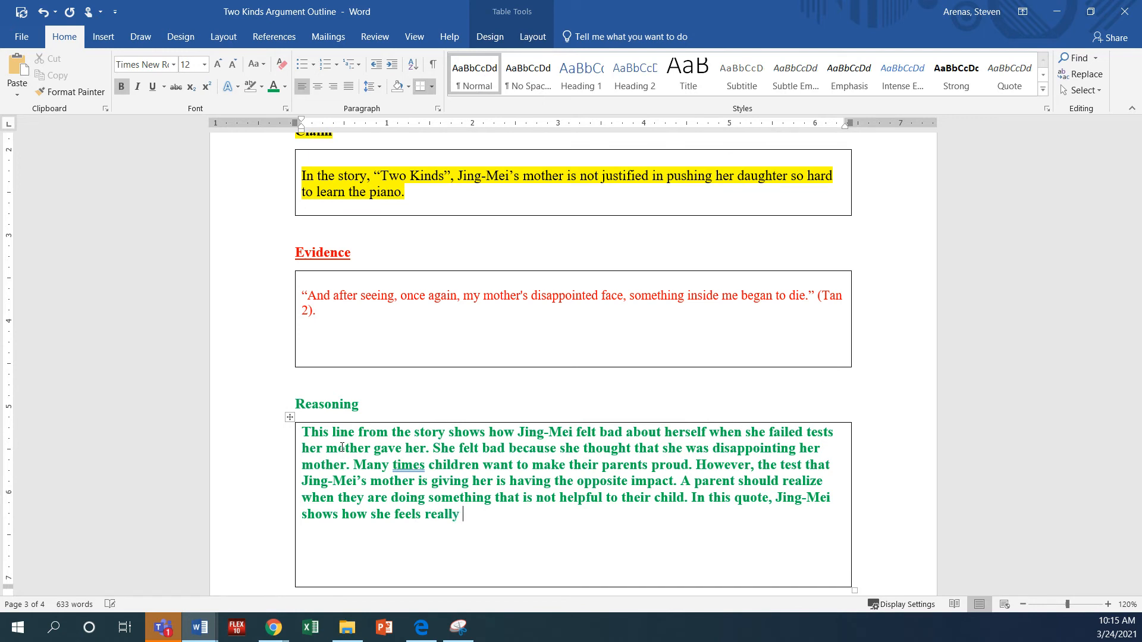
text(bad abo)
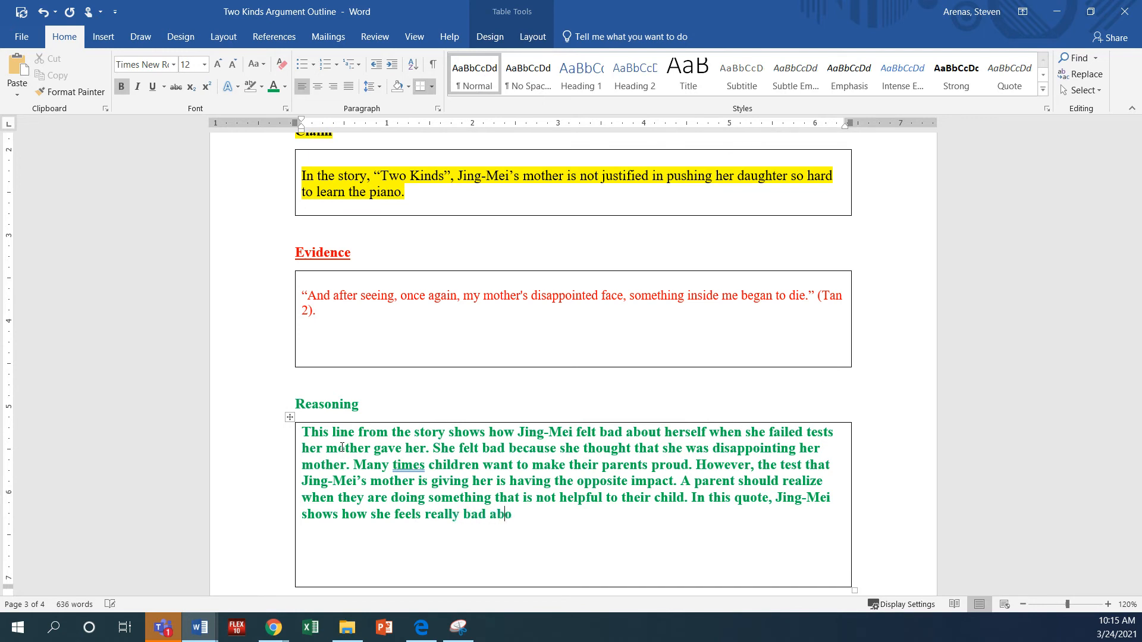
text(out herself.)
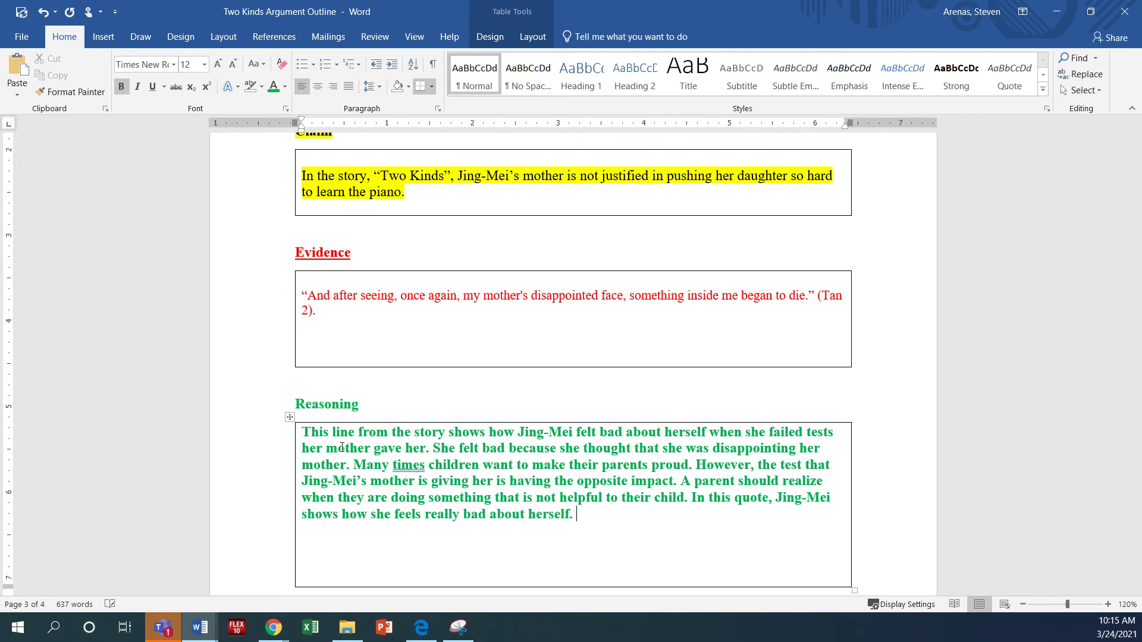
mouse_move(509, 572)
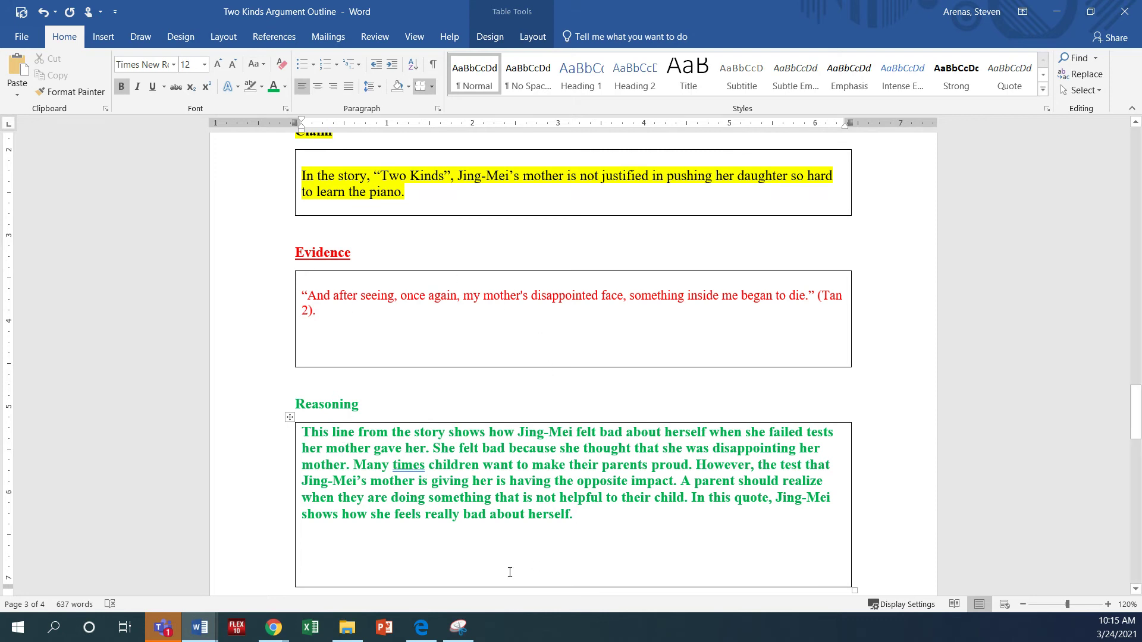
click(587, 522)
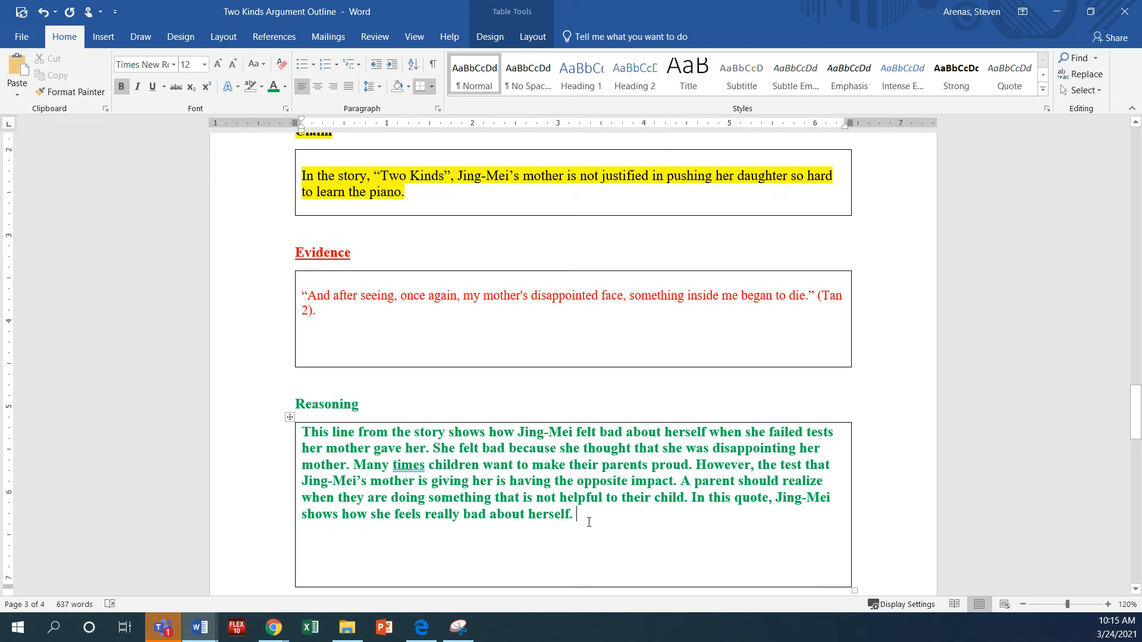
mouse_move(492, 333)
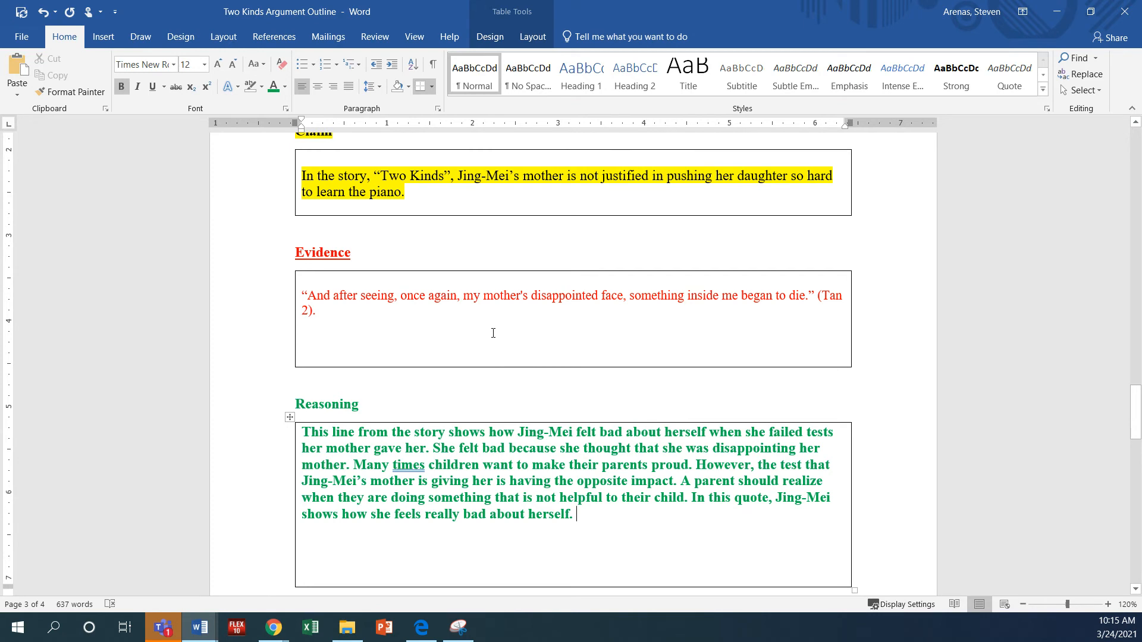
mouse_move(509, 433)
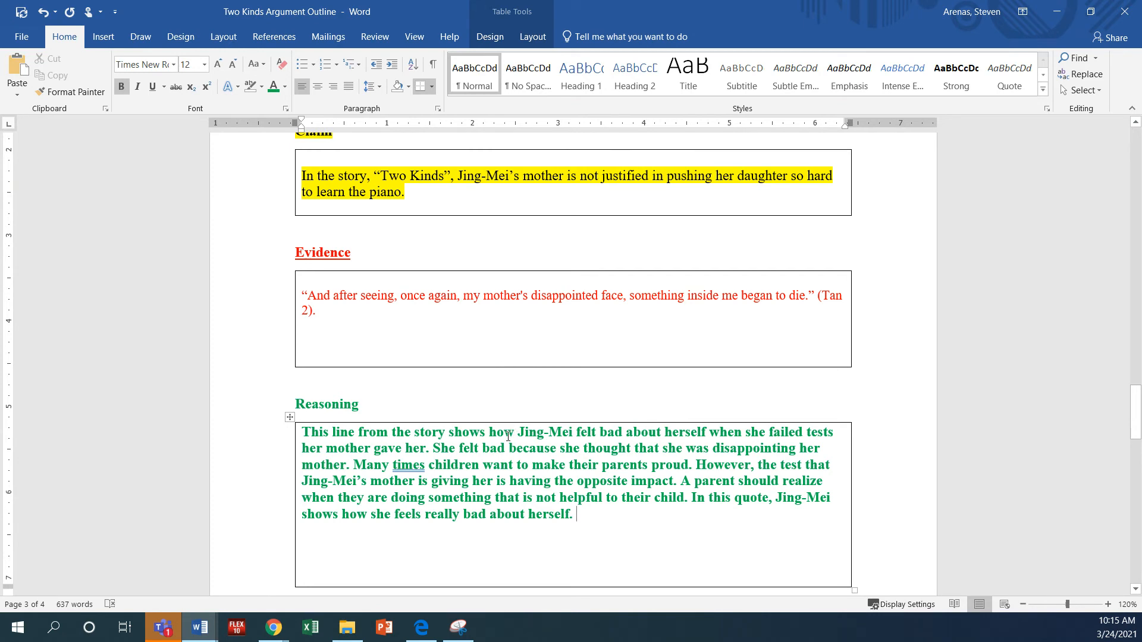
Begin the Concluding Sentence box with "Therefore, Jing-Mei's mother was"
scroll(down, 3)
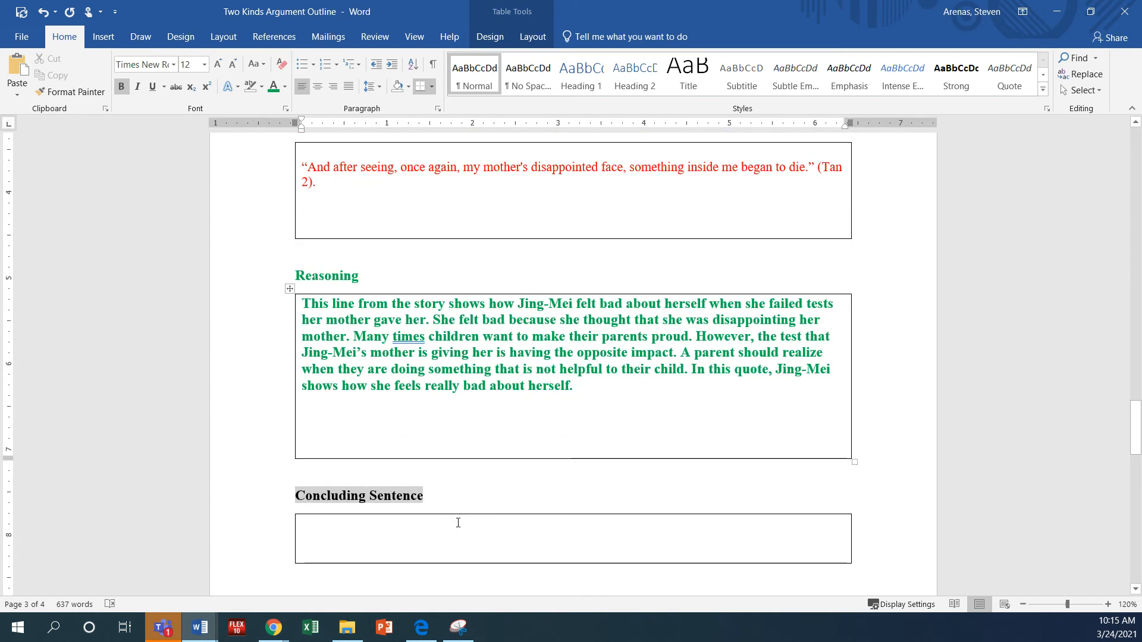
click(458, 523)
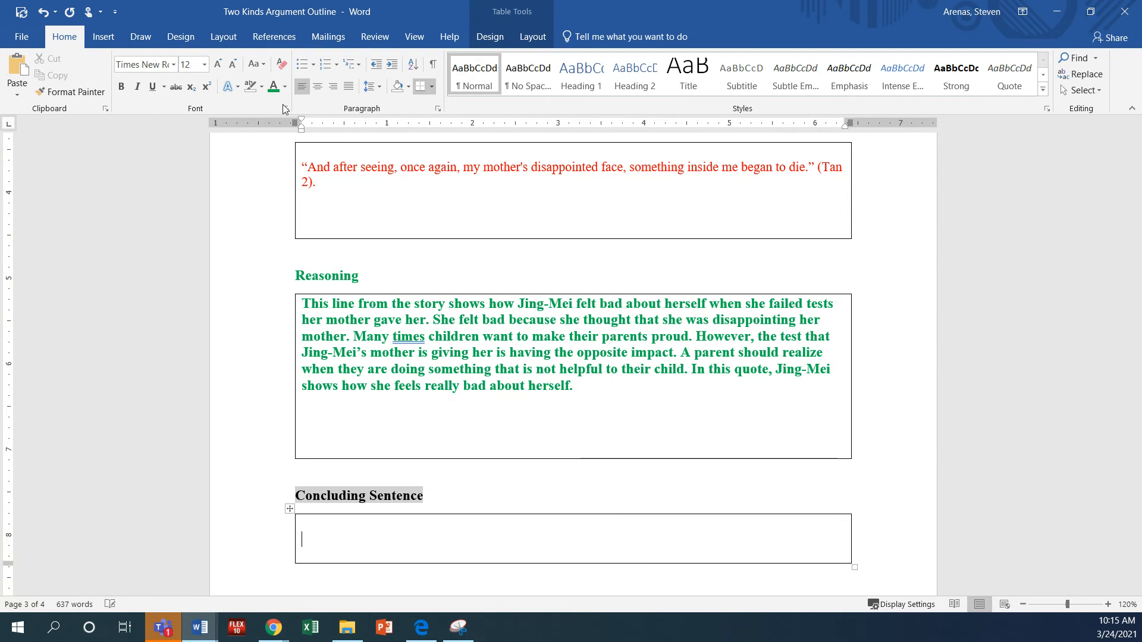
click(285, 86)
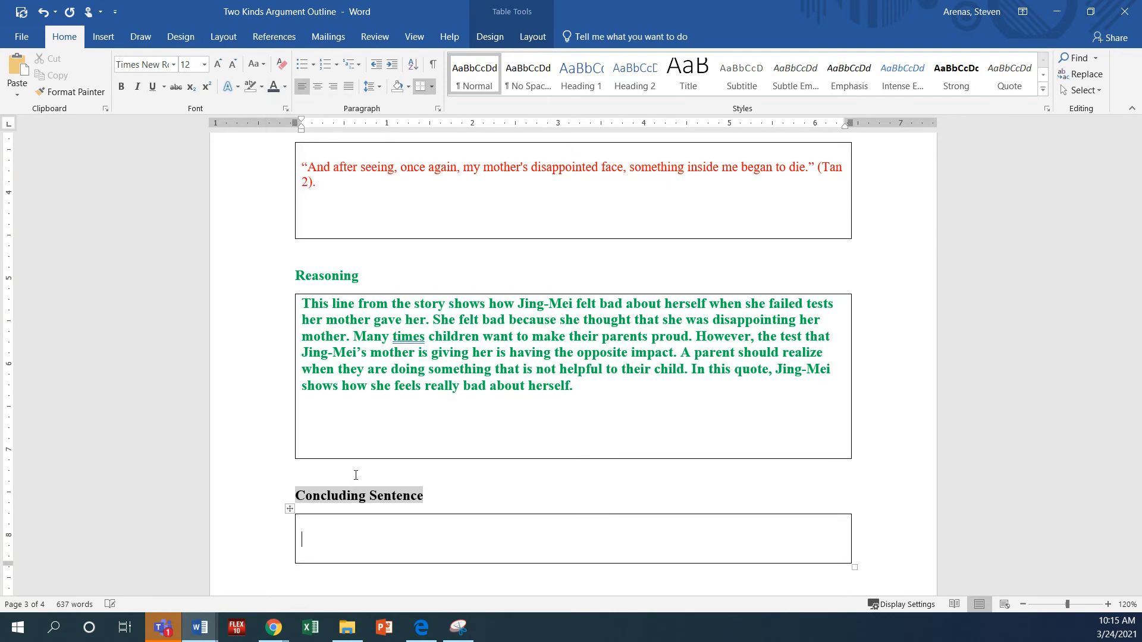
text(T)
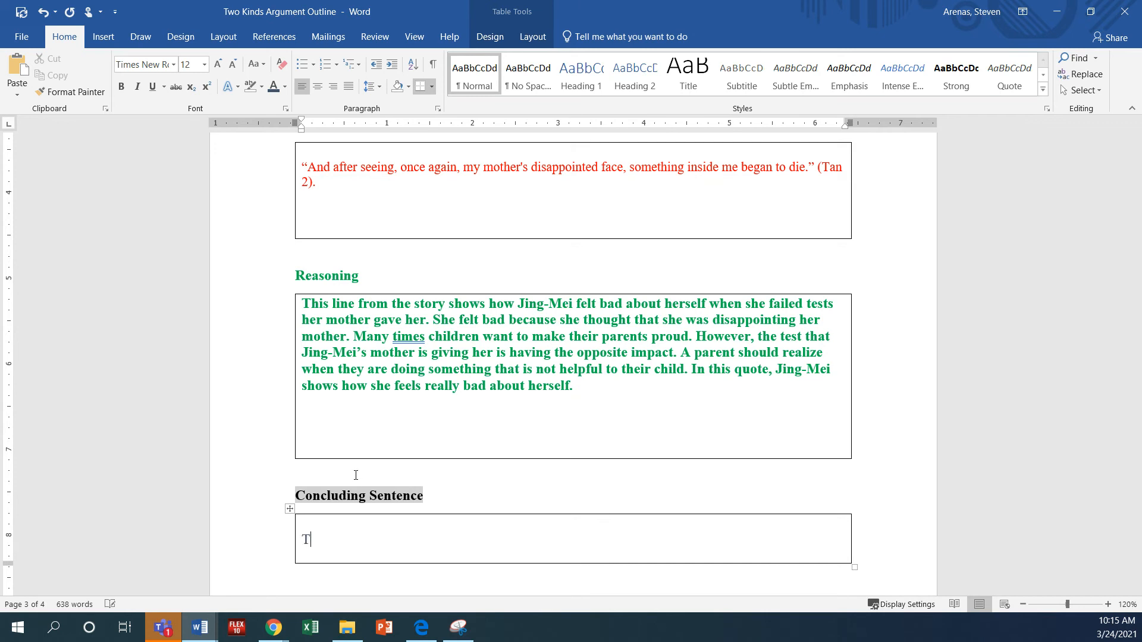
text(herefore,)
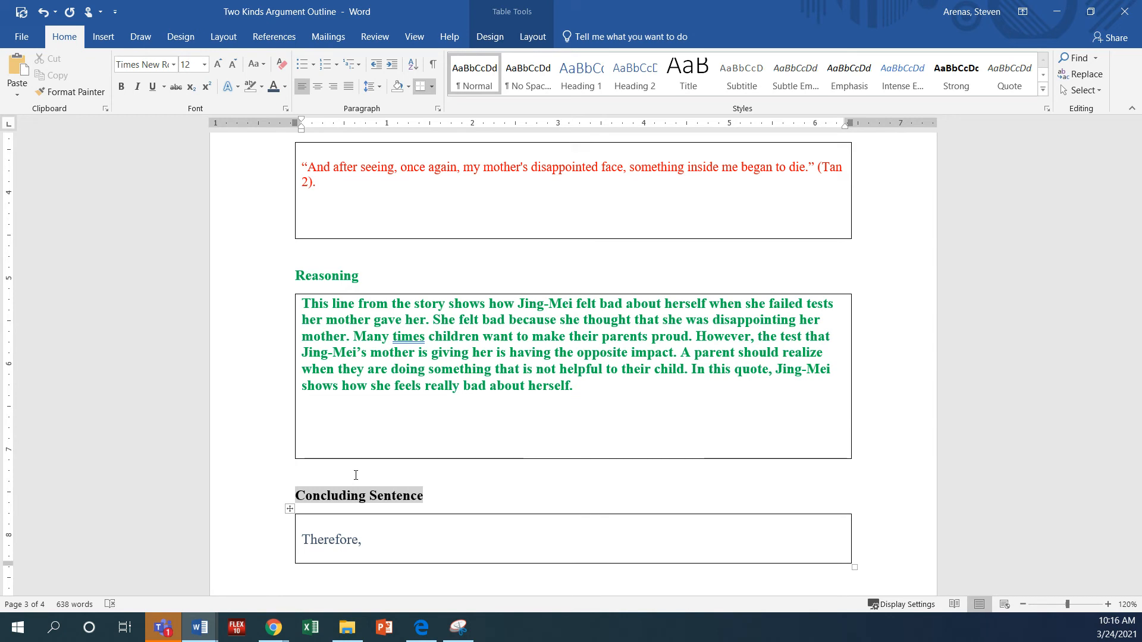
text(Jing)
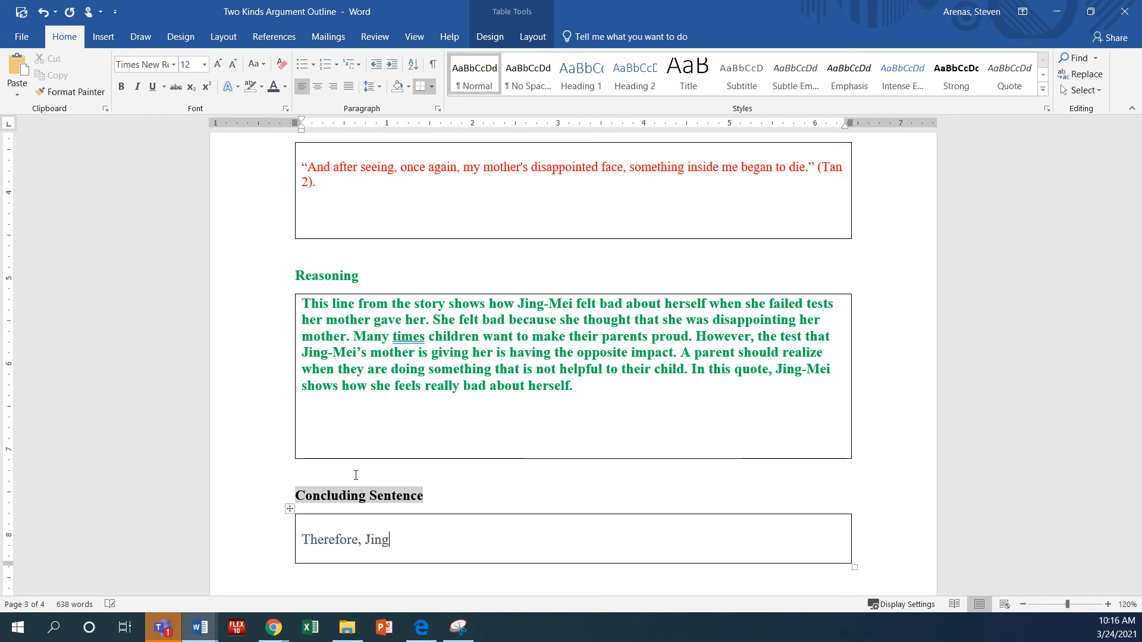
text(-Mei)
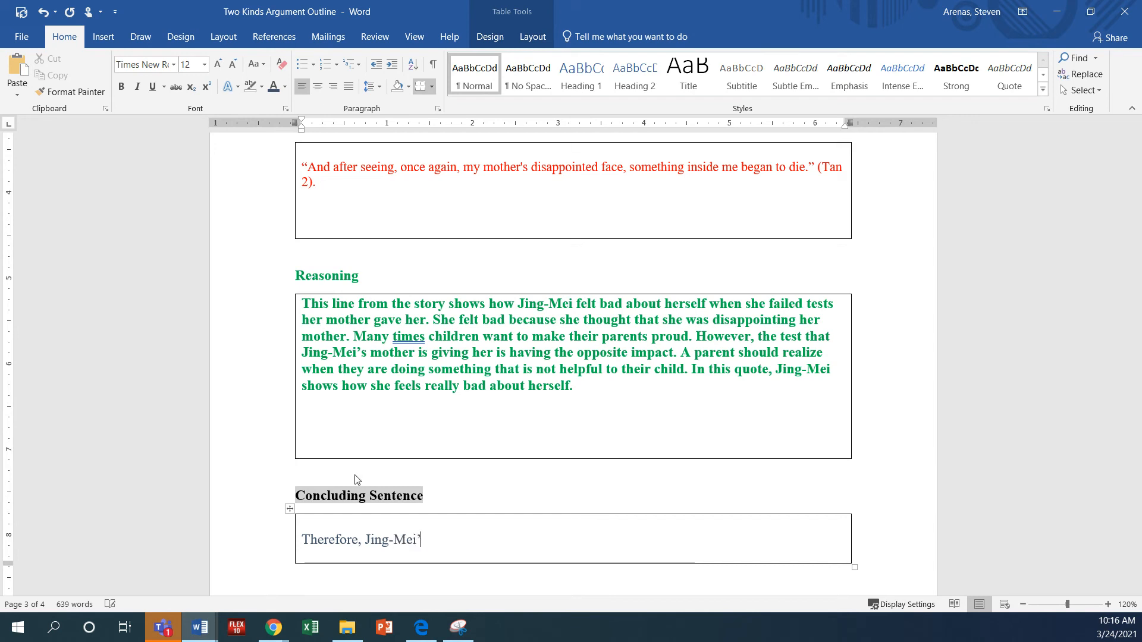
text(’s mother)
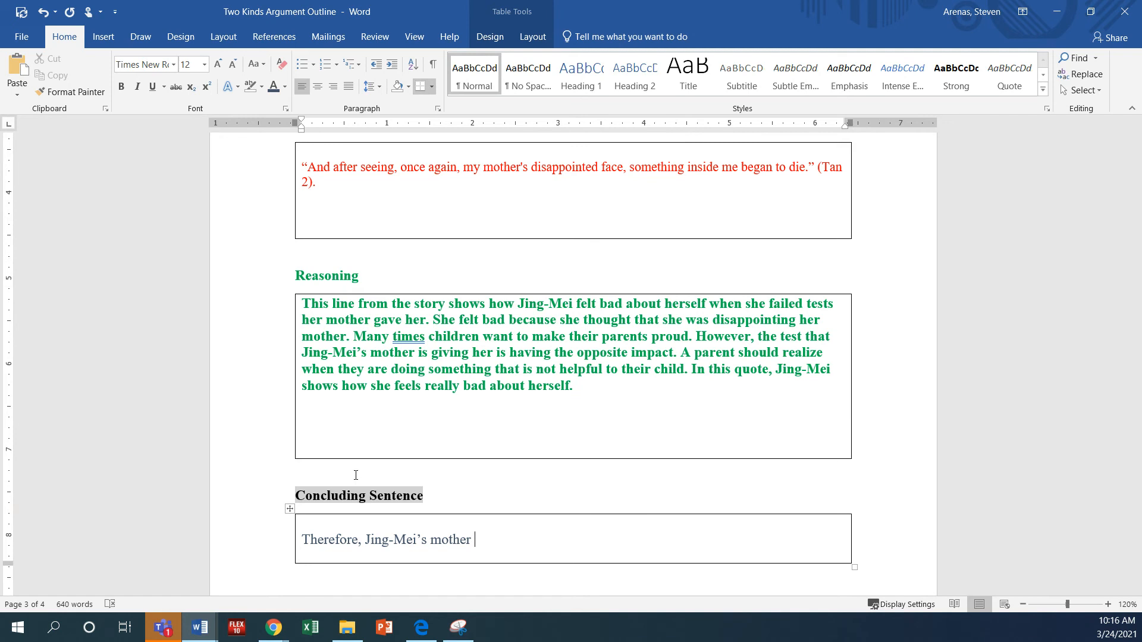
text(was)
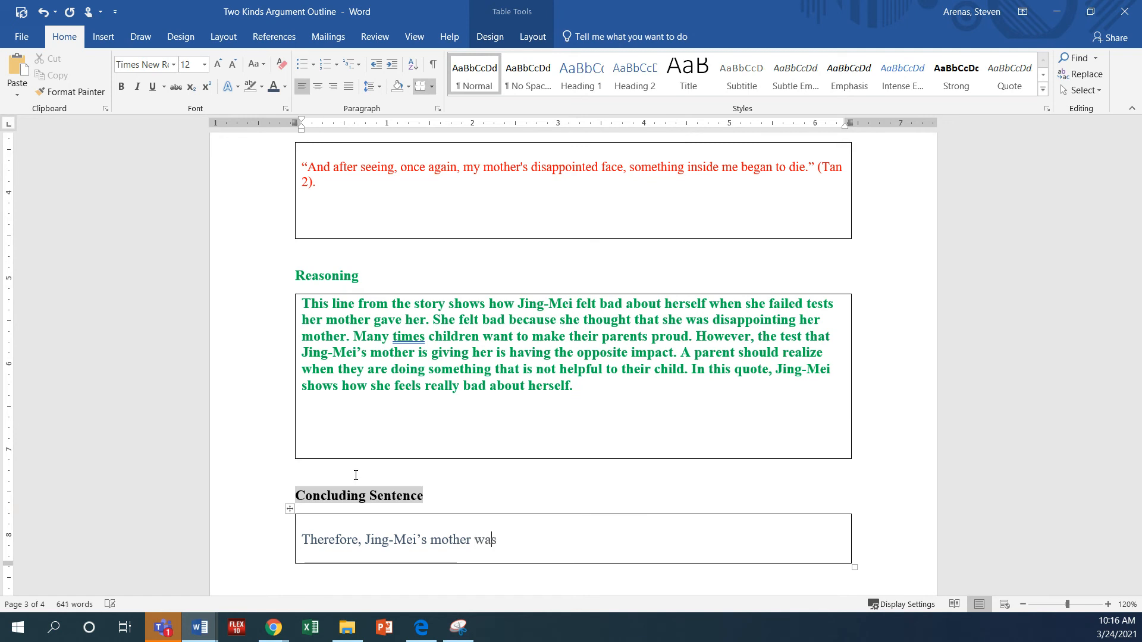
Complete it: so concerned with making her daughter a prodigy she did not realize she was harming her
text(so concer)
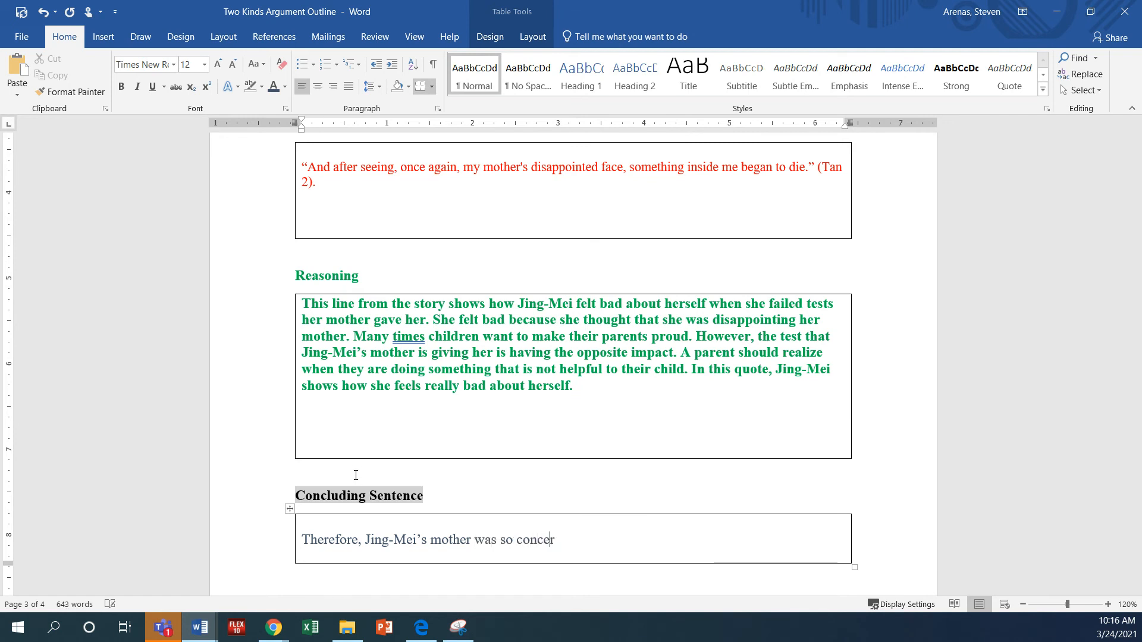
text(ned with ma)
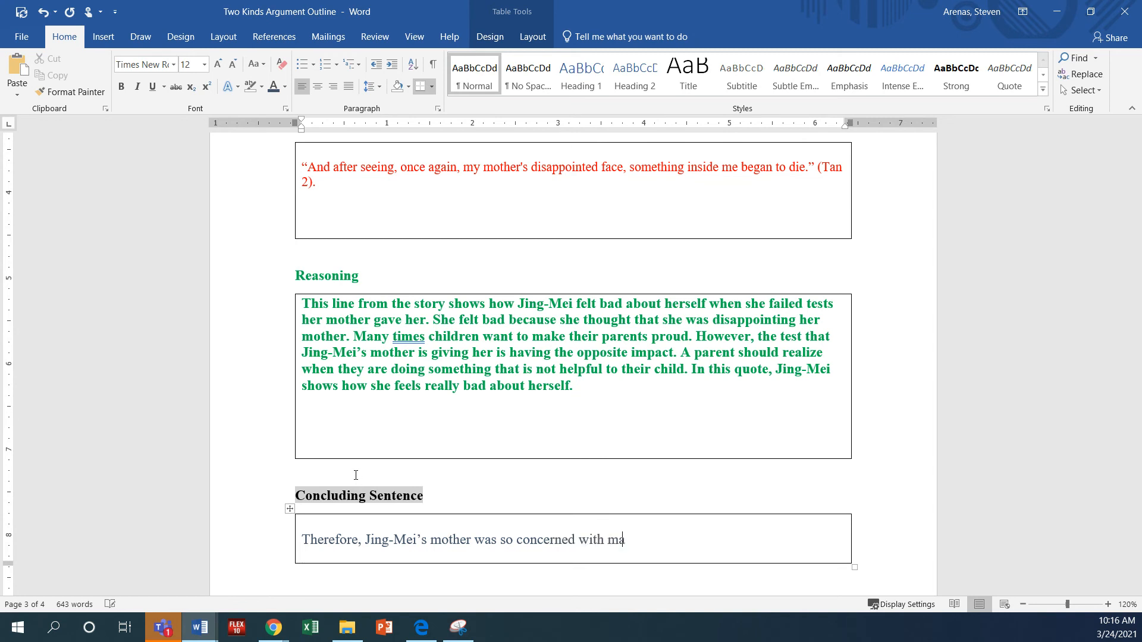
text(king her daghter a prod)
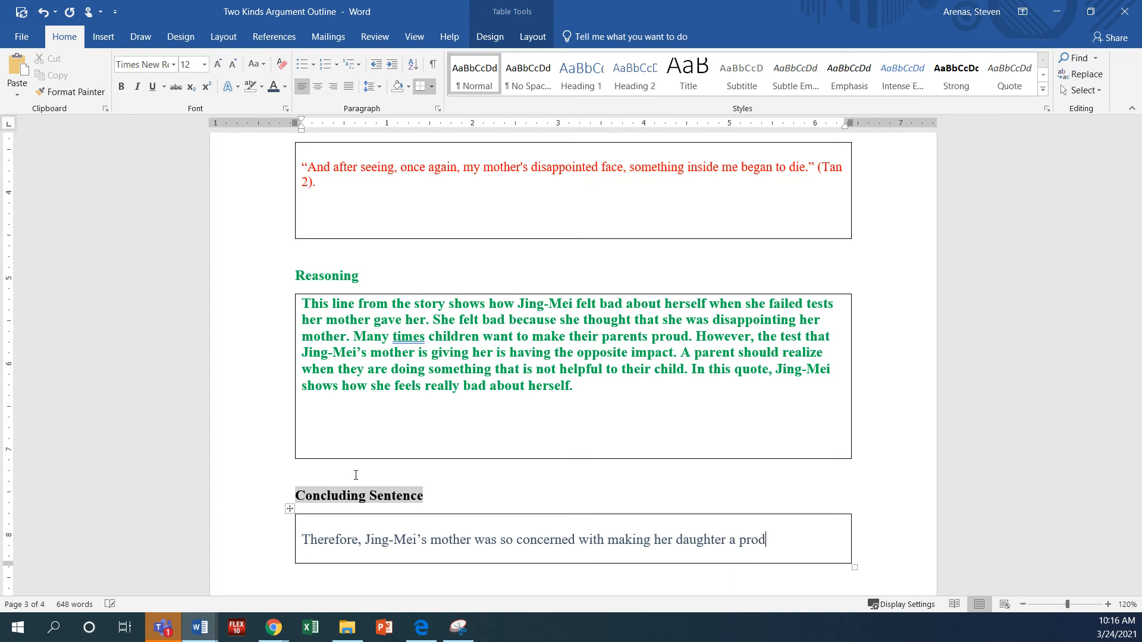
text(igy that she did)
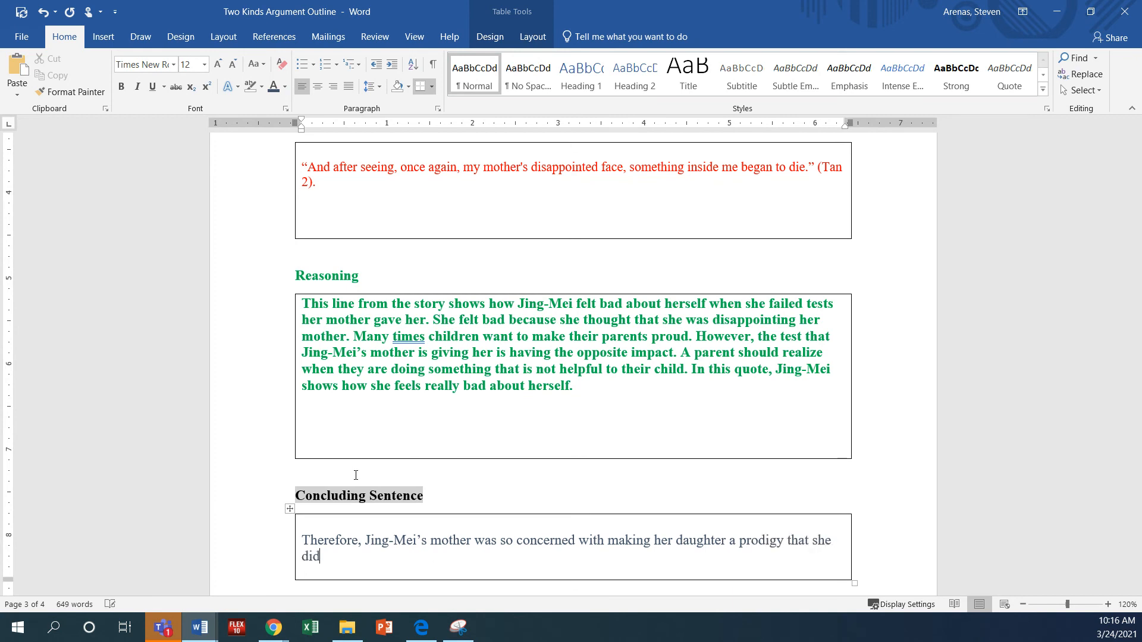
text(not realize she was harming h)
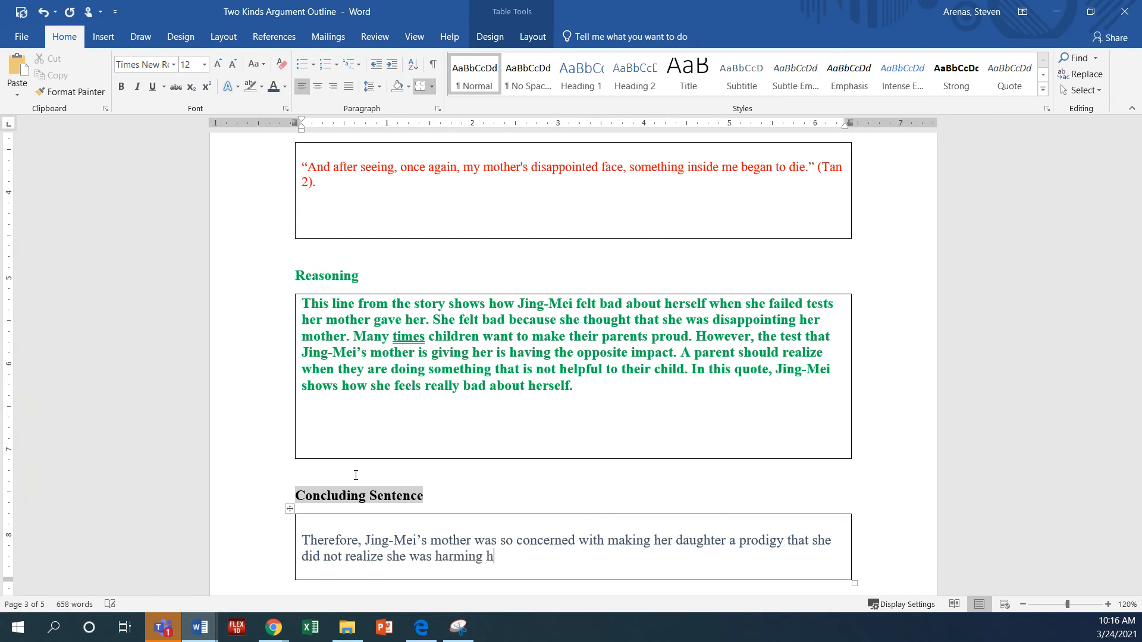
text(er.)
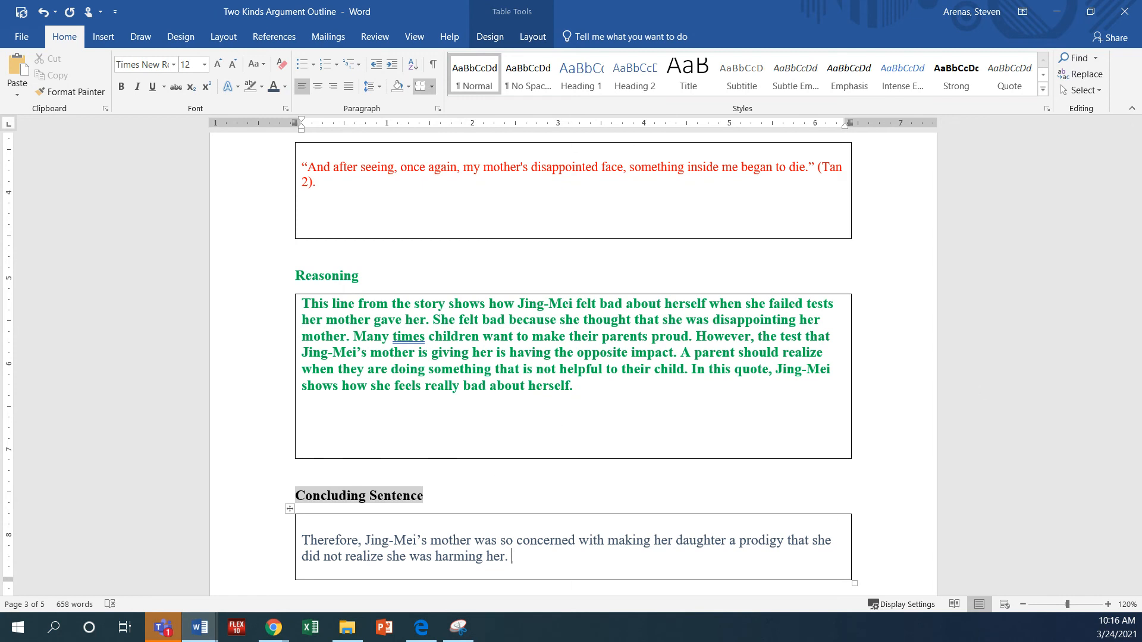
Add "It is clear that Jing-Mei's mother caused her daughter some pain." to the concluding box
text(It is)
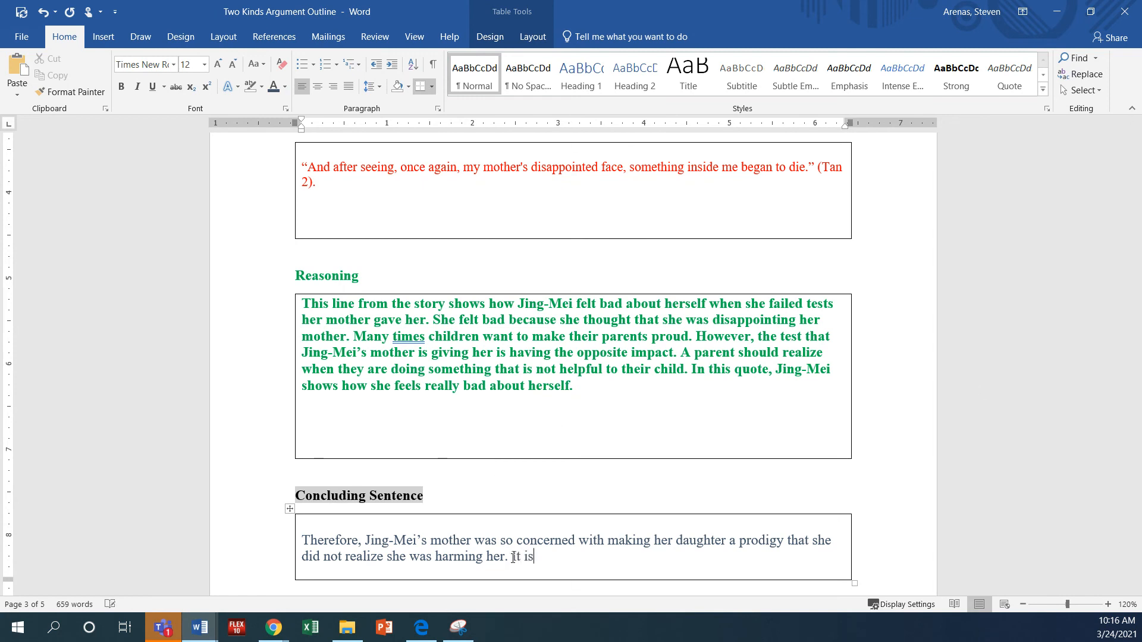
text(clear that)
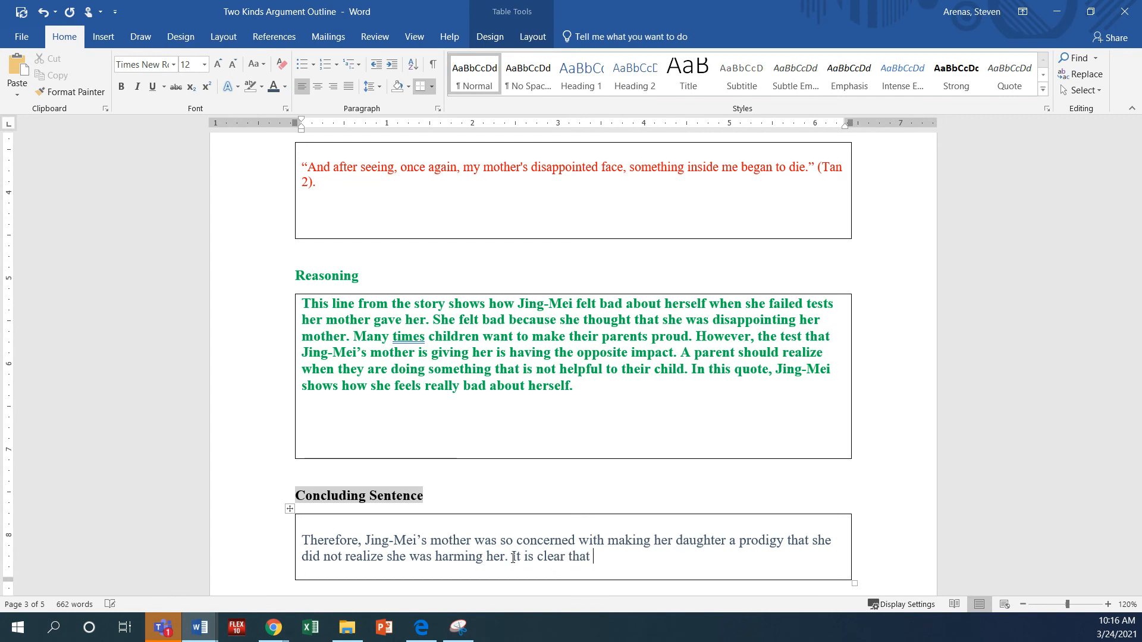
text(Jing-Mei’s)
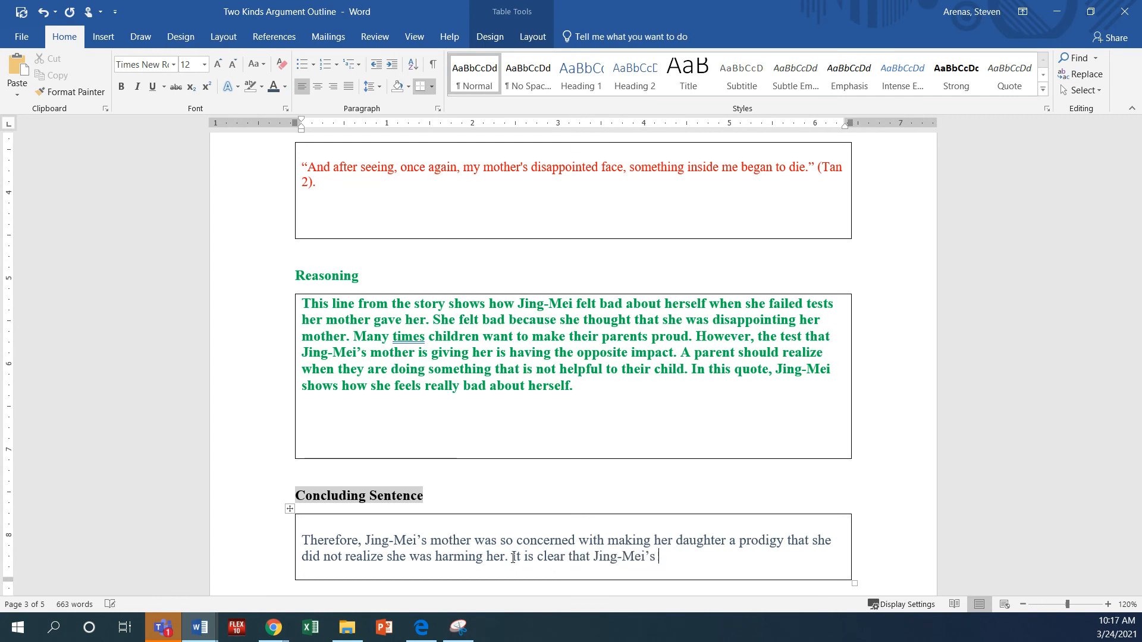
text(mother caused h)
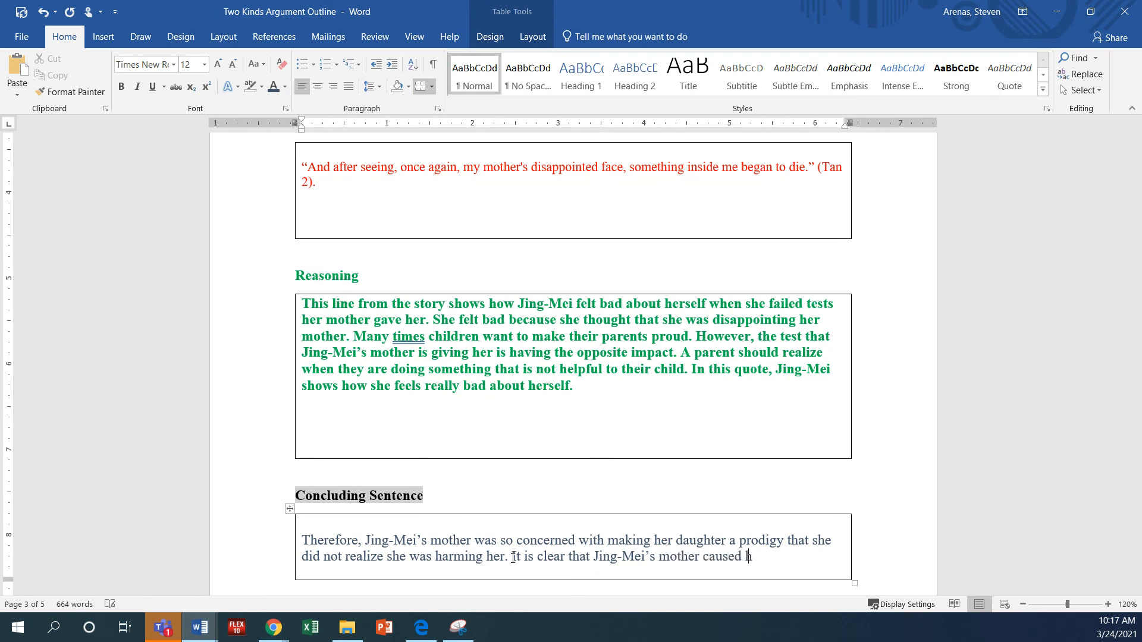
text(her daughter)
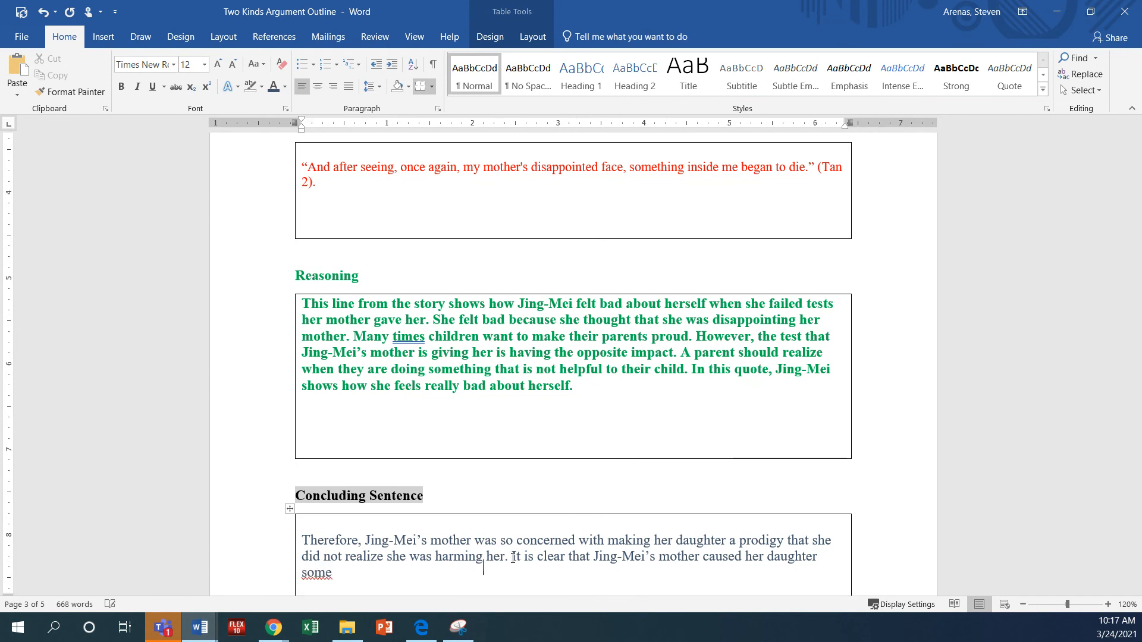
text(pain.)
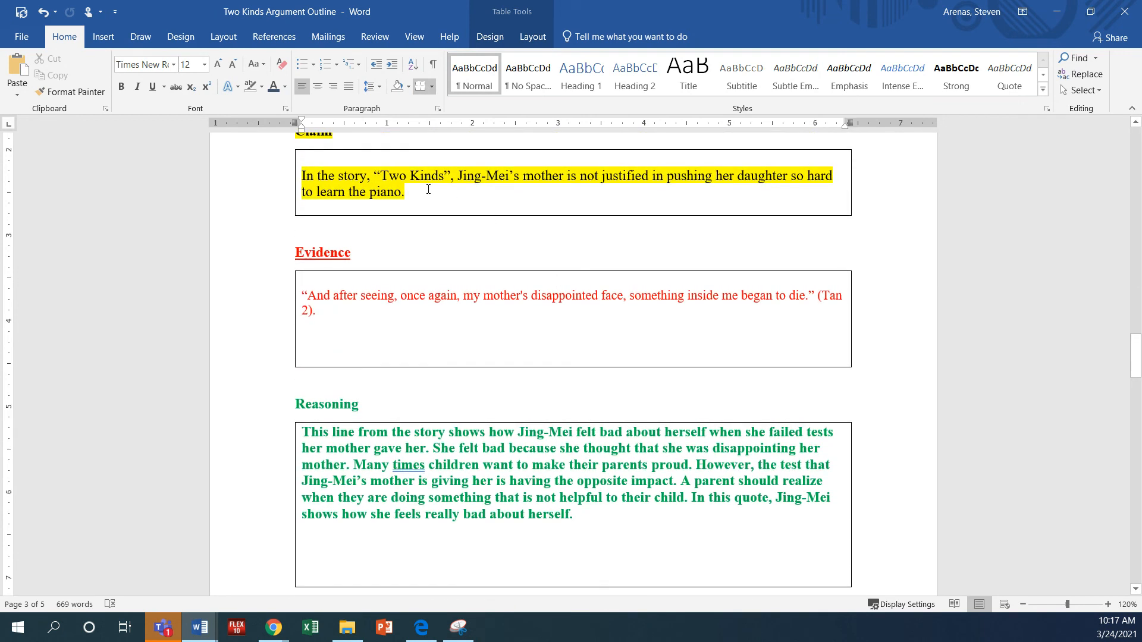
scroll(down, 3)
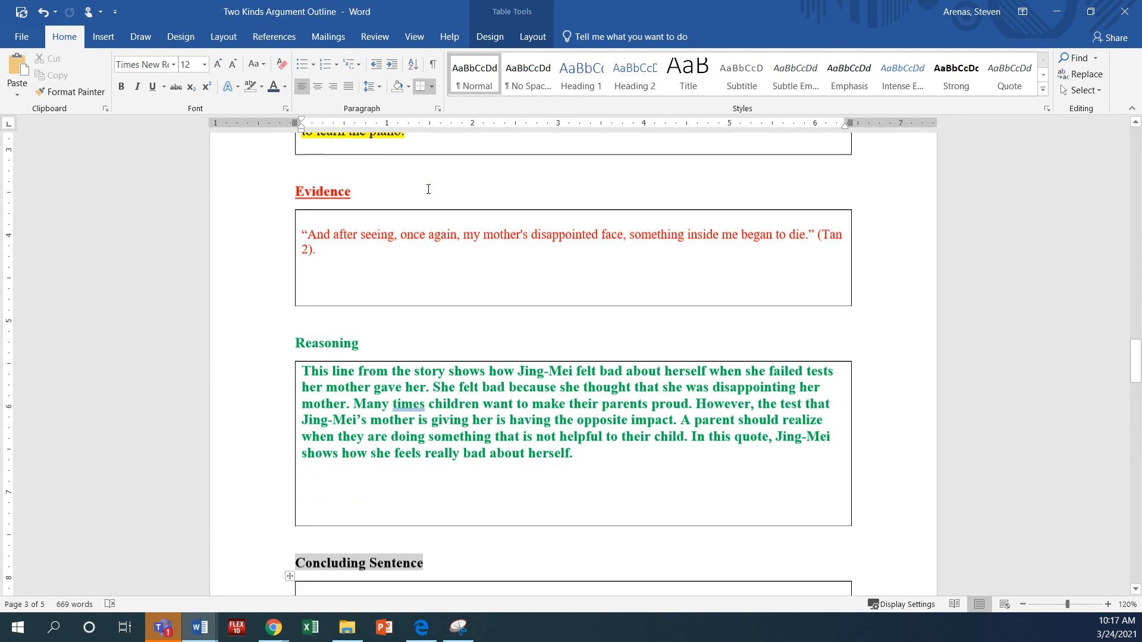
scroll(down, 3)
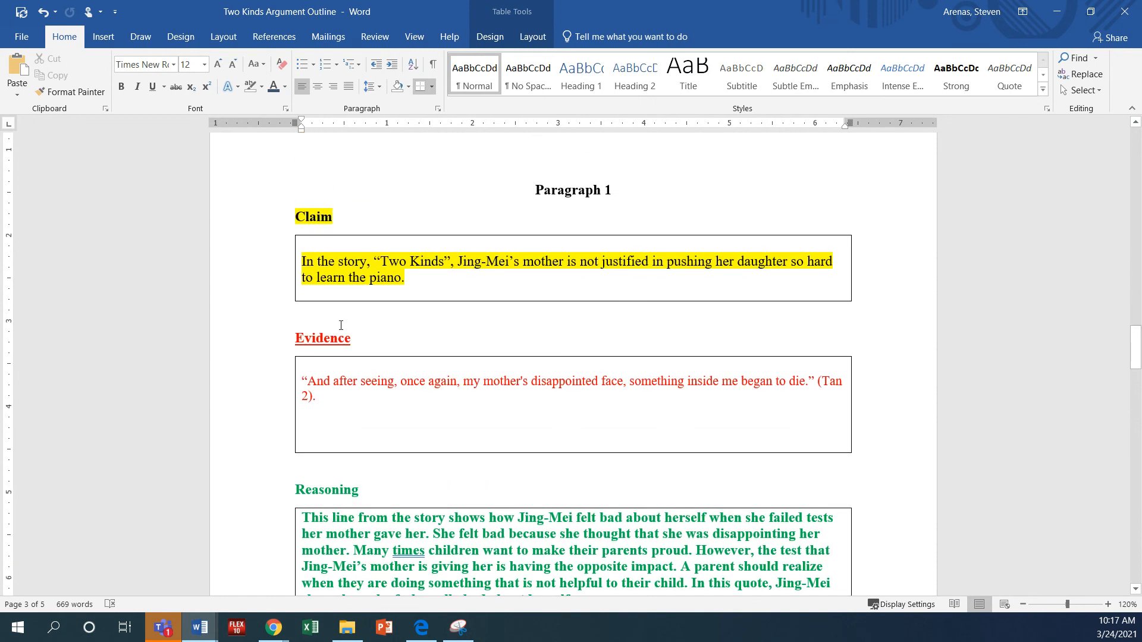
scroll(down, 3)
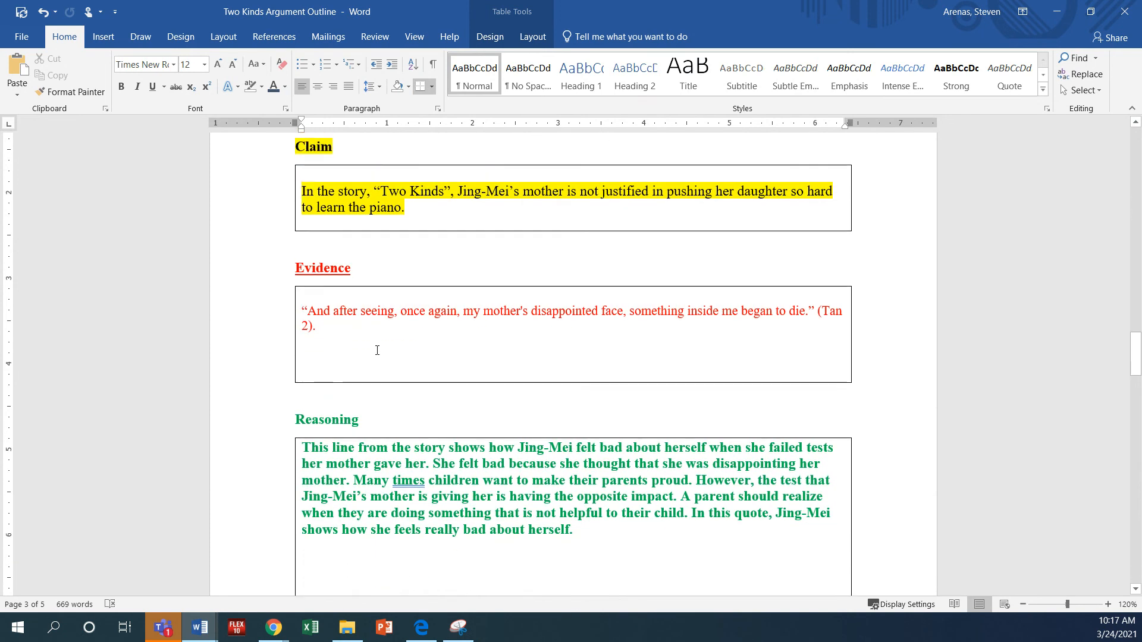